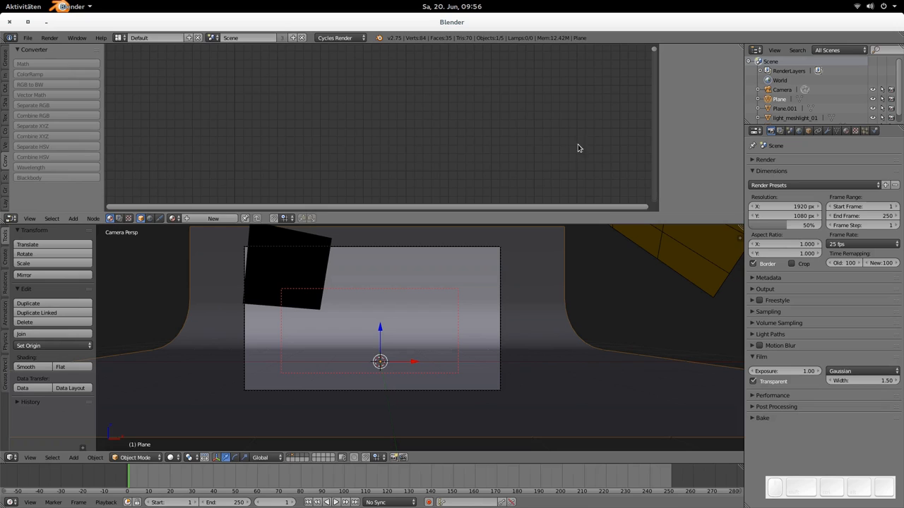
mouse_move(565, 184)
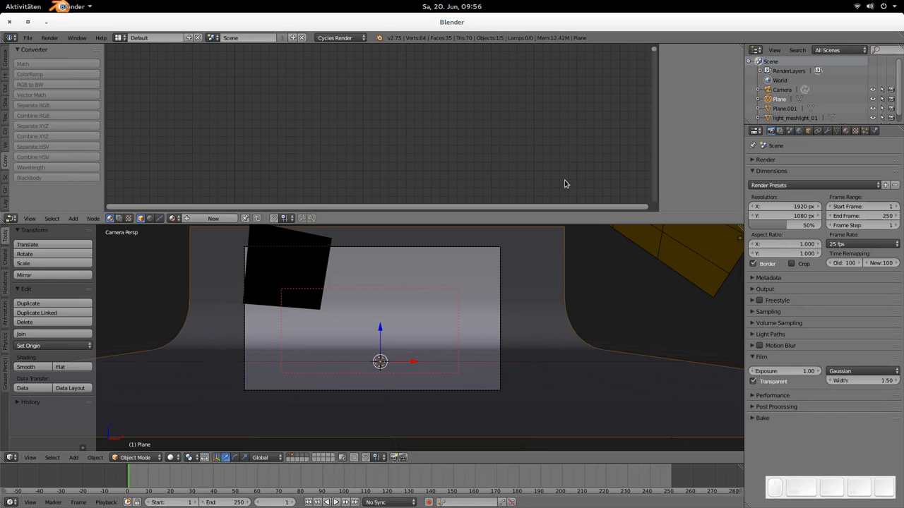
mouse_move(480, 329)
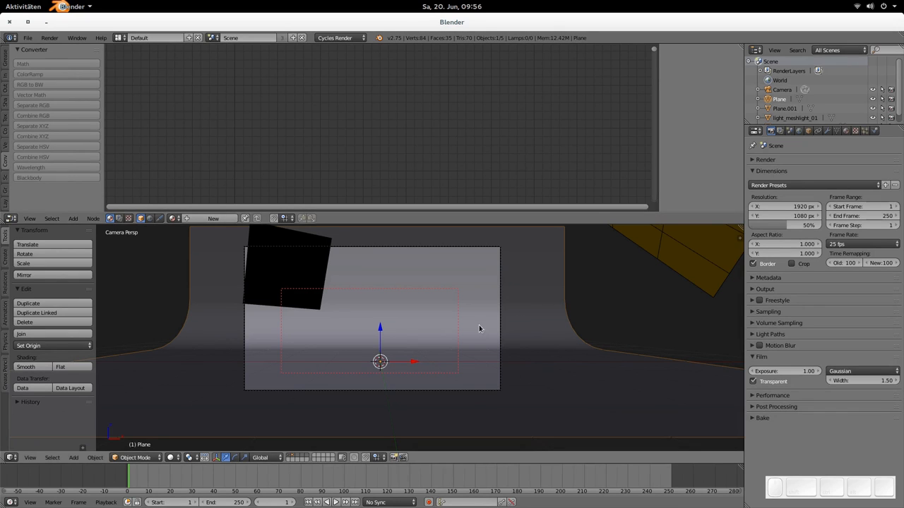
- Open the environment texture image browser and show the HDRIs as thumbnails
left_click(799, 132)
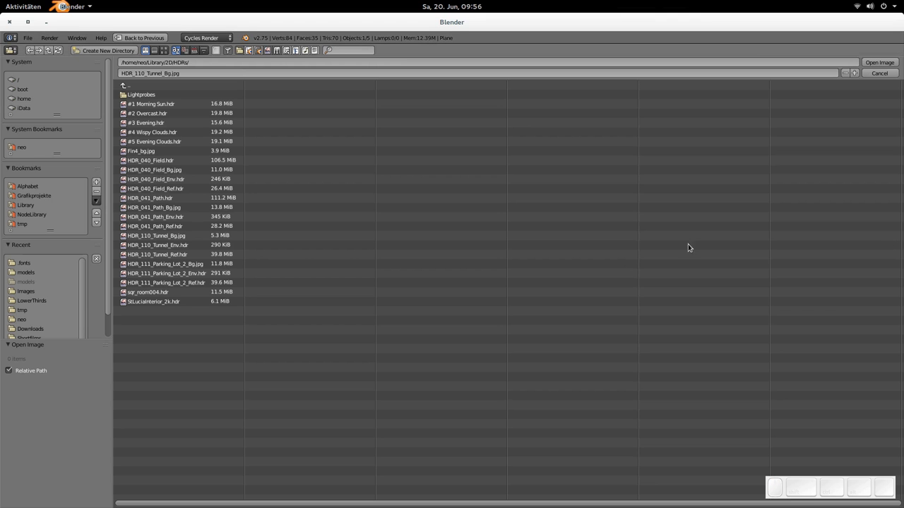
left_click(165, 51)
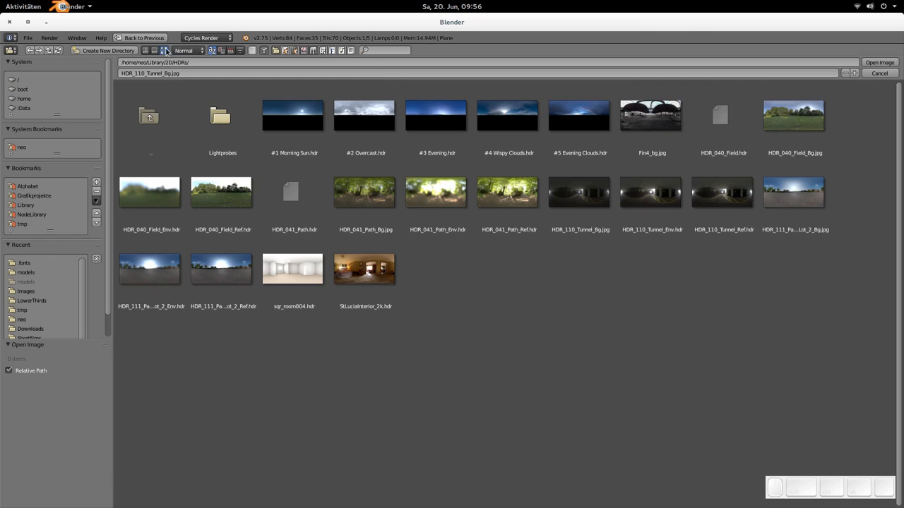
left_click(292, 115)
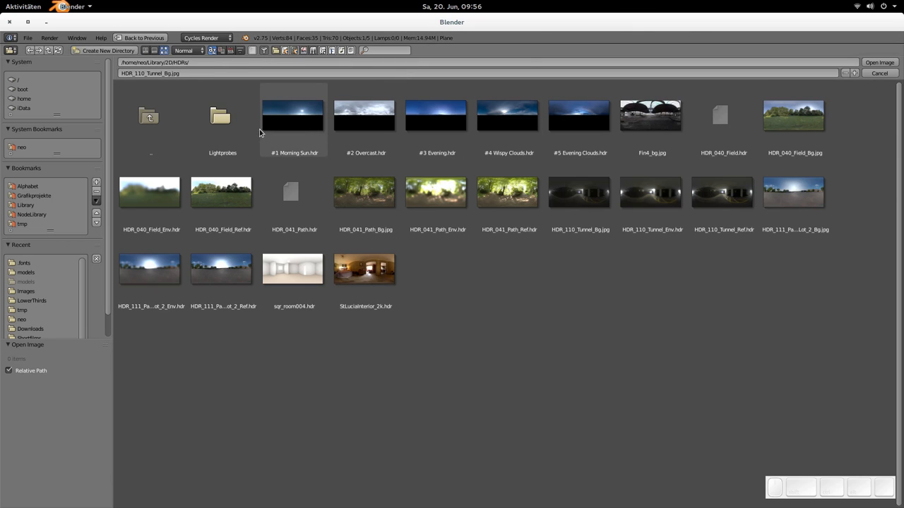
mouse_move(793, 117)
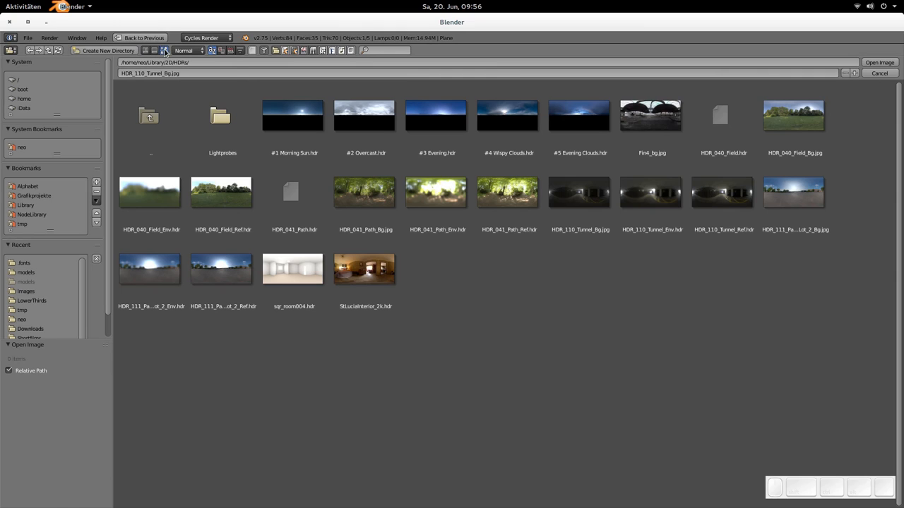
- Try Tiny, Small and Normal thumbnail sizes, ending on Normal
left_click(187, 51)
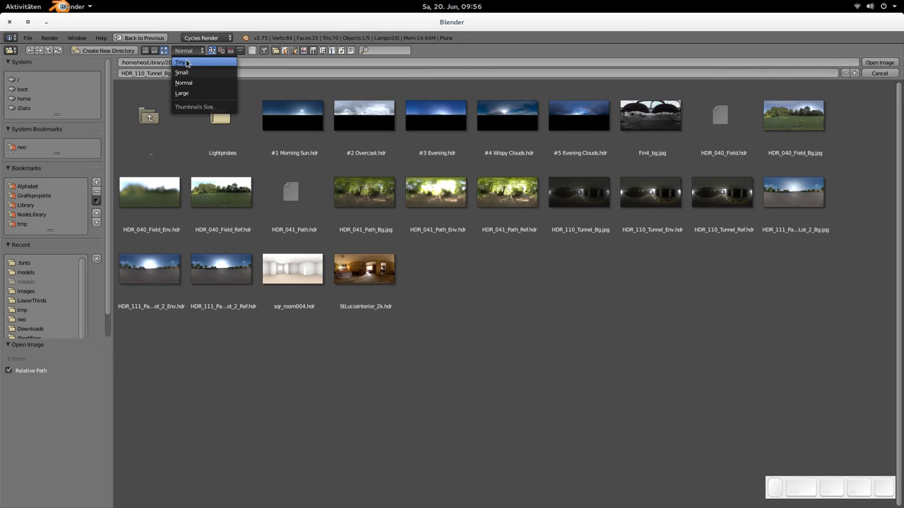
mouse_move(196, 62)
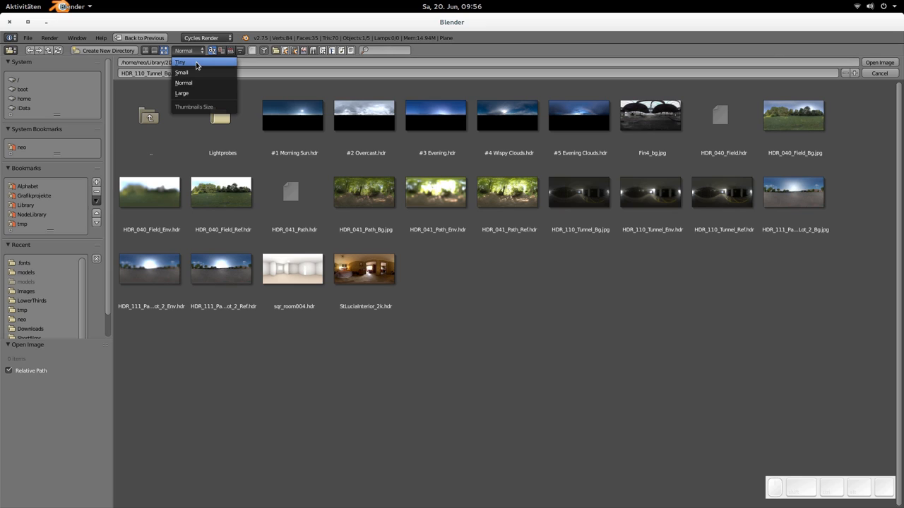
mouse_move(200, 68)
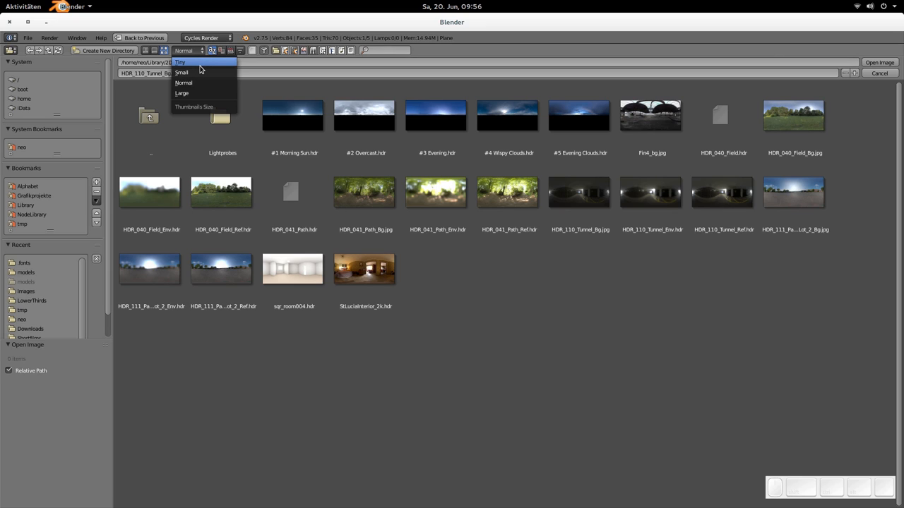
mouse_move(185, 72)
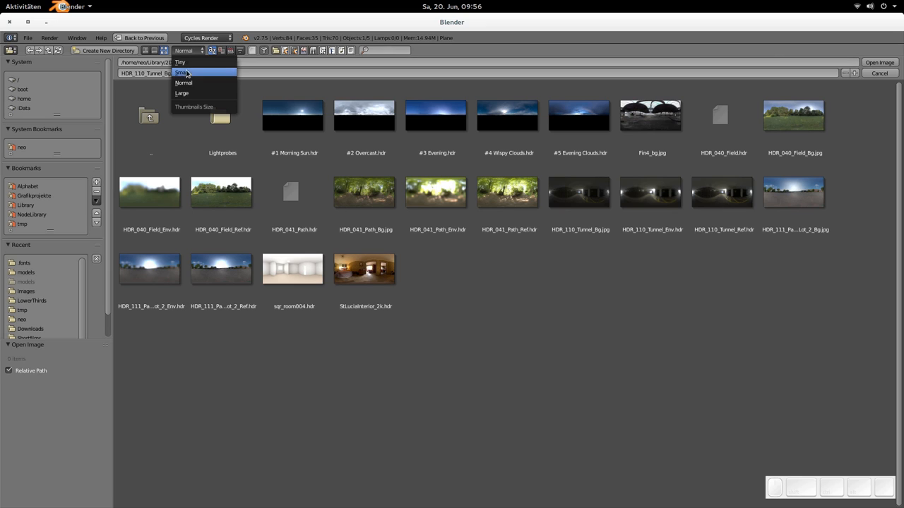
mouse_move(199, 64)
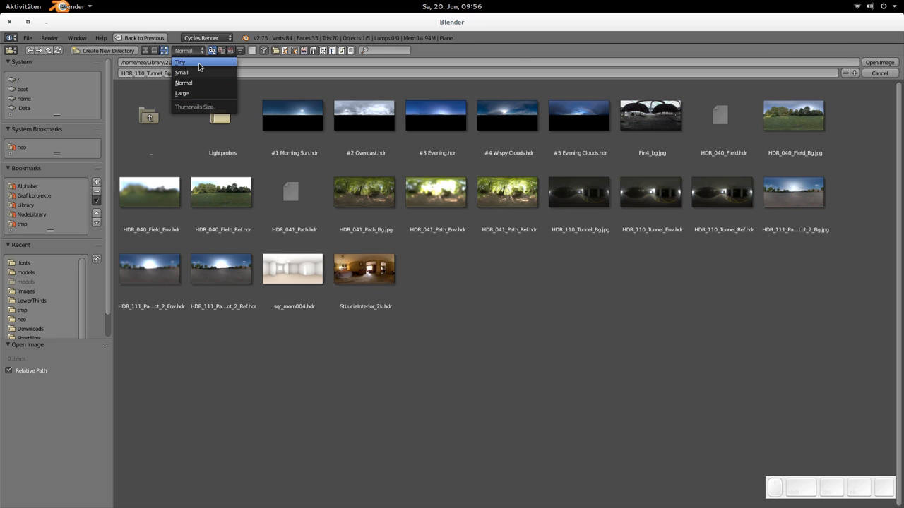
left_click(181, 62)
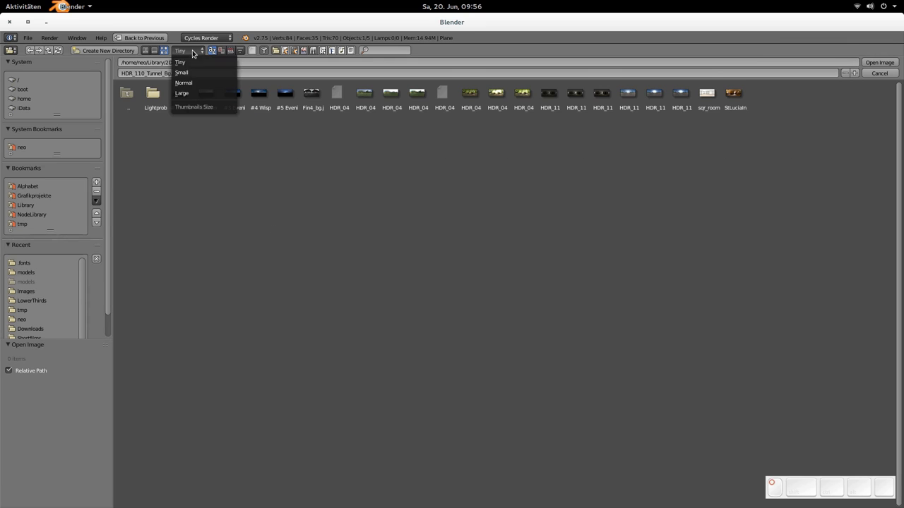
left_click(184, 83)
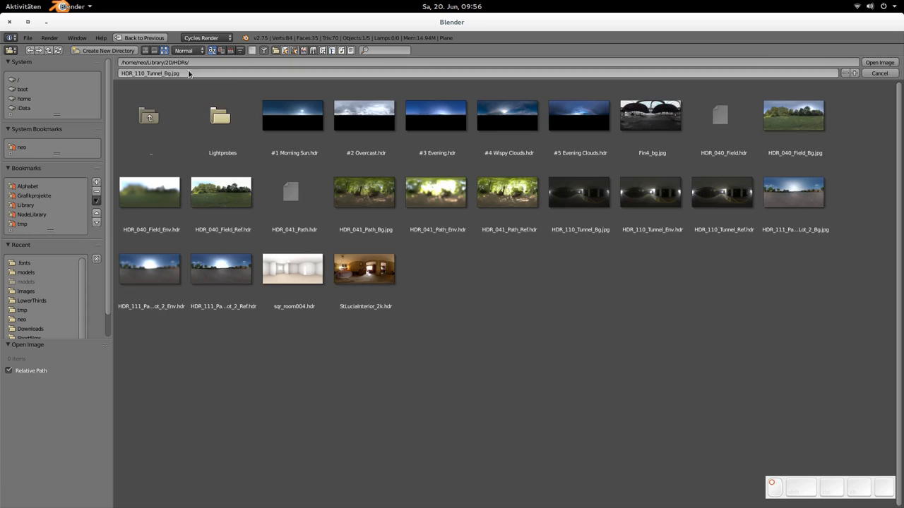
left_click(184, 50)
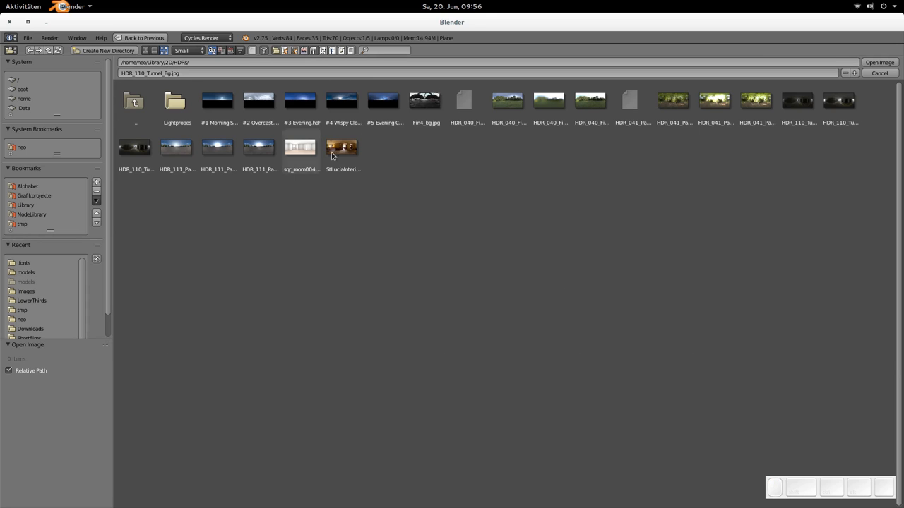
left_click(187, 51)
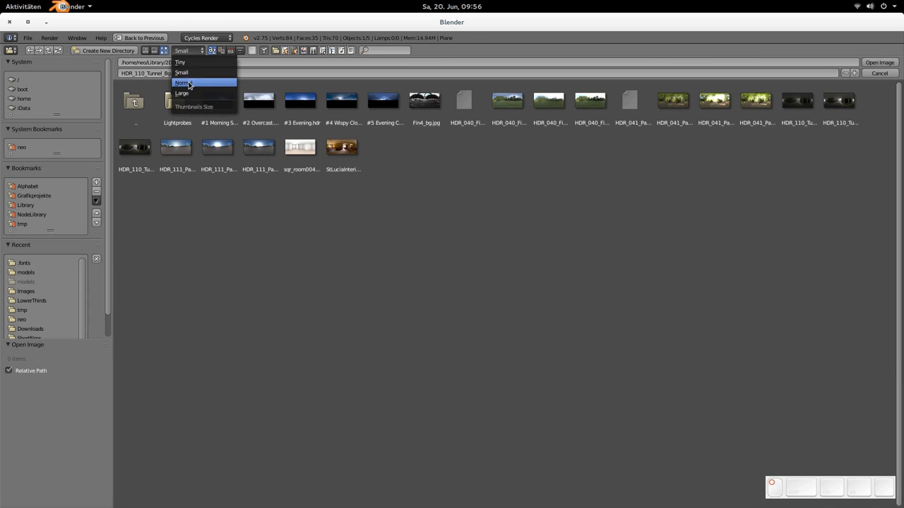
left_click(183, 82)
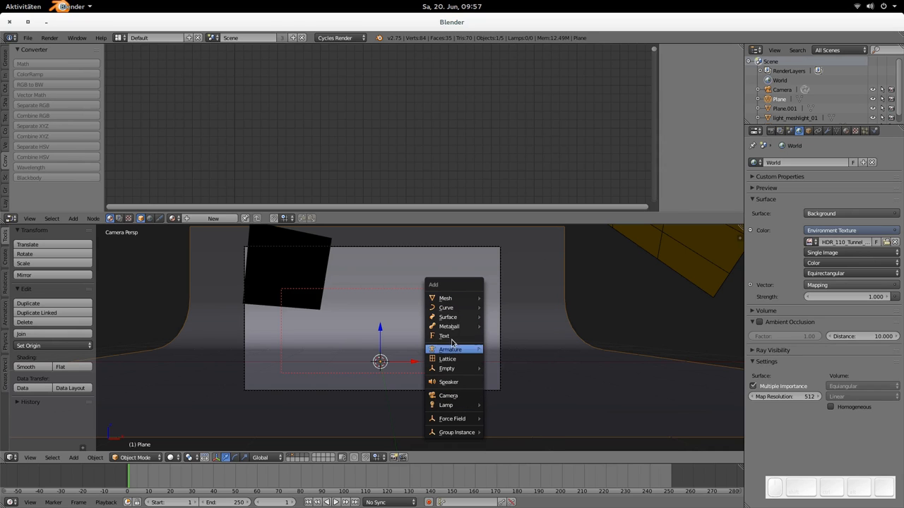
- Add a text object to the scene with Shift+A > Text
left_click(443, 336)
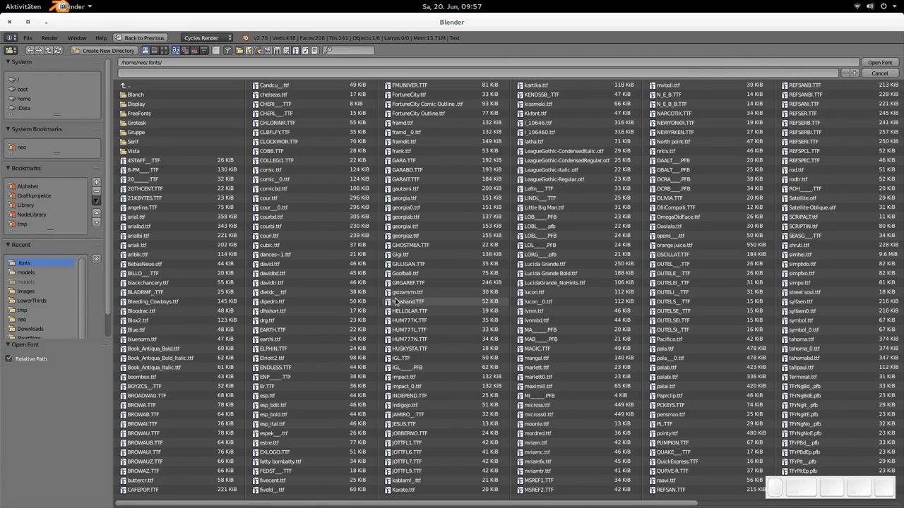
mouse_move(436, 302)
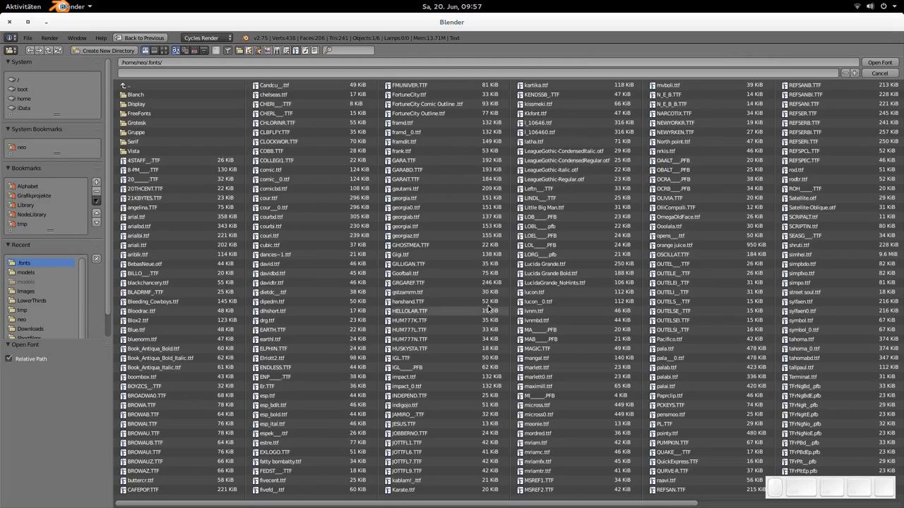
- Apply hanshand.ttf to the text and bring up the font browser again
left_click(409, 302)
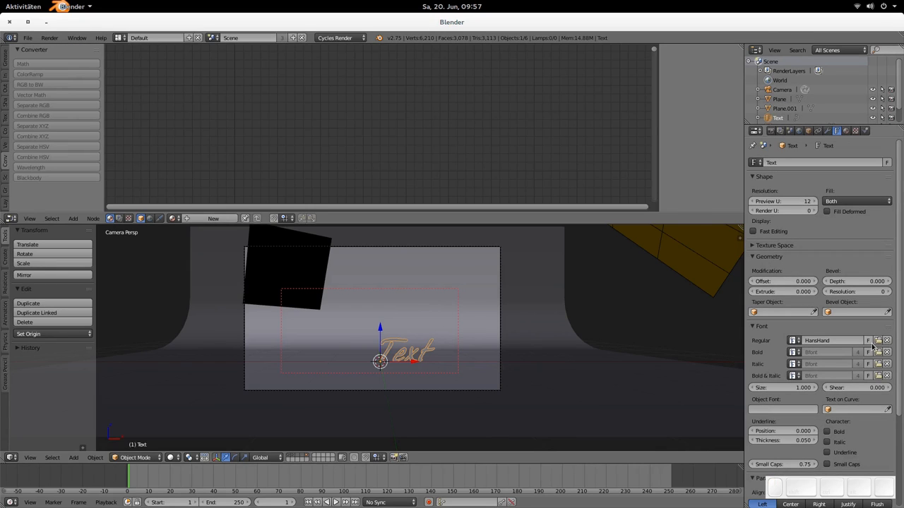
left_click(793, 340)
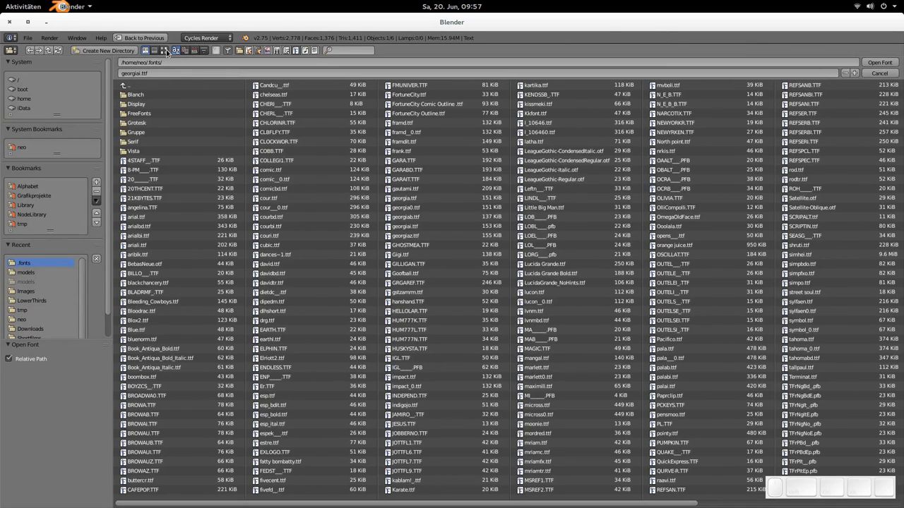
- Show fonts as sample thumbnails, trying Small and Large sizes and settling on Small
left_click(164, 50)
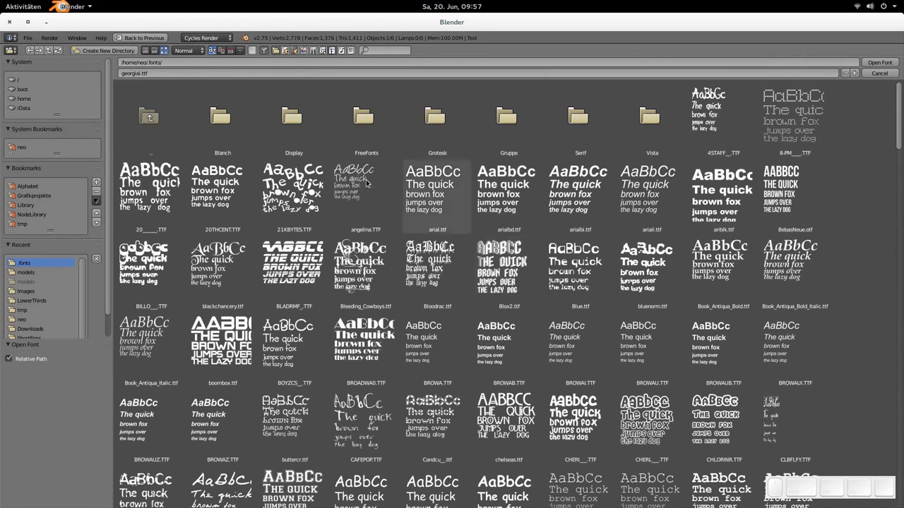
left_click(184, 50)
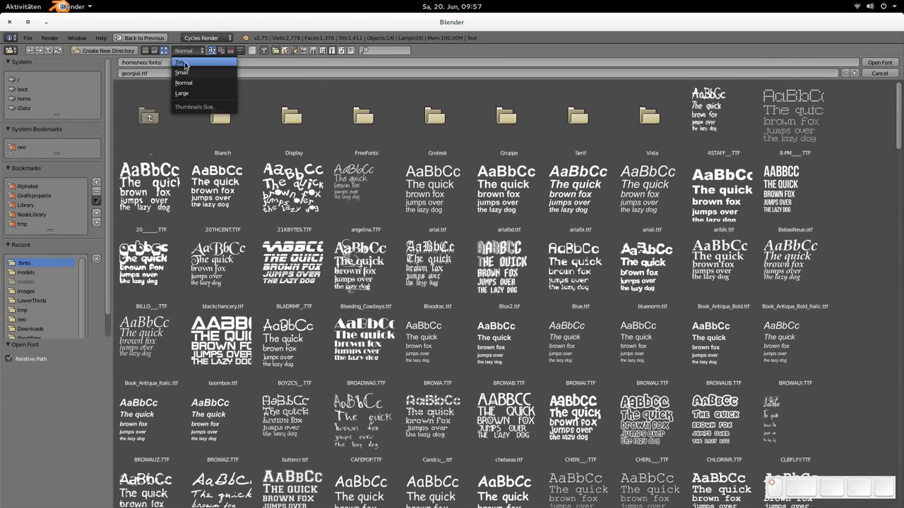
left_click(182, 72)
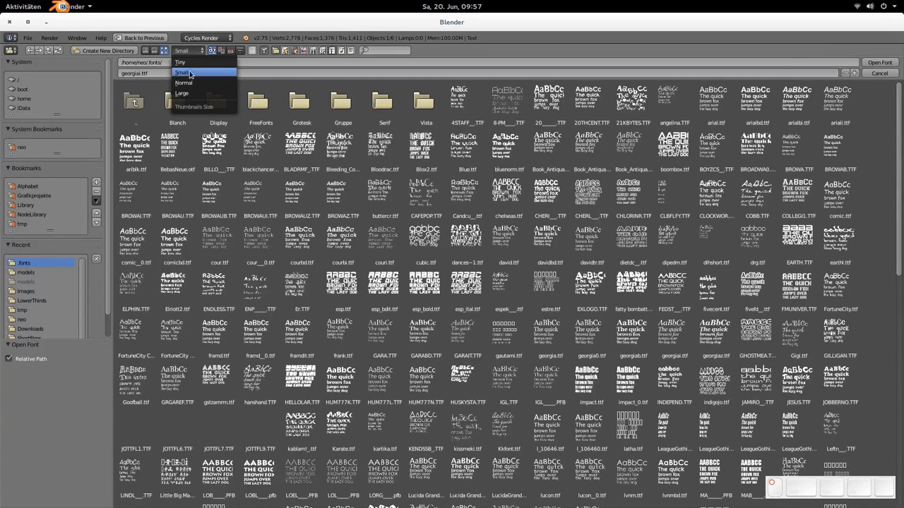
left_click(183, 83)
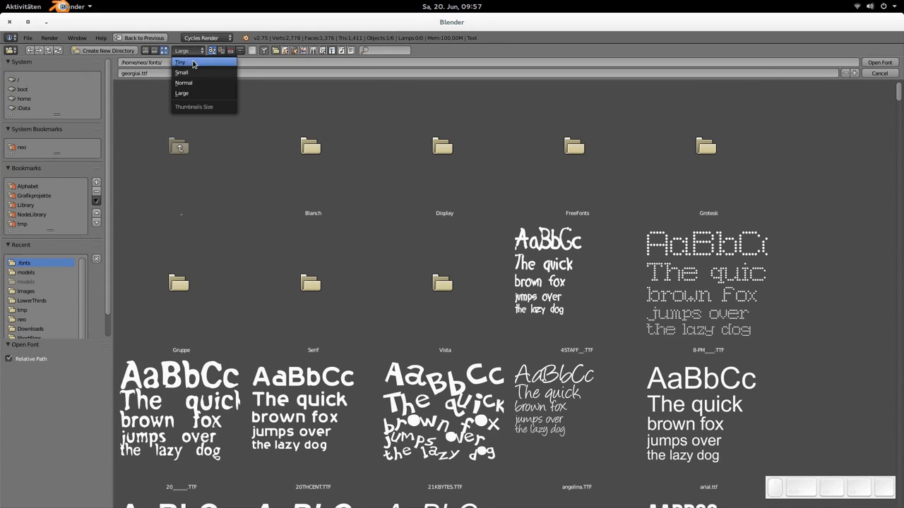
left_click(182, 72)
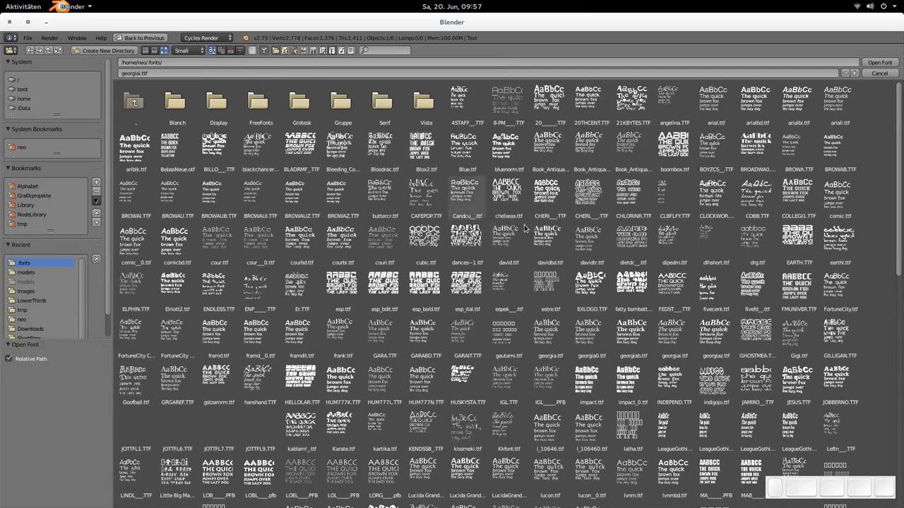
left_click(185, 50)
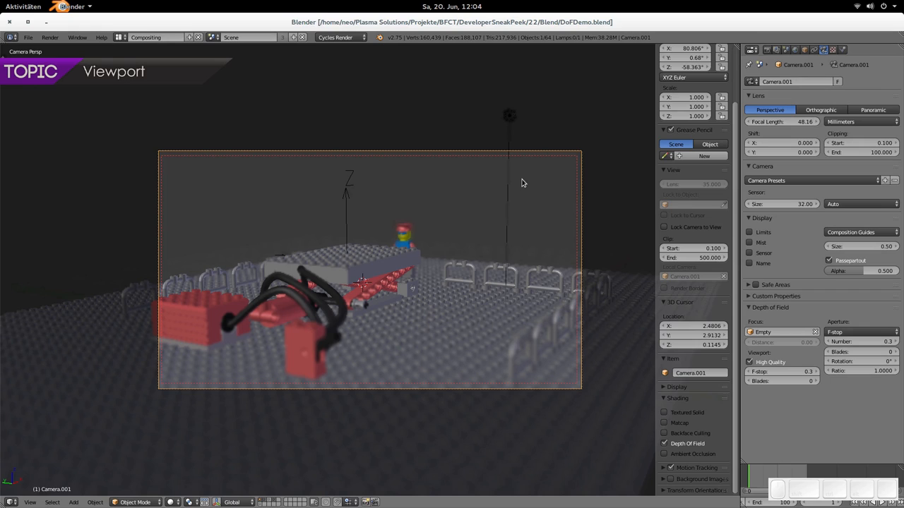
mouse_move(526, 184)
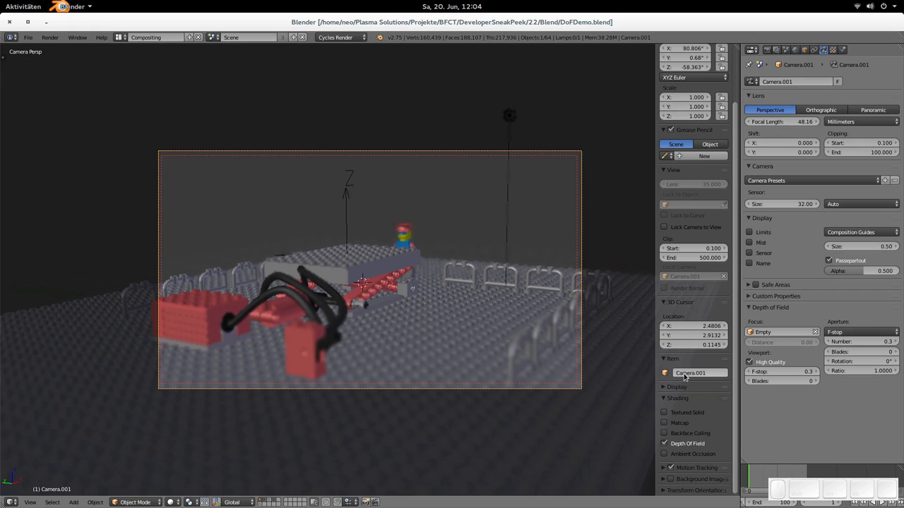
mouse_move(692, 314)
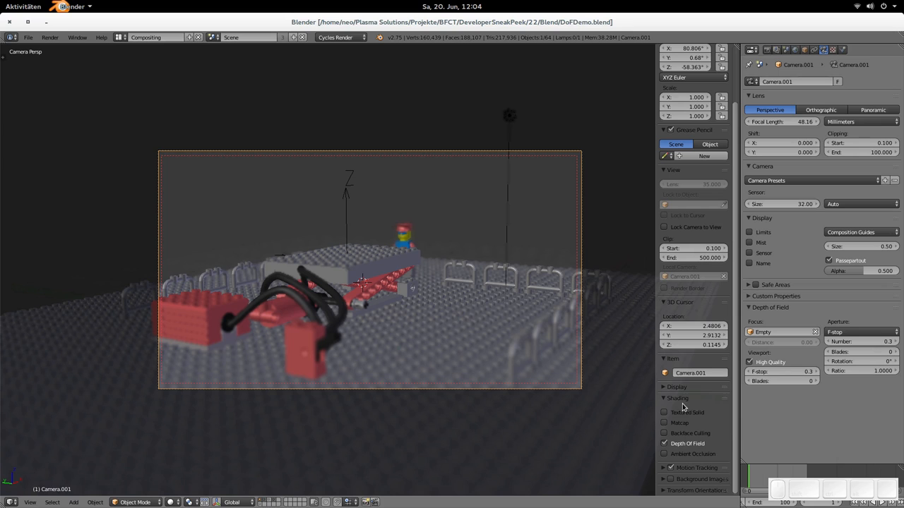
mouse_move(680, 405)
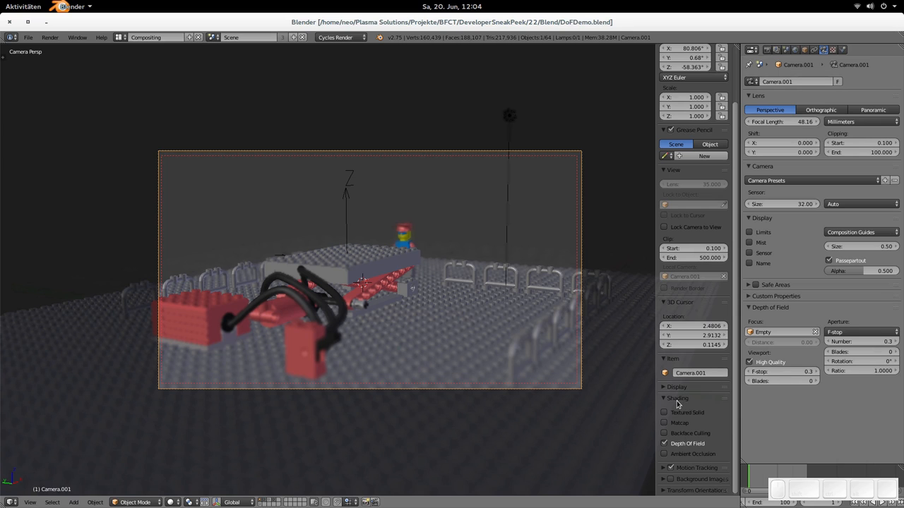
mouse_move(685, 403)
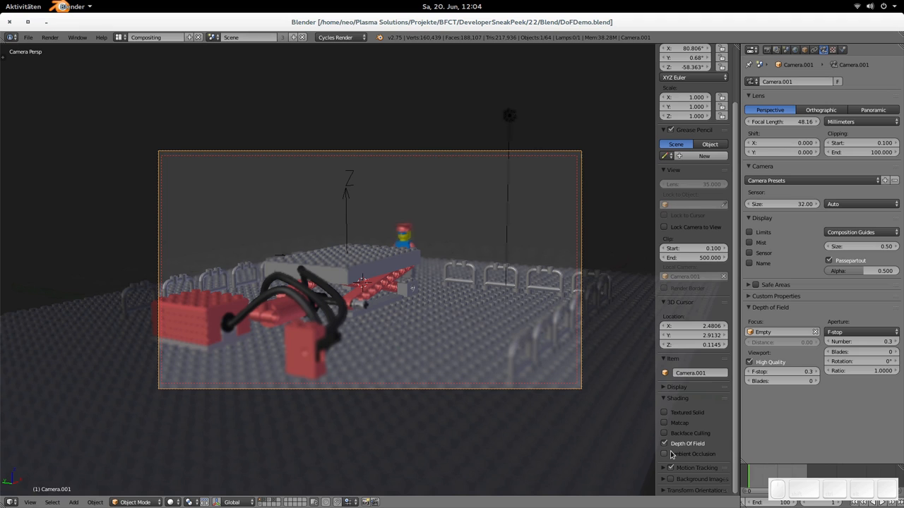
- Tick High Quality under Camera Depth of Field > Viewport
left_click(663, 454)
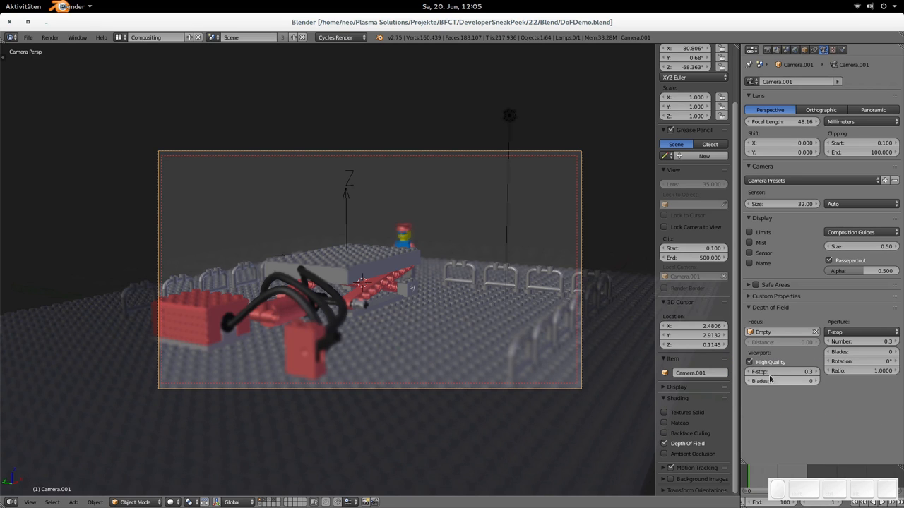
mouse_move(769, 362)
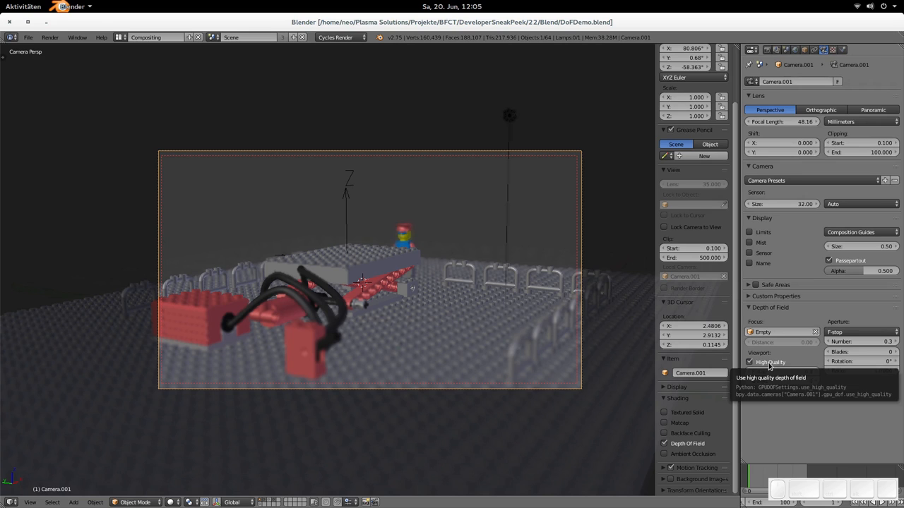
- Untick High Quality viewport depth of field for a softer blur at f-stop 0.3
left_click(749, 362)
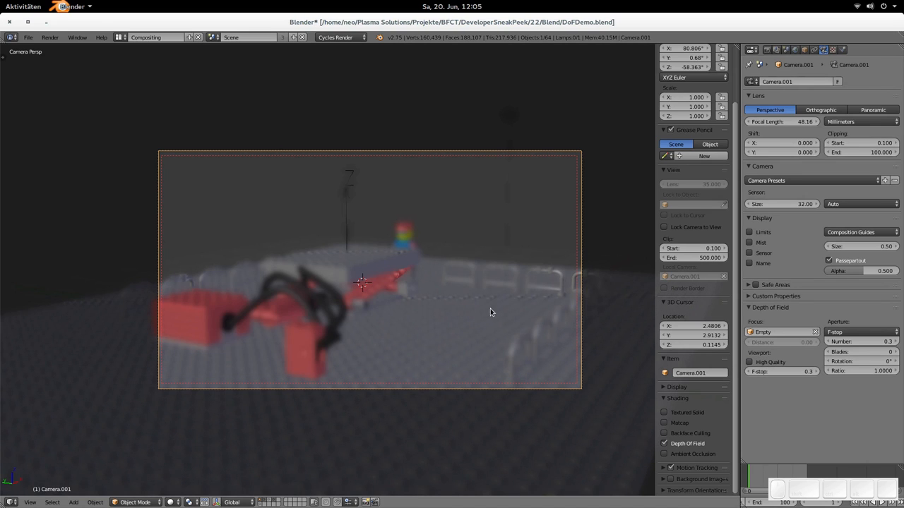
mouse_move(491, 294)
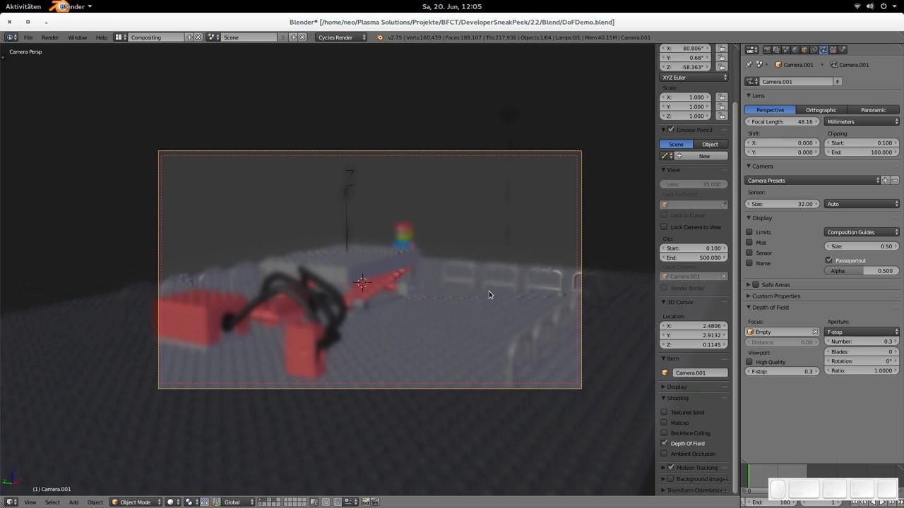
mouse_move(404, 282)
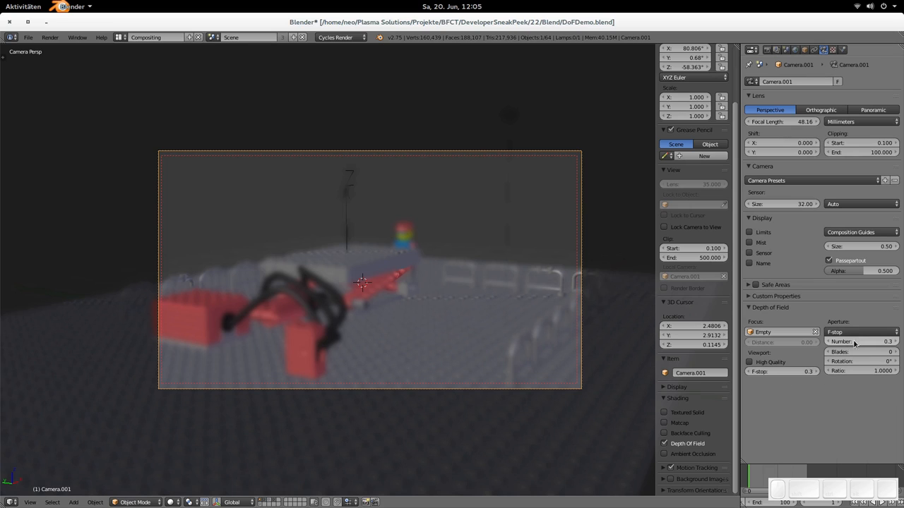
mouse_move(881, 345)
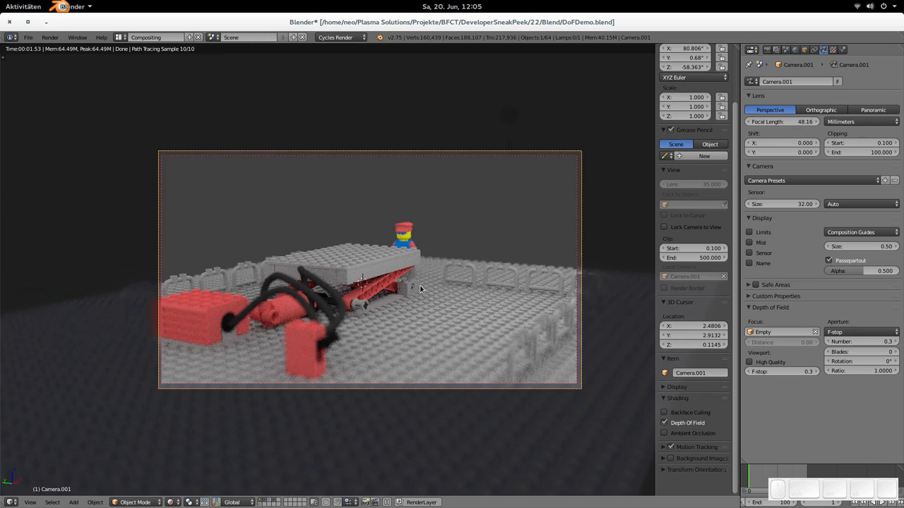
mouse_move(314, 306)
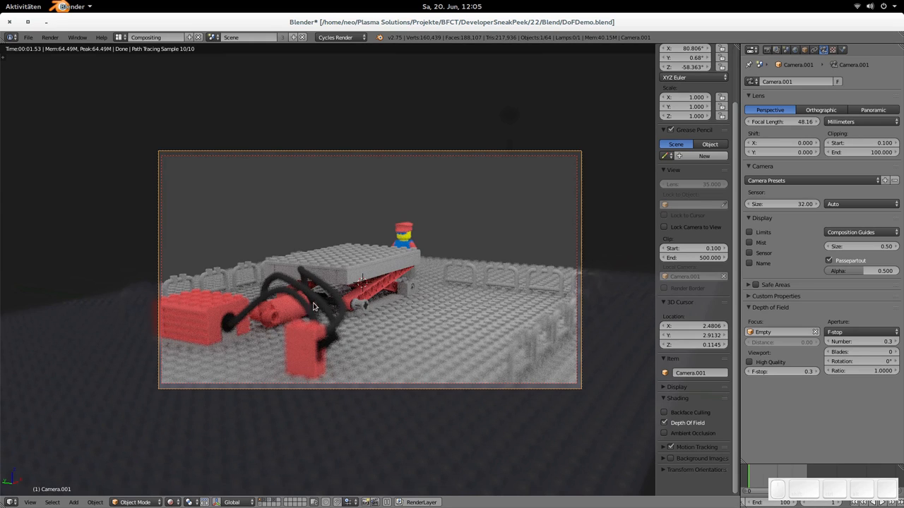
mouse_move(284, 264)
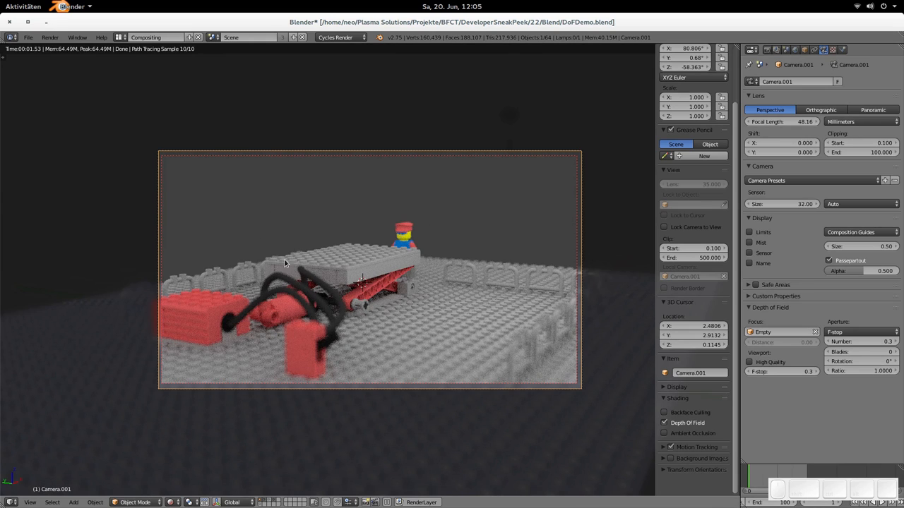
mouse_move(449, 304)
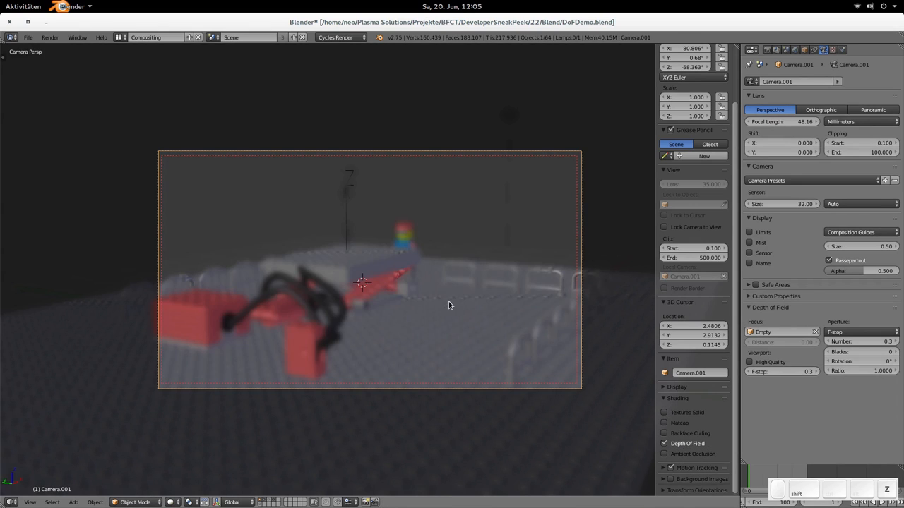
mouse_move(297, 288)
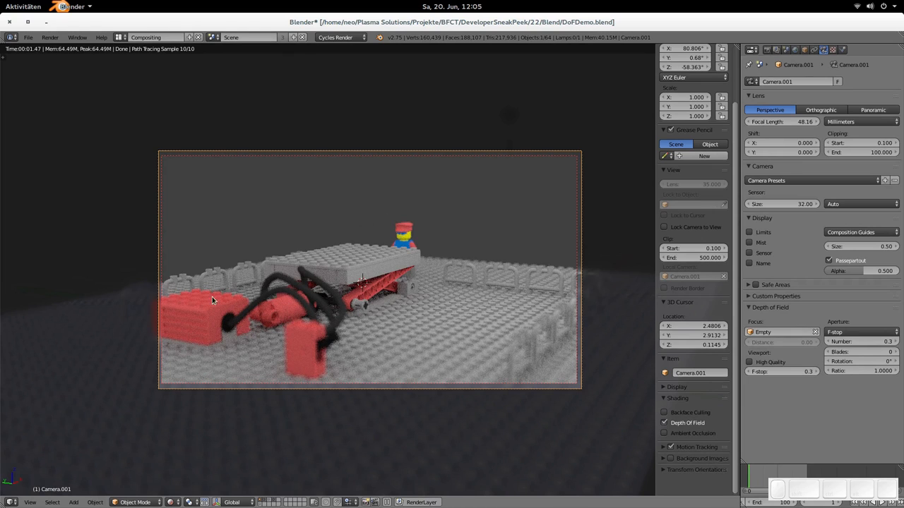
mouse_move(452, 275)
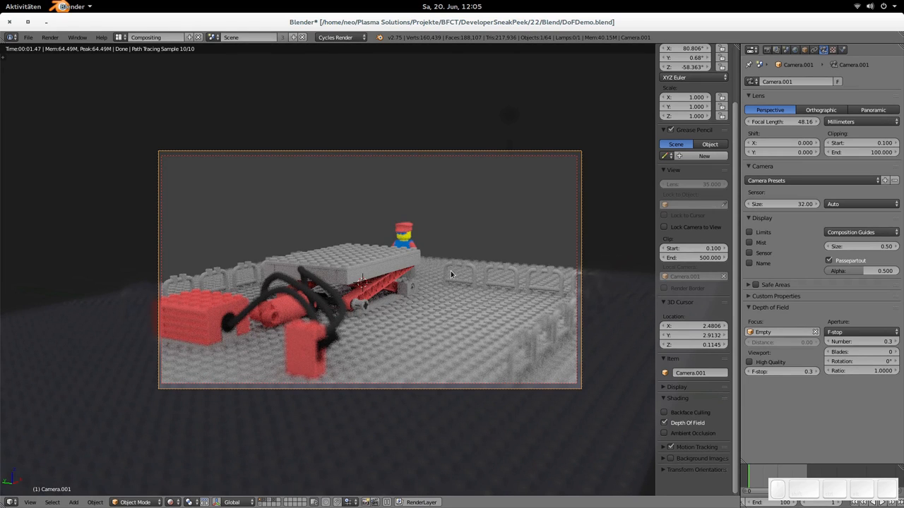
mouse_move(389, 232)
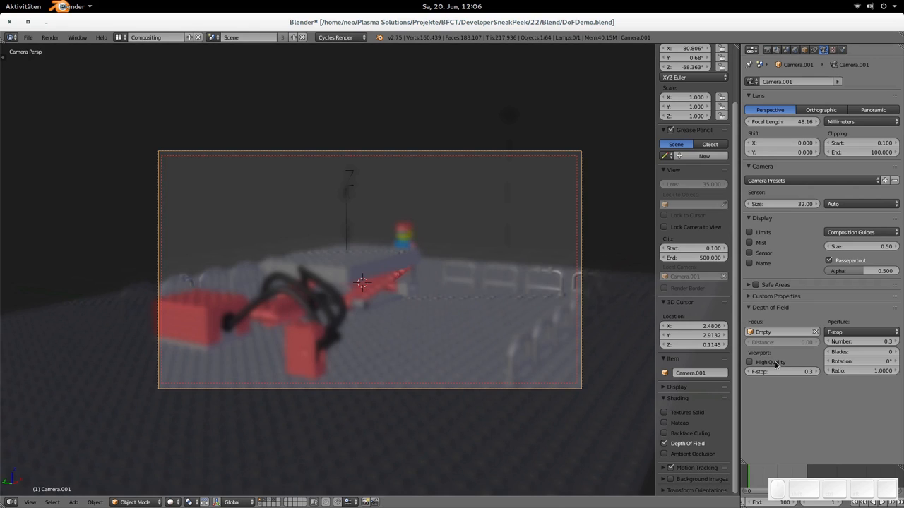
- Re-tick High Quality viewport depth of field for a crisper Lego scene preview
left_click(750, 362)
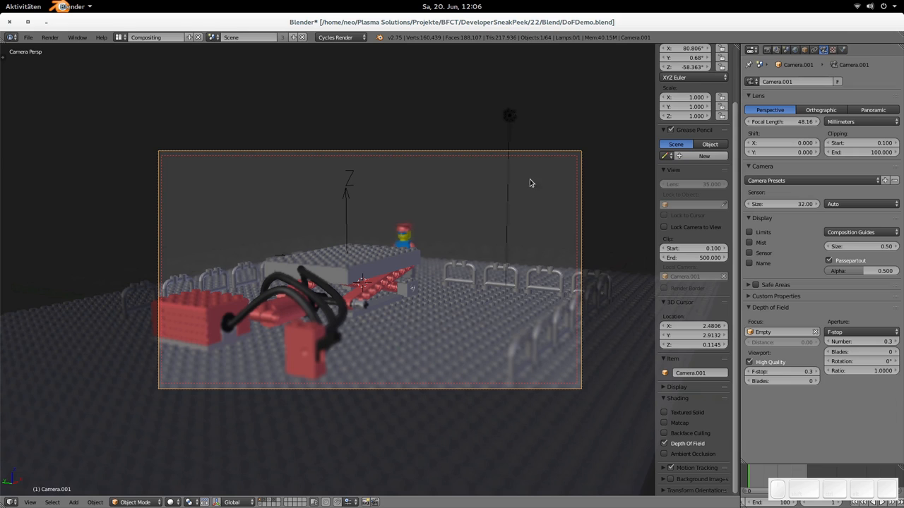
mouse_move(365, 239)
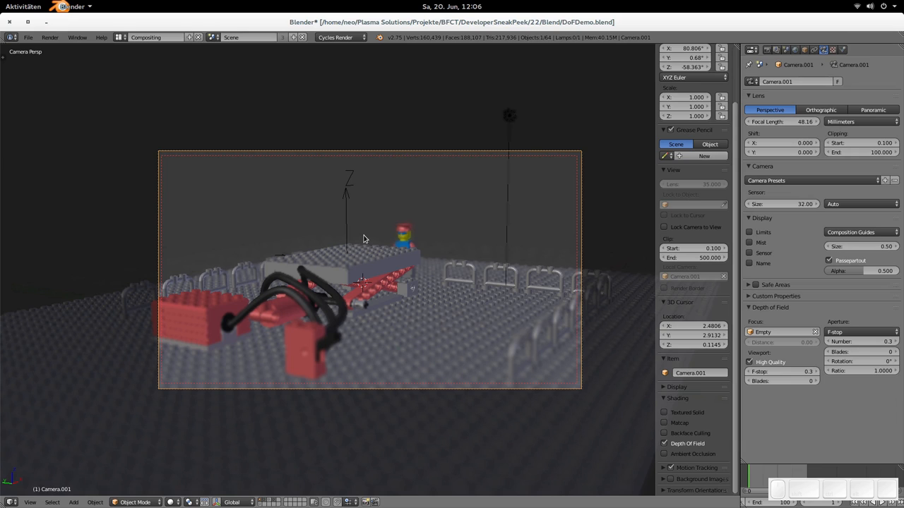
mouse_move(401, 219)
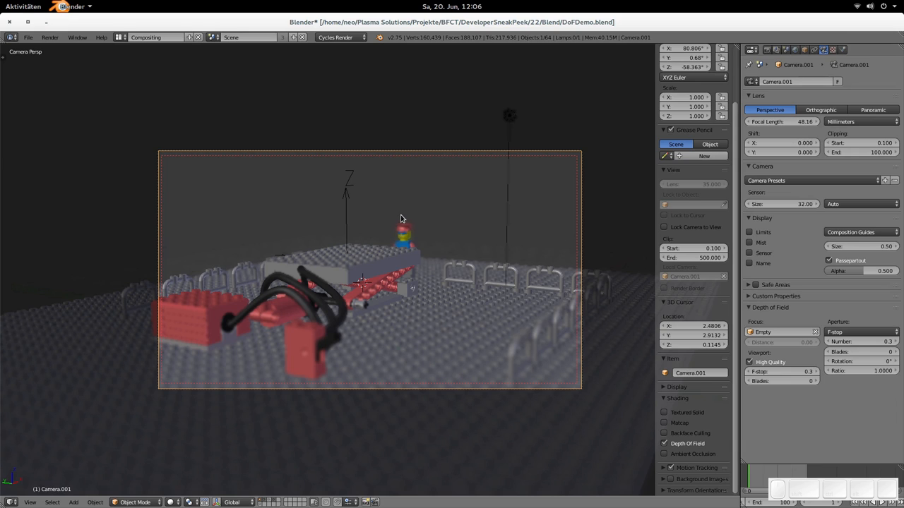
mouse_move(401, 222)
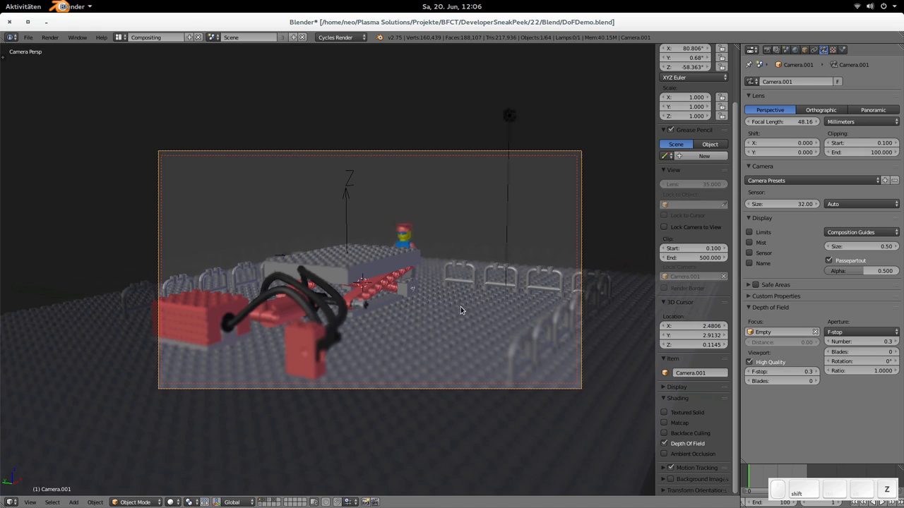
mouse_move(466, 300)
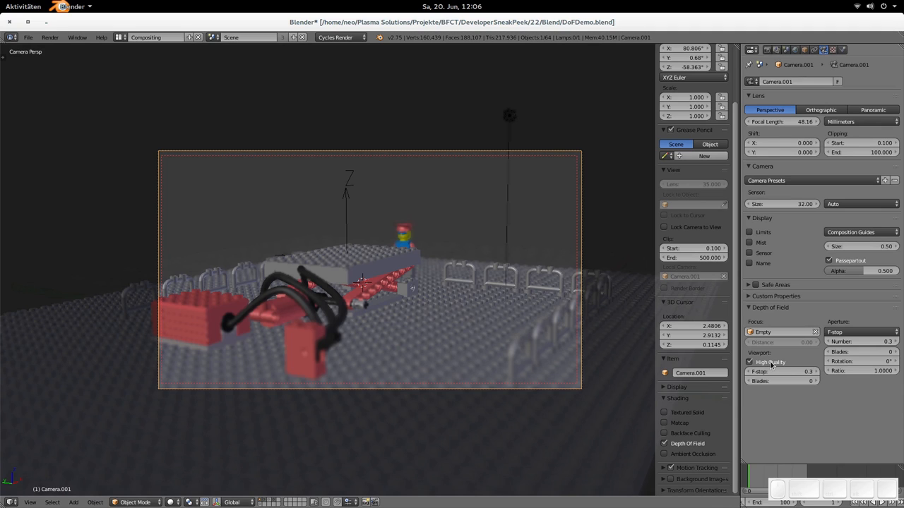
mouse_move(770, 362)
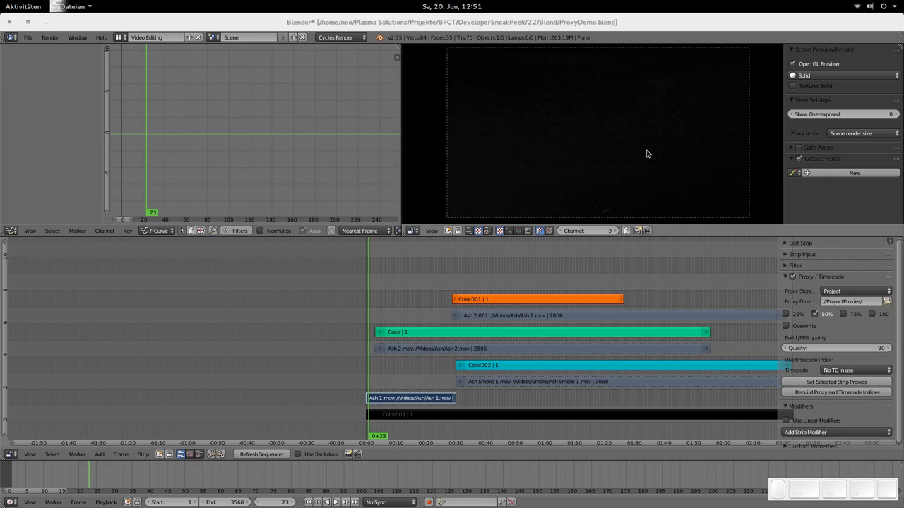
mouse_move(773, 309)
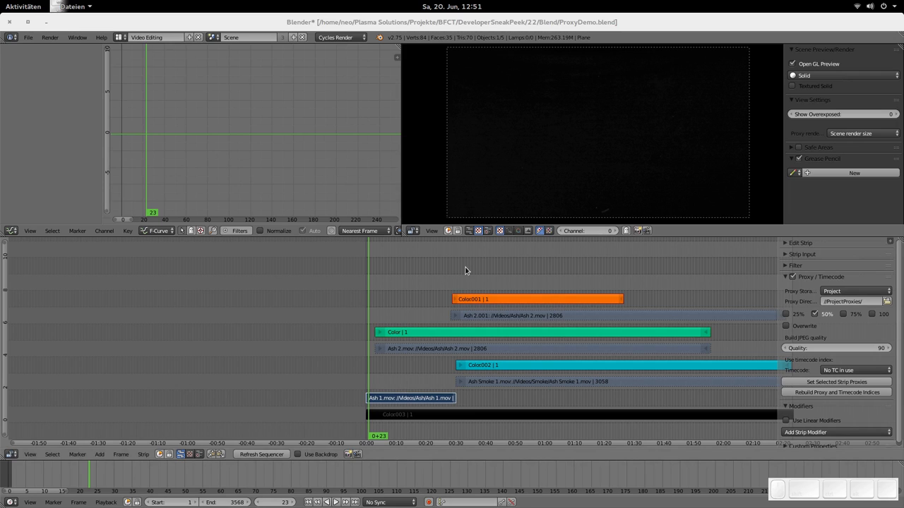
mouse_move(419, 344)
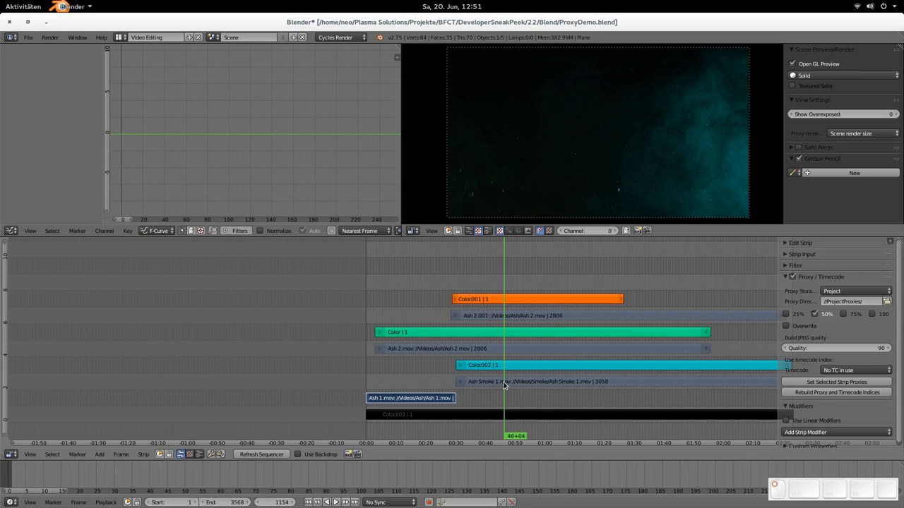
mouse_move(459, 281)
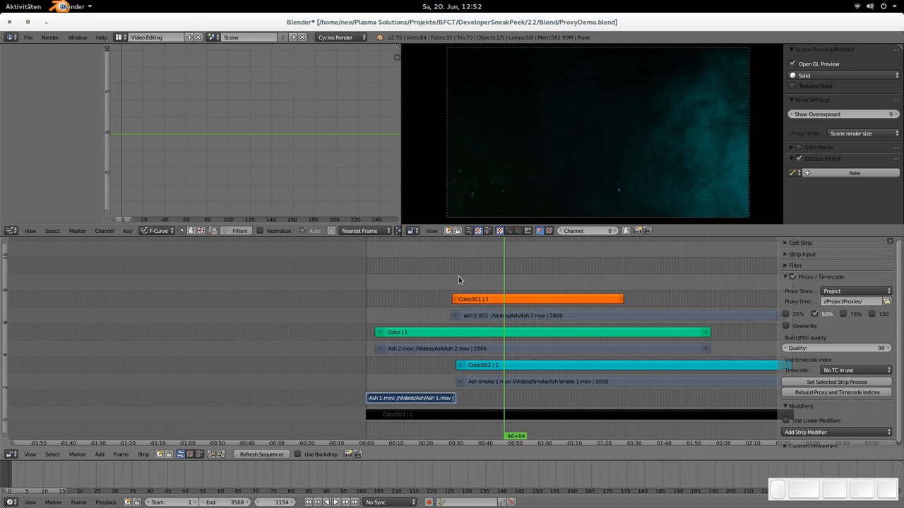
mouse_move(521, 326)
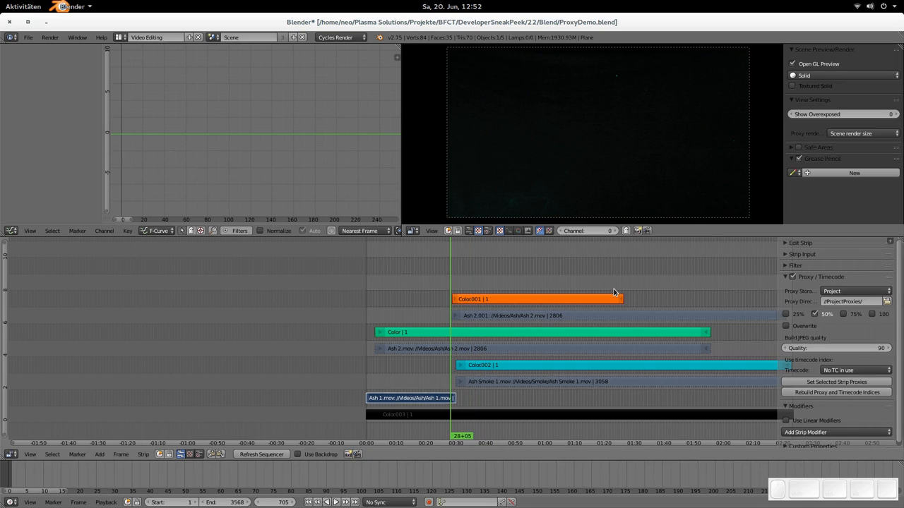
mouse_move(593, 274)
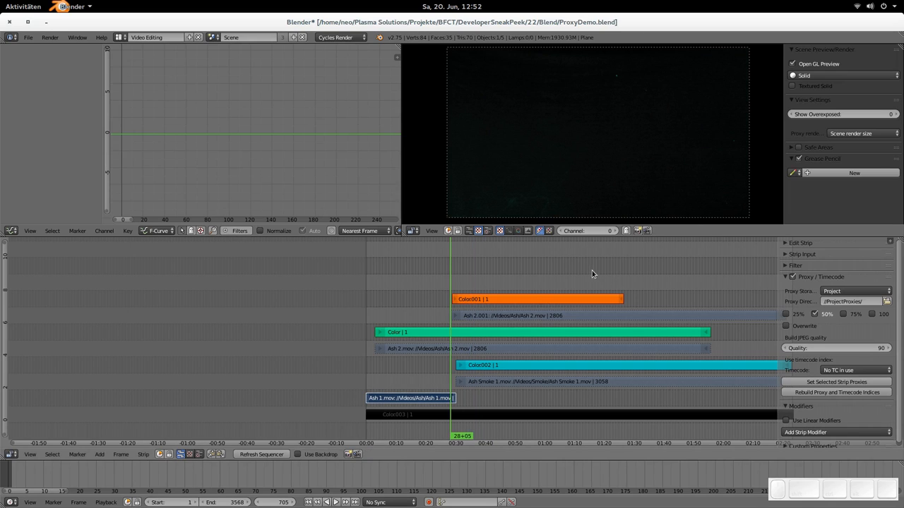
mouse_move(546, 213)
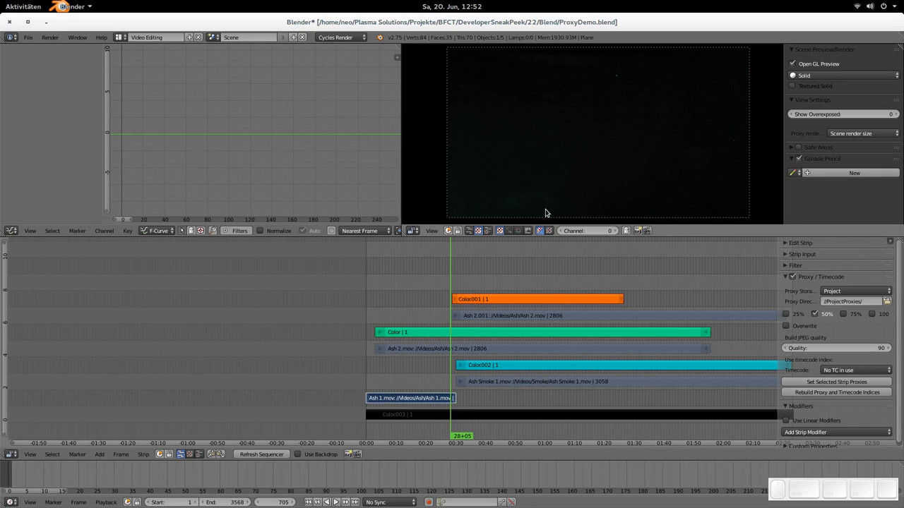
mouse_move(606, 199)
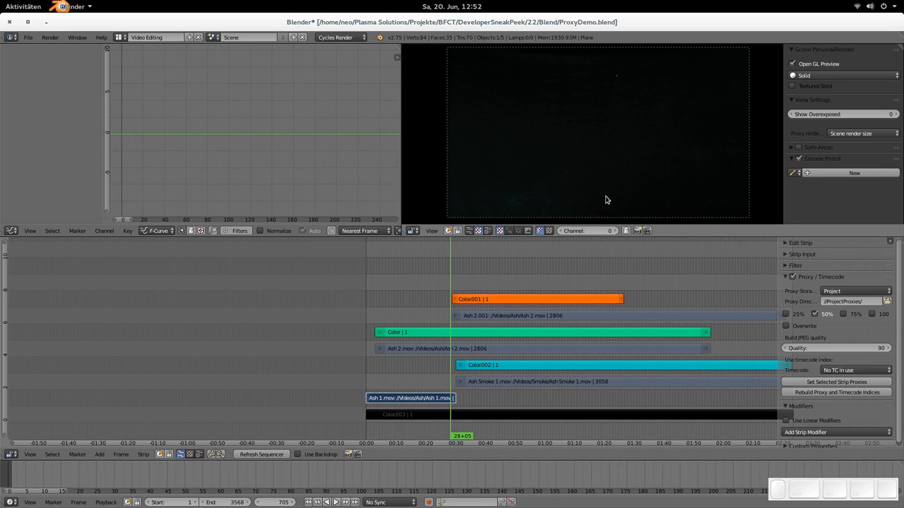
mouse_move(613, 196)
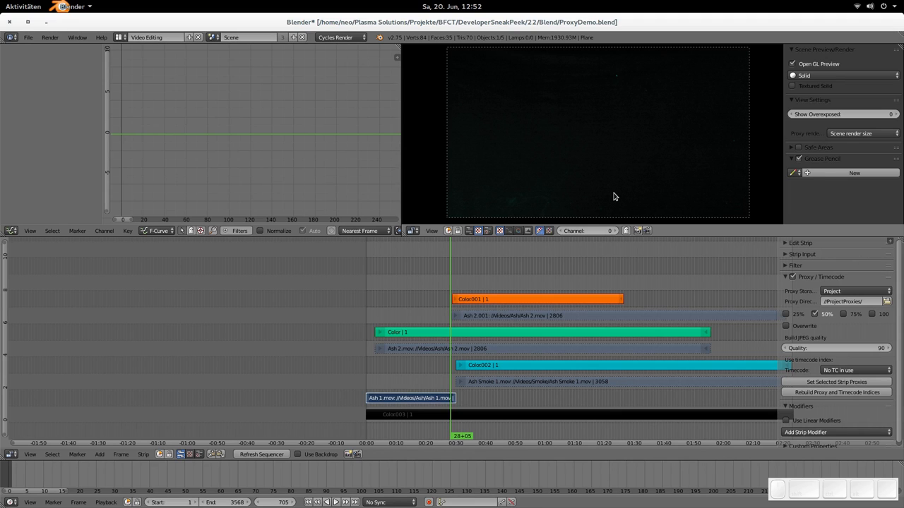
mouse_move(684, 171)
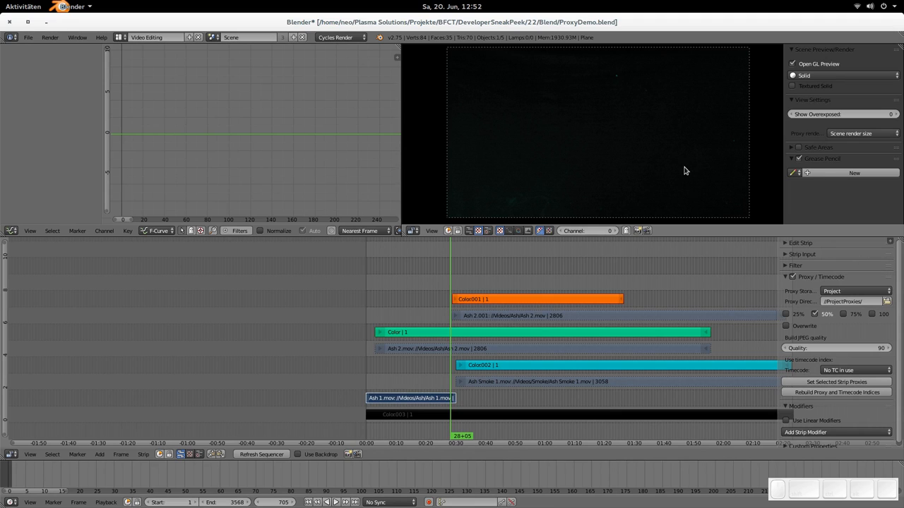
mouse_move(861, 133)
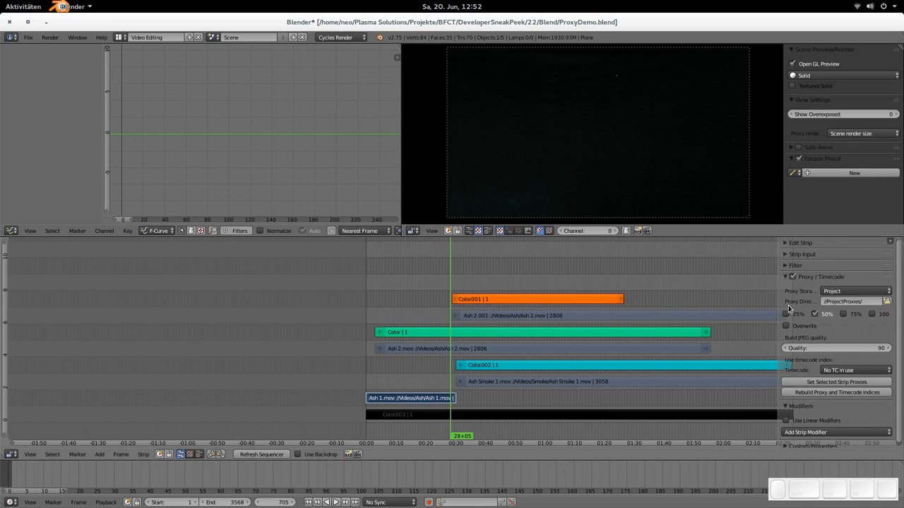
mouse_move(526, 289)
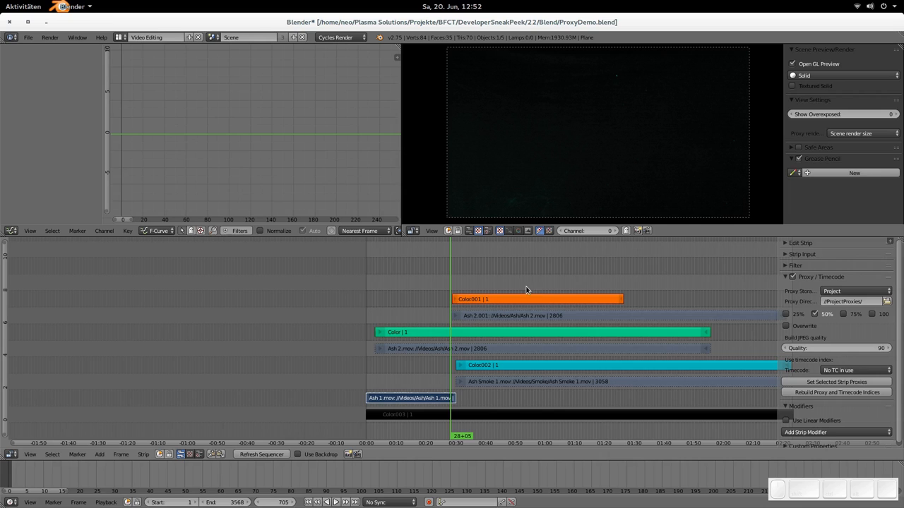
mouse_move(624, 294)
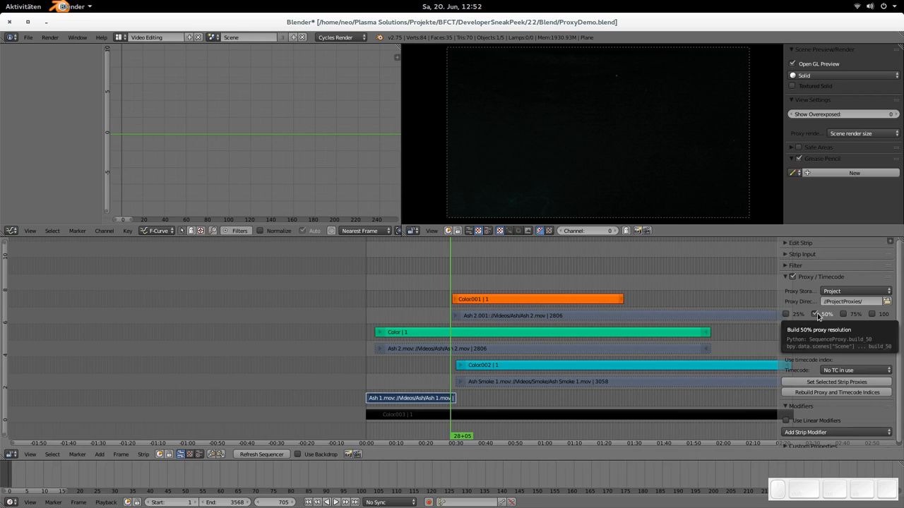
mouse_move(821, 317)
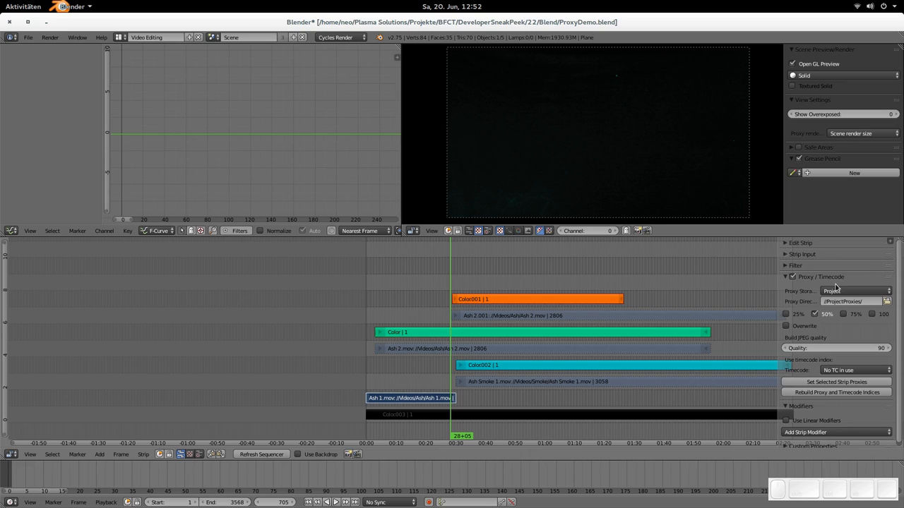
mouse_move(811, 292)
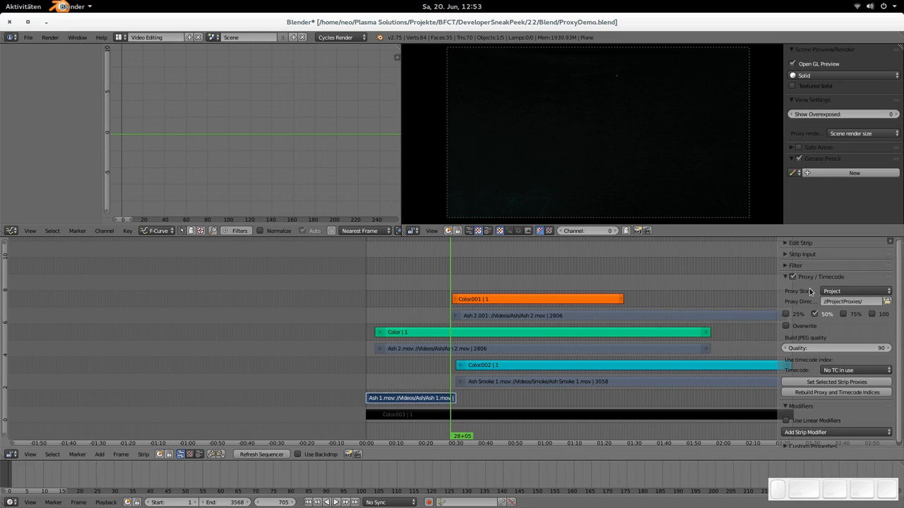
- Open the Proxy Storage choices, keeping Per Strip with 50% proxies enabled
left_click(855, 291)
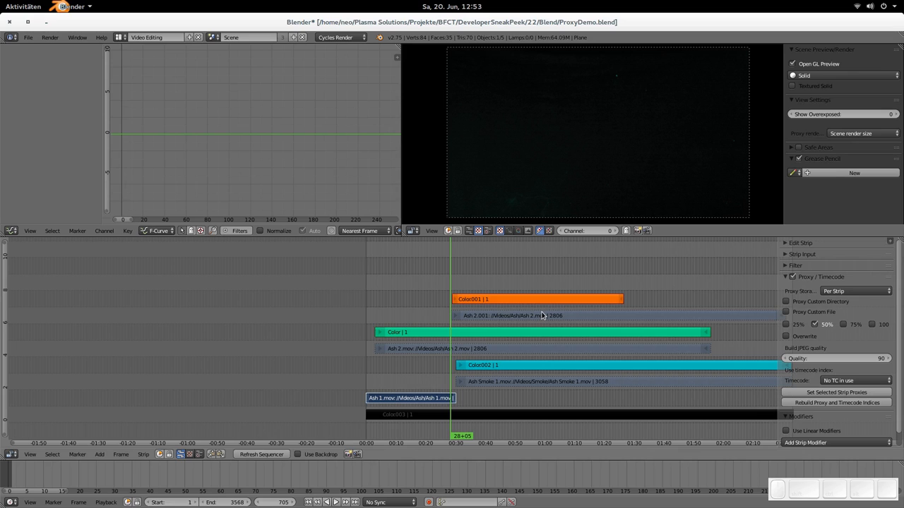
mouse_move(809, 309)
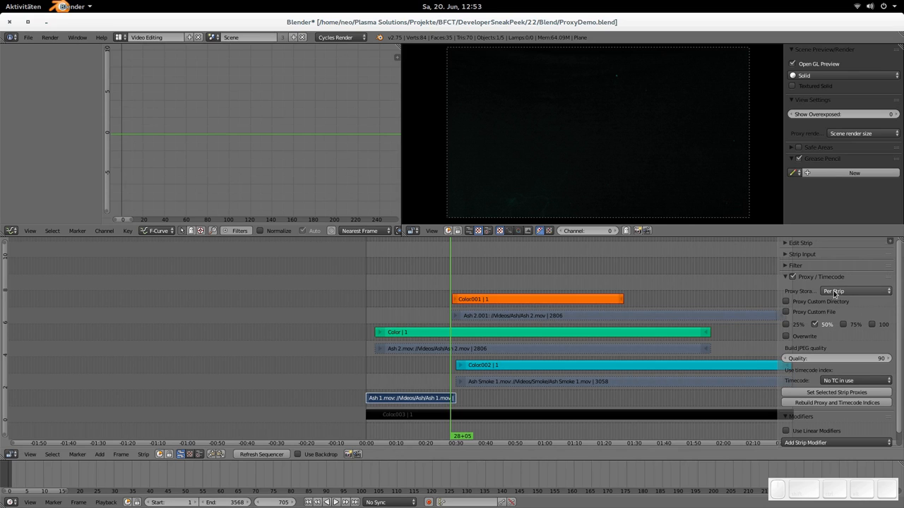
mouse_move(849, 297)
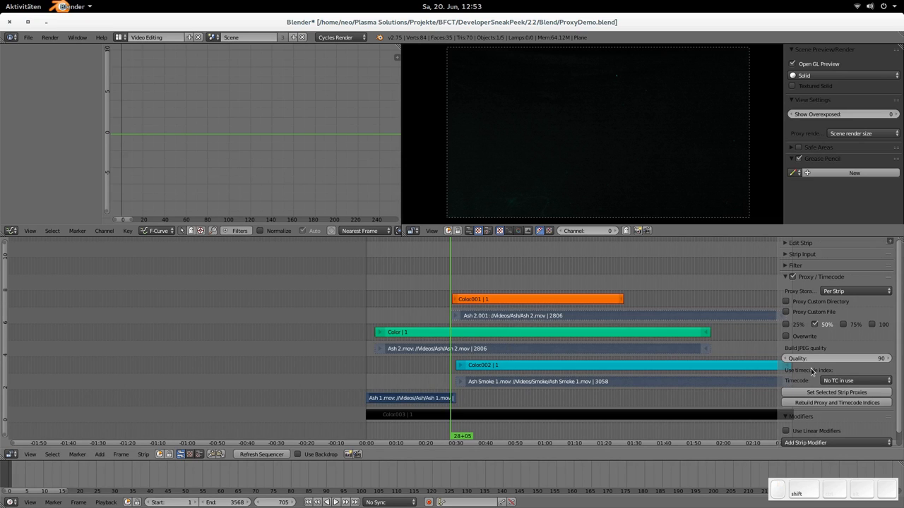
- Set 50% proxies on the selected strips and rebuild proxy and timecode indices
left_click(837, 392)
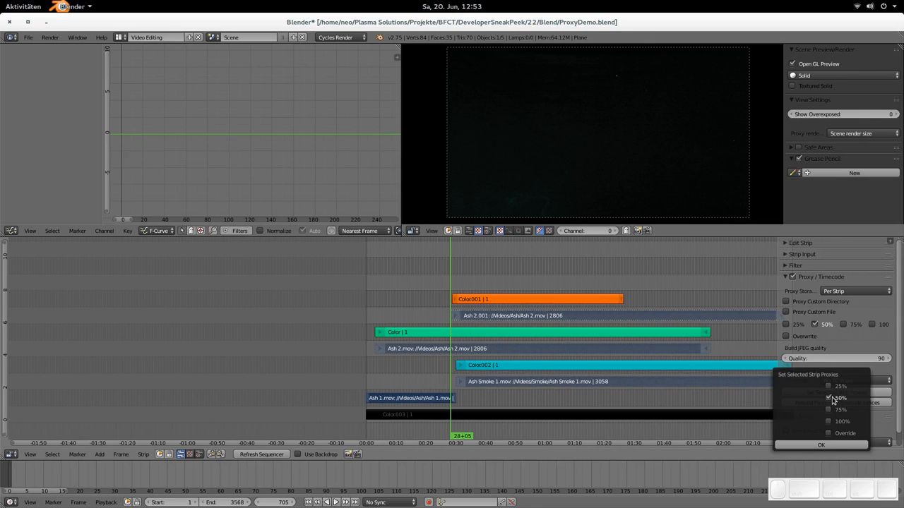
mouse_move(831, 435)
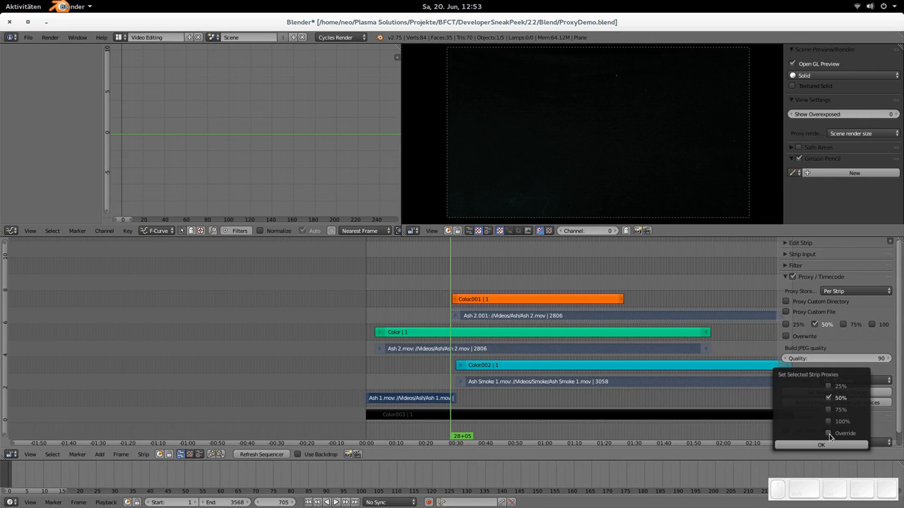
left_click(820, 444)
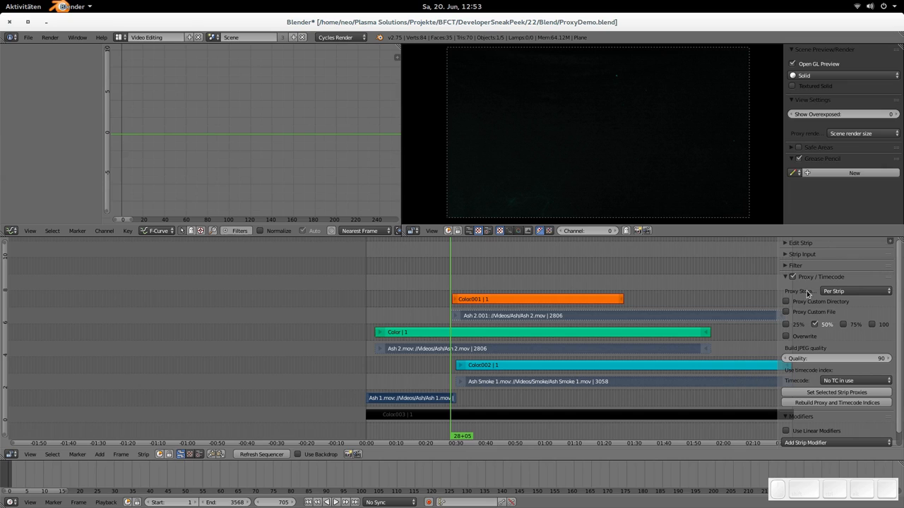
left_click(836, 402)
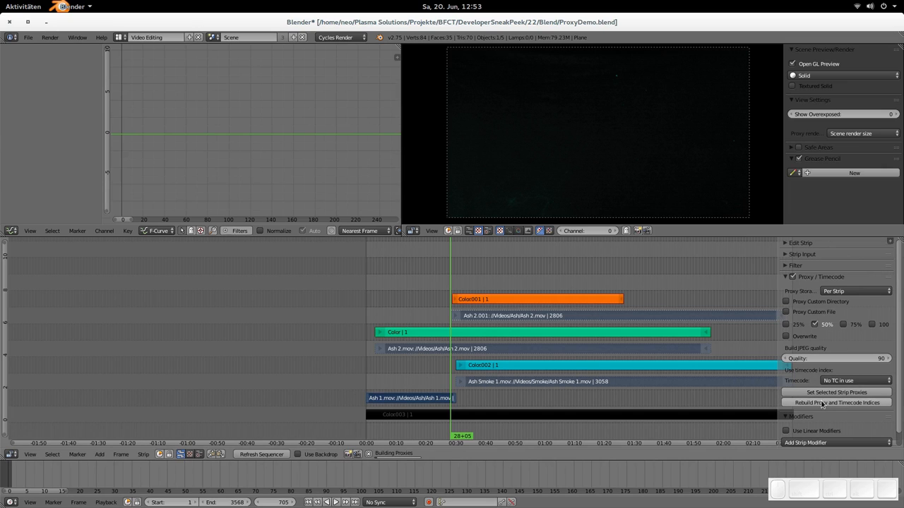
mouse_move(835, 408)
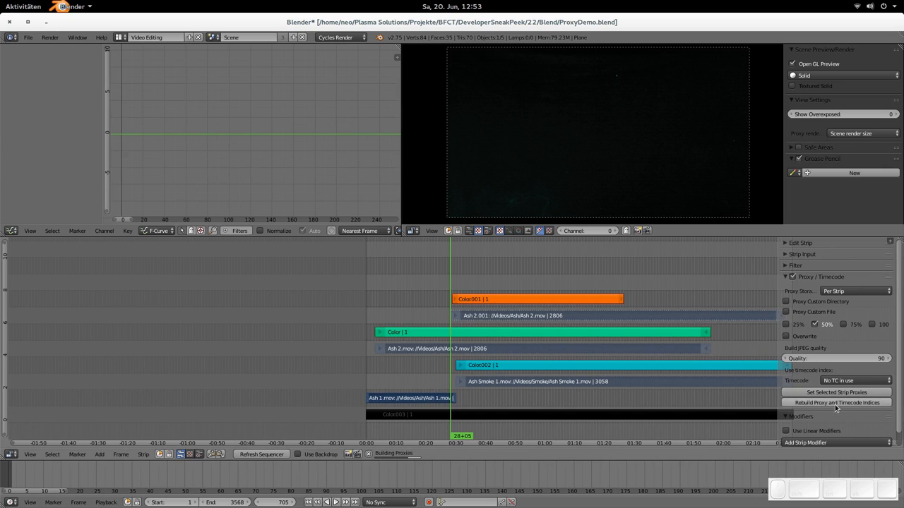
mouse_move(836, 403)
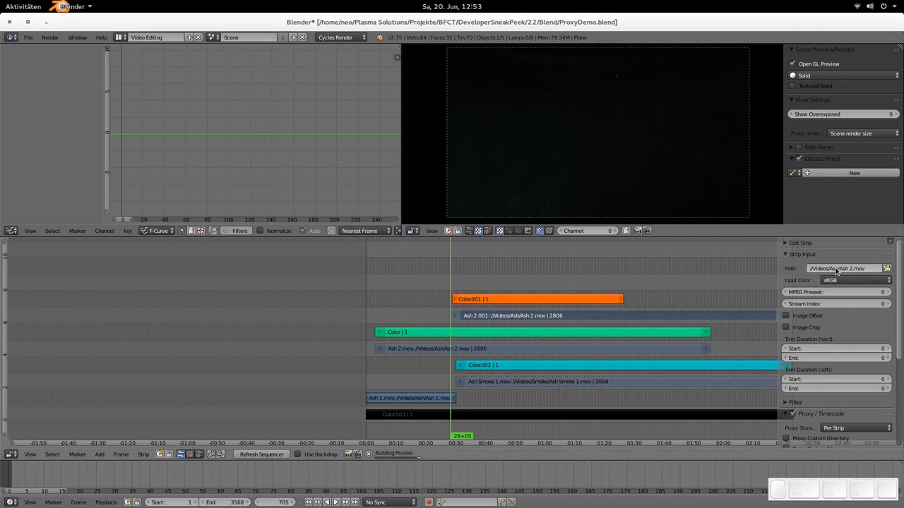
mouse_move(746, 304)
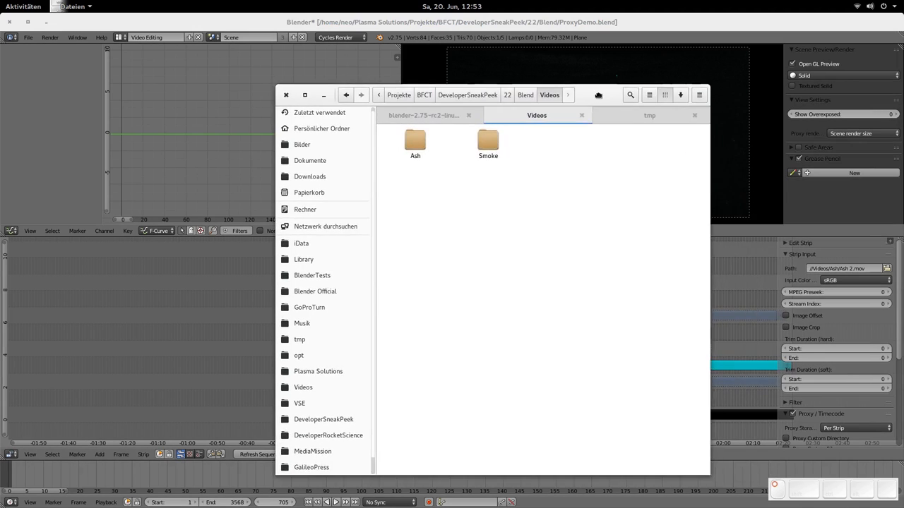
double_click(415, 142)
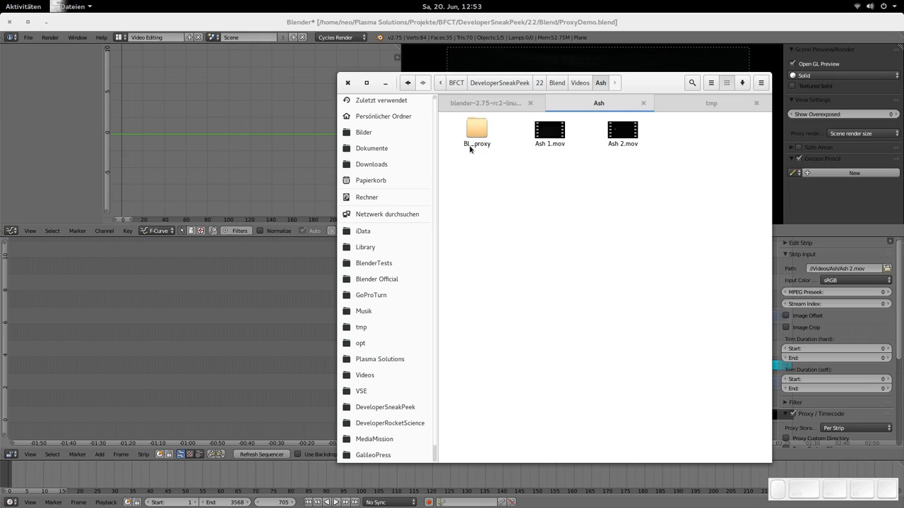
double_click(476, 129)
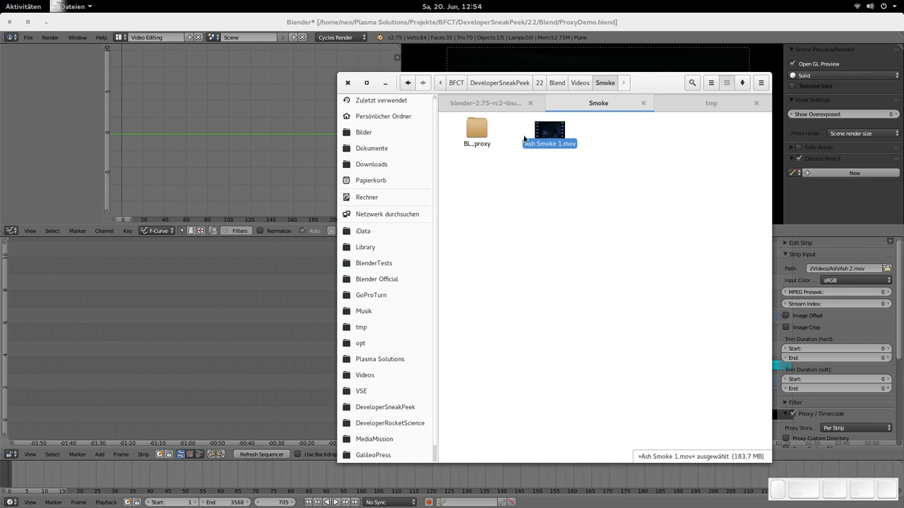
double_click(477, 131)
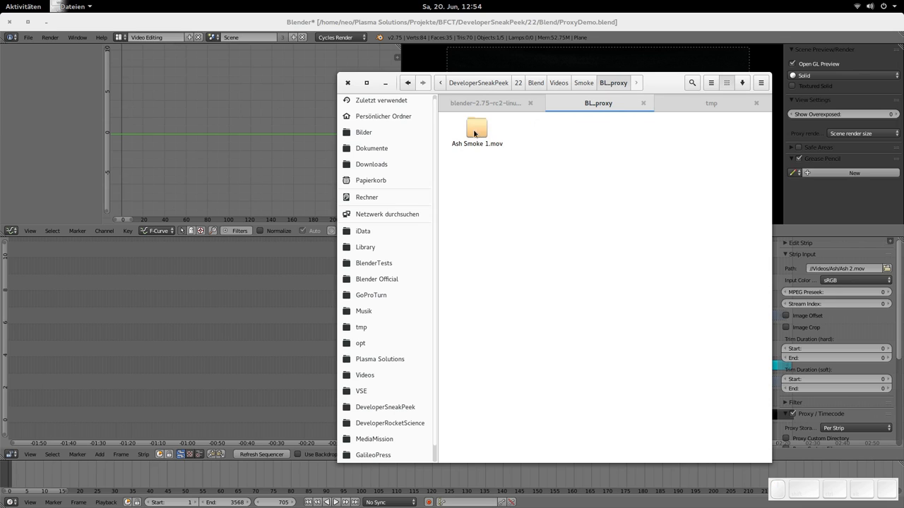
double_click(477, 131)
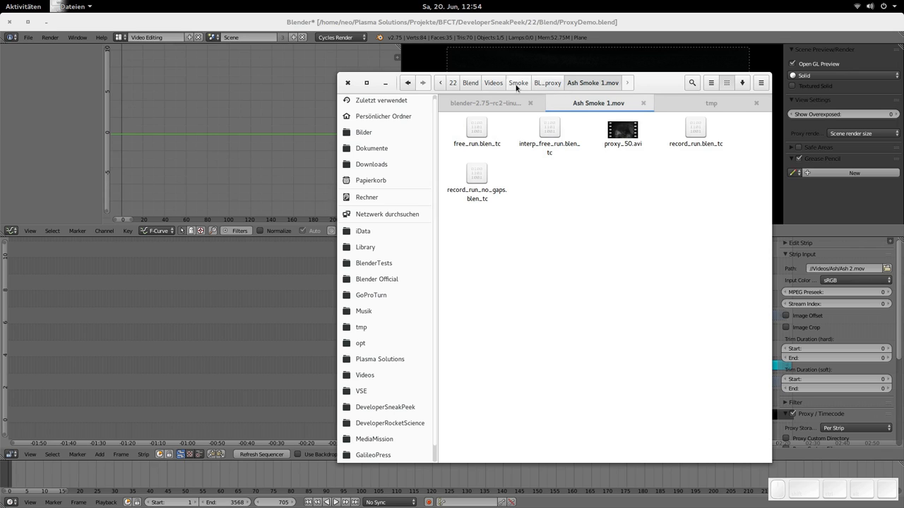
left_click(493, 83)
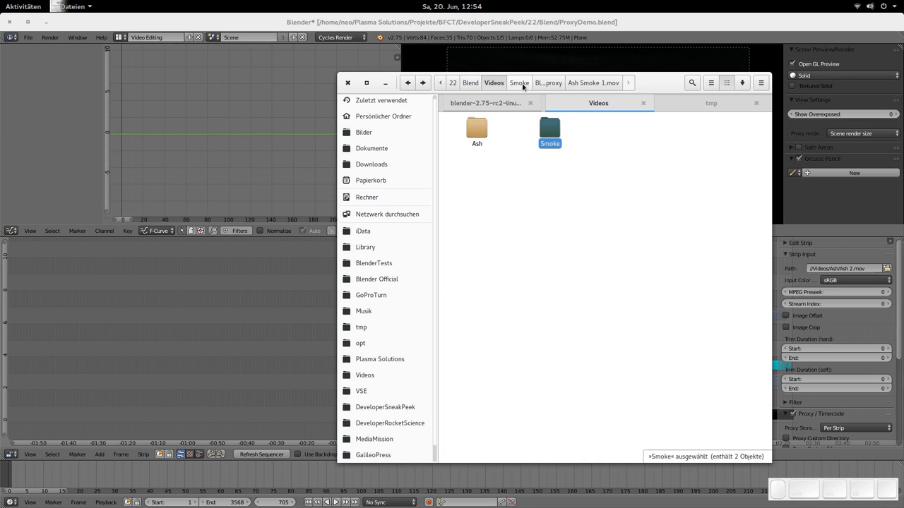
mouse_move(655, 84)
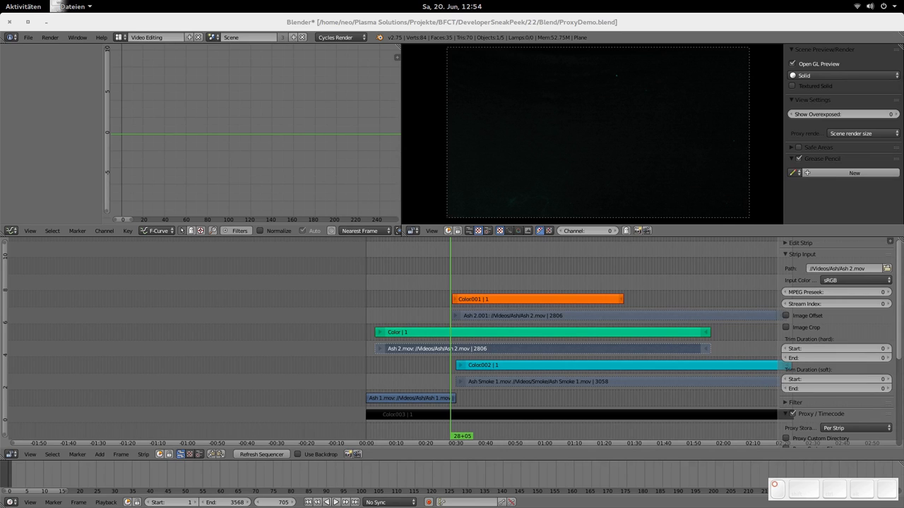
mouse_move(554, 285)
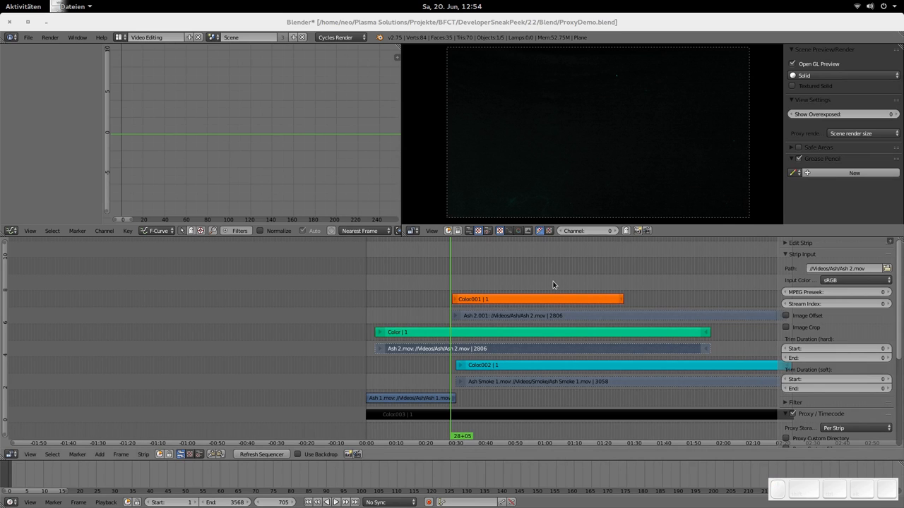
- Set the preview proxy render size to 50% and scrub to frame 212
left_click(861, 134)
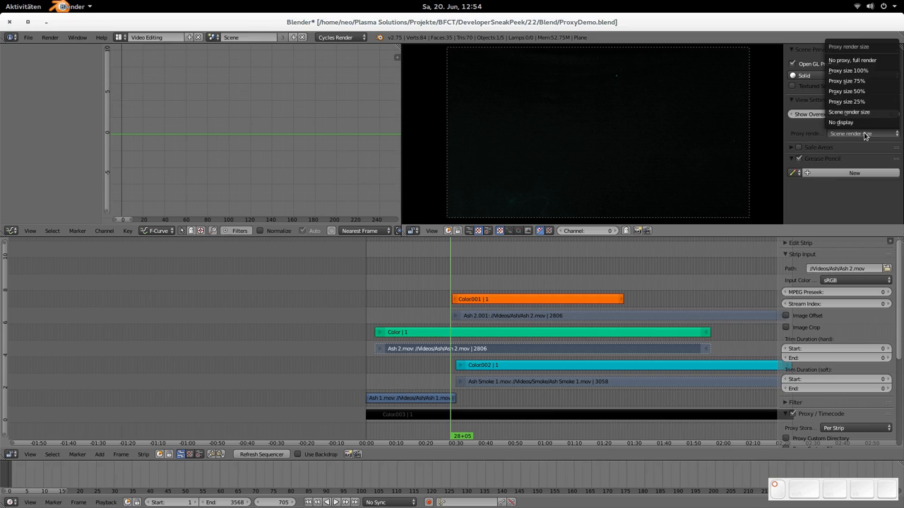
left_click(847, 90)
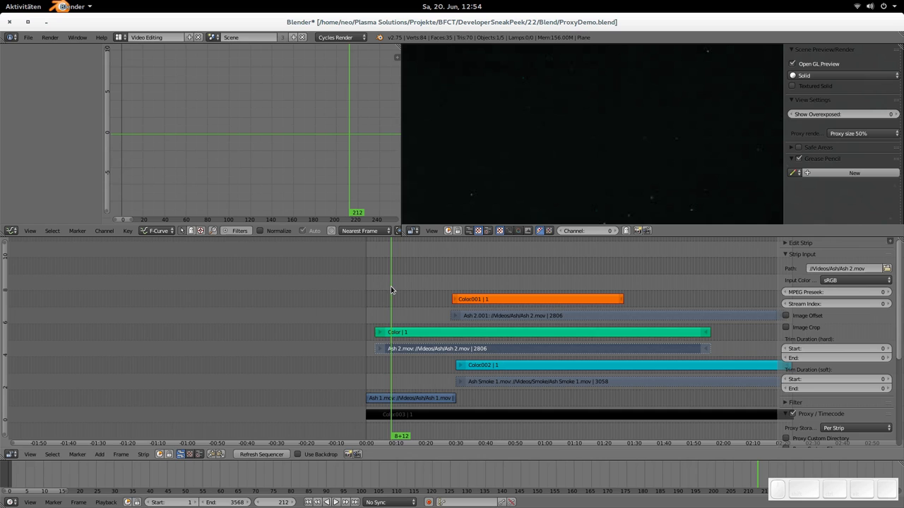
left_click(326, 503)
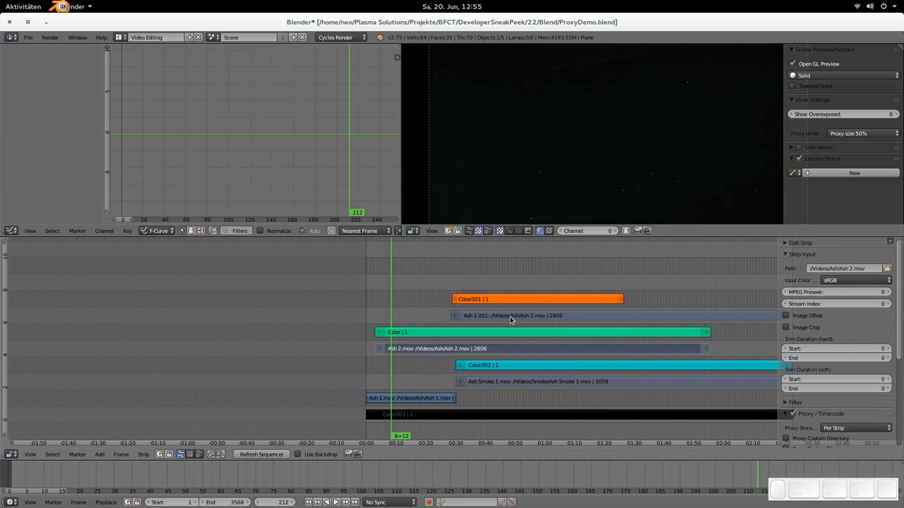
- Set strip Proxy Storage to Project, using the //ProjectProxies/ directory
scroll("down", 3)
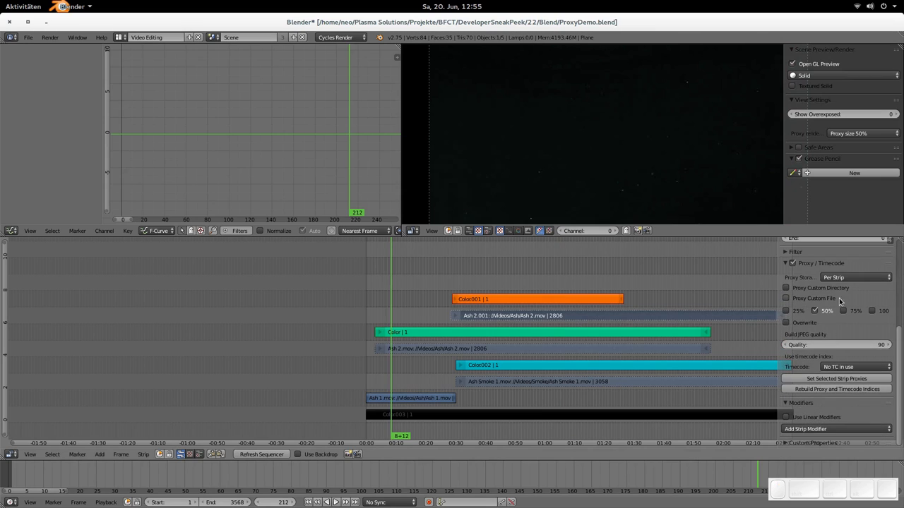
left_click(855, 277)
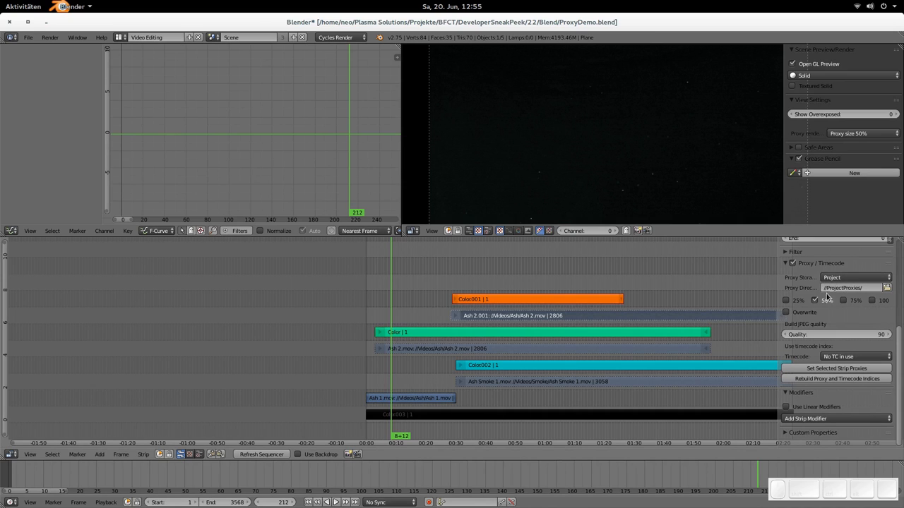
left_click(814, 300)
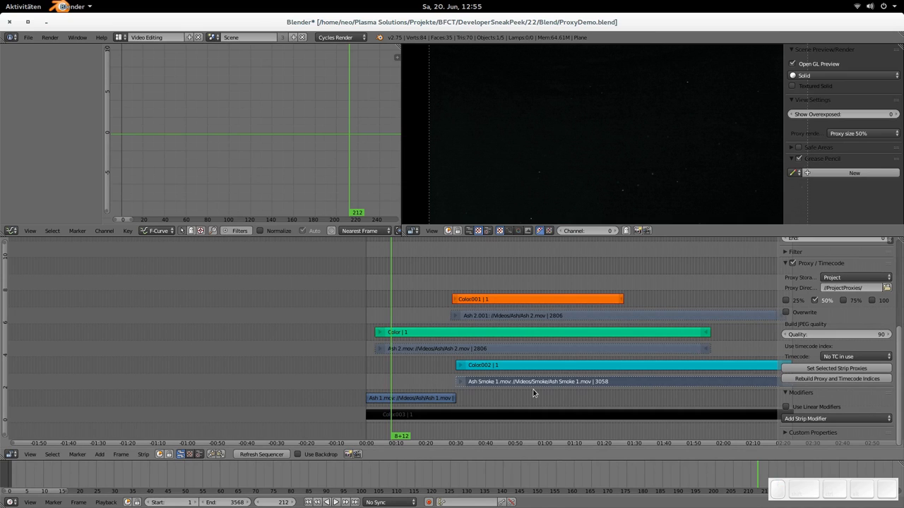
left_click(509, 348)
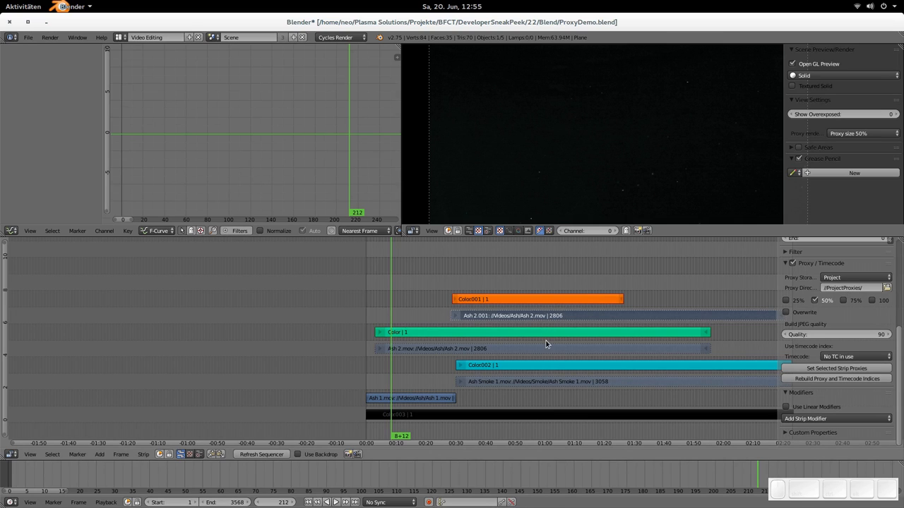
mouse_move(551, 346)
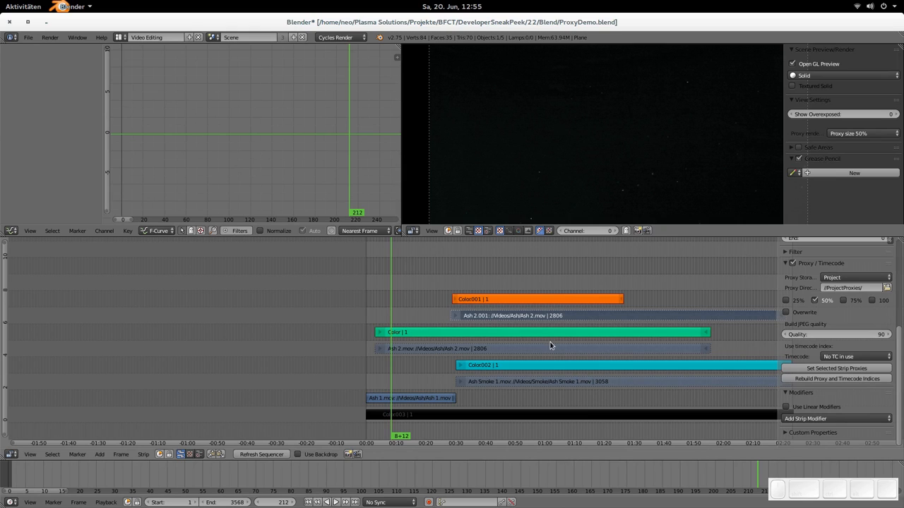
mouse_move(630, 392)
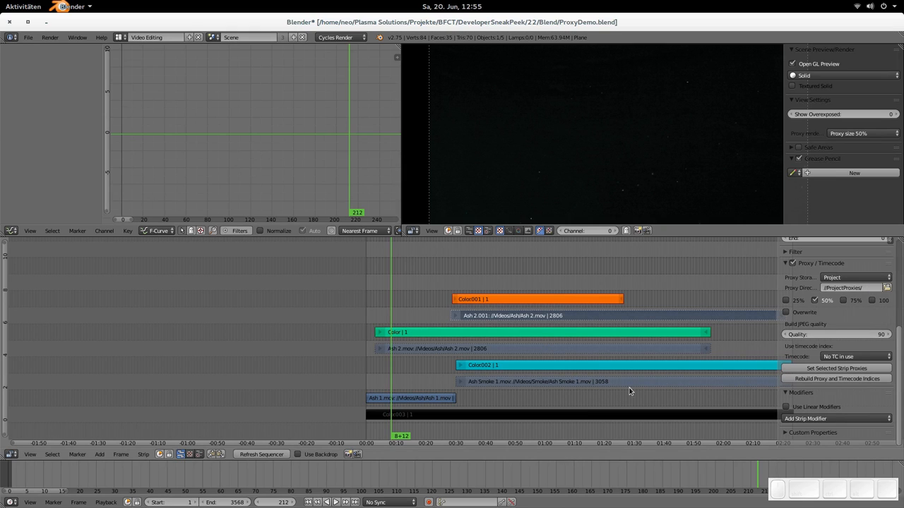
- Target the ProjectProxies folder and add Ash 1.mov to the strips being proxied
left_click(836, 379)
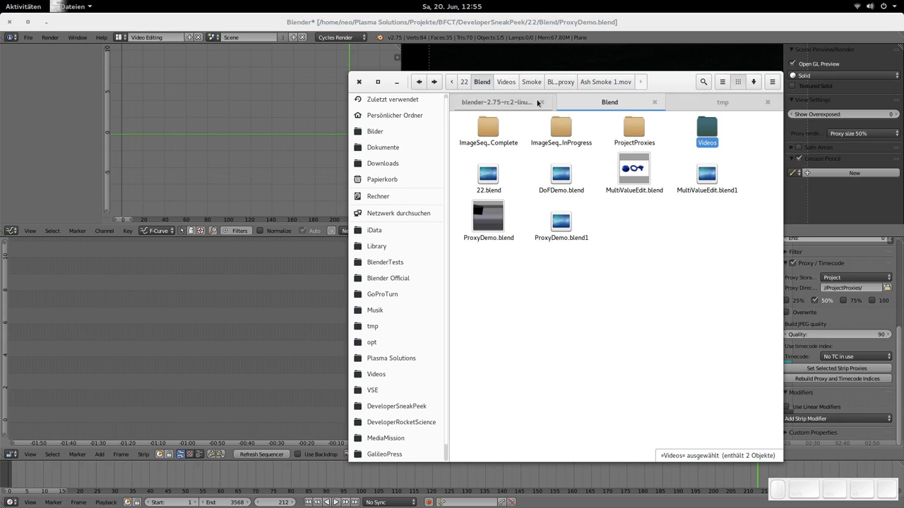
double_click(633, 127)
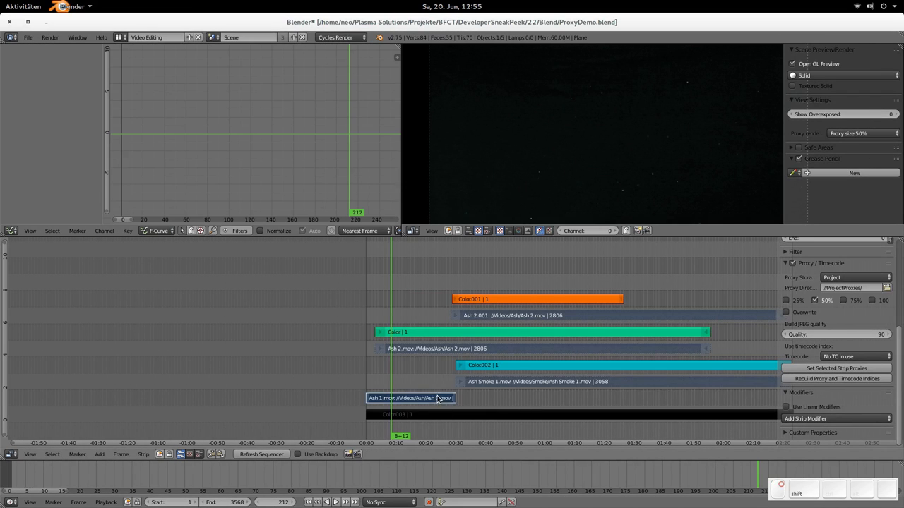
left_click(836, 378)
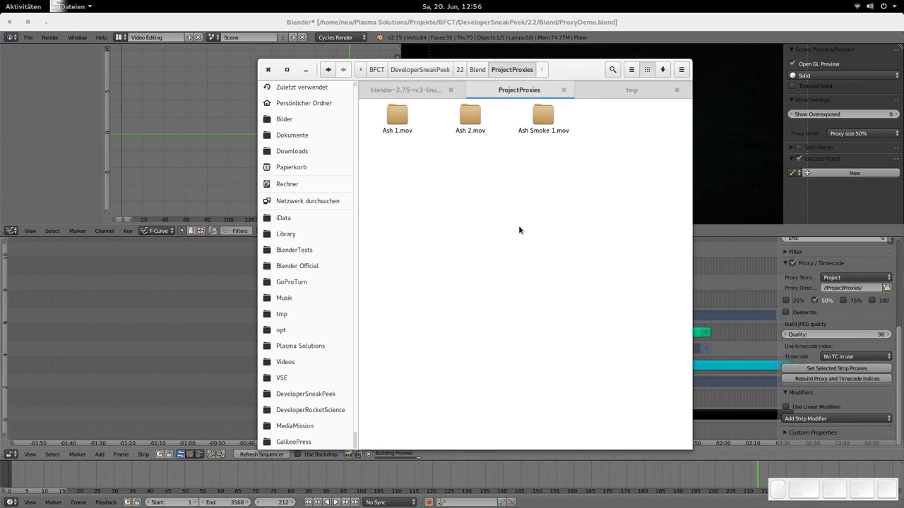
mouse_move(564, 196)
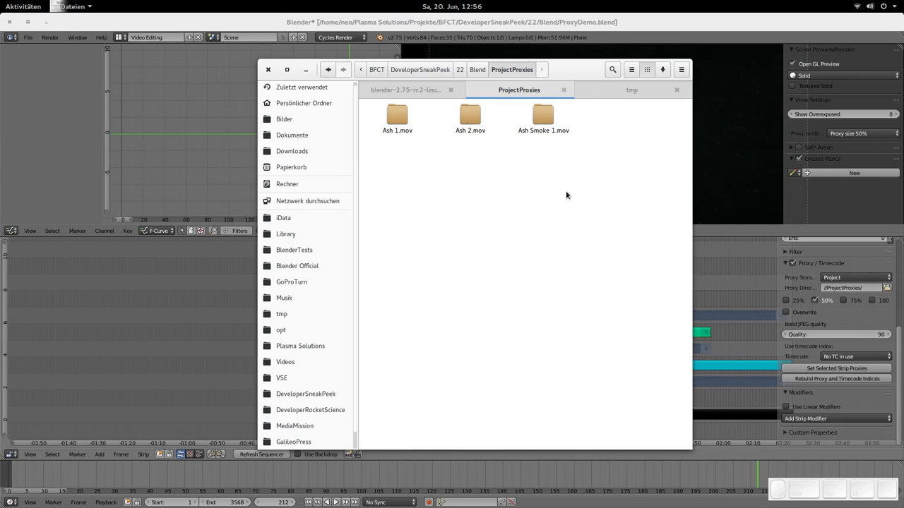
- Check ProjectProxies for the Ash 1, Ash 2 and Ash Smoke 1 folders, then return to Blender
left_click_drag(468, 180, 590, 184)
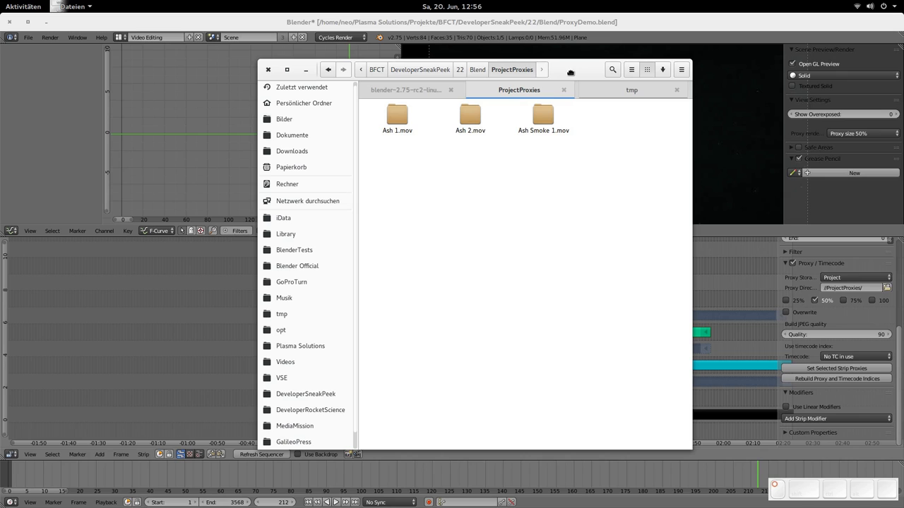
mouse_move(572, 75)
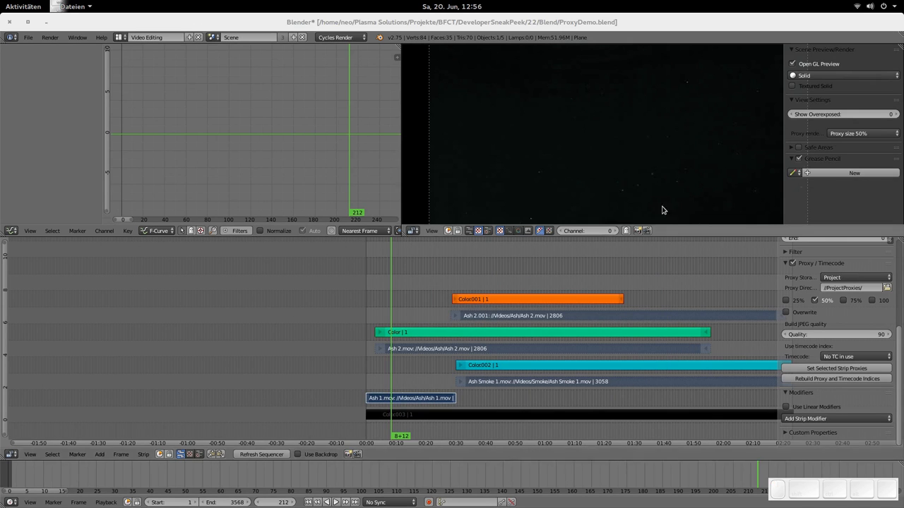
mouse_move(413, 295)
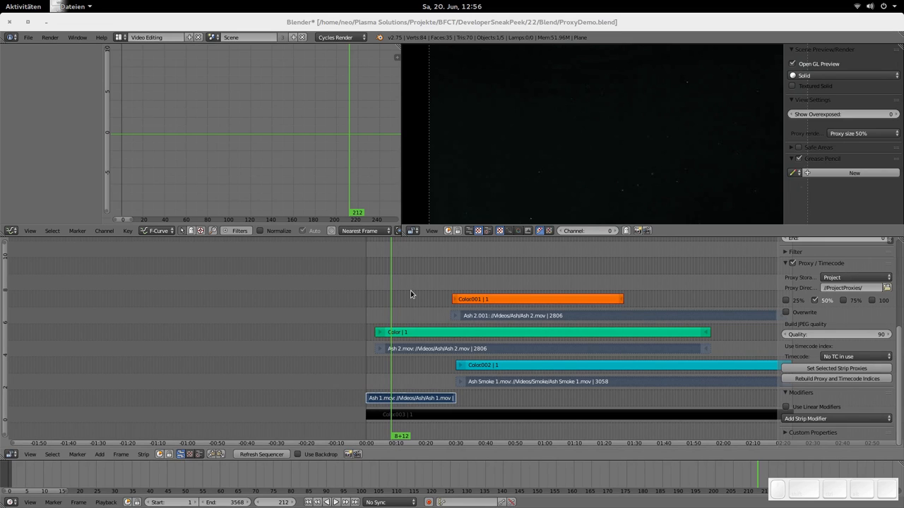
mouse_move(437, 300)
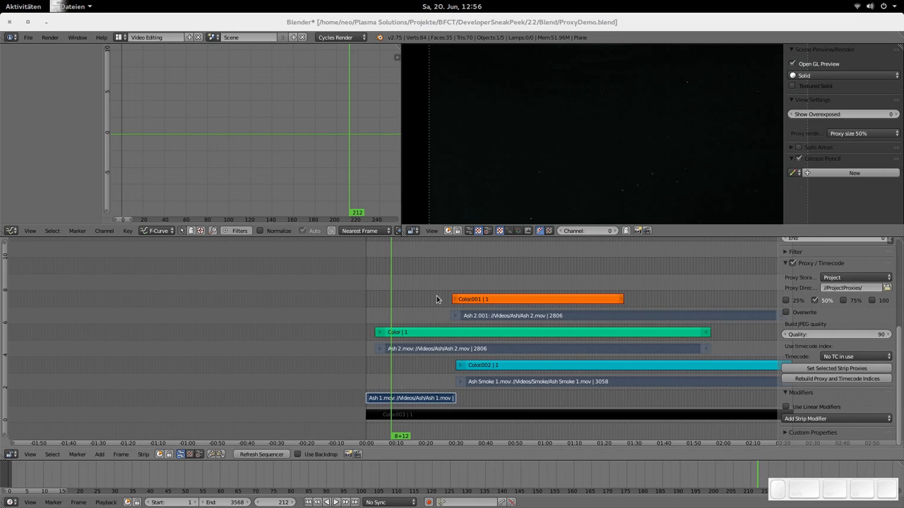
mouse_move(545, 269)
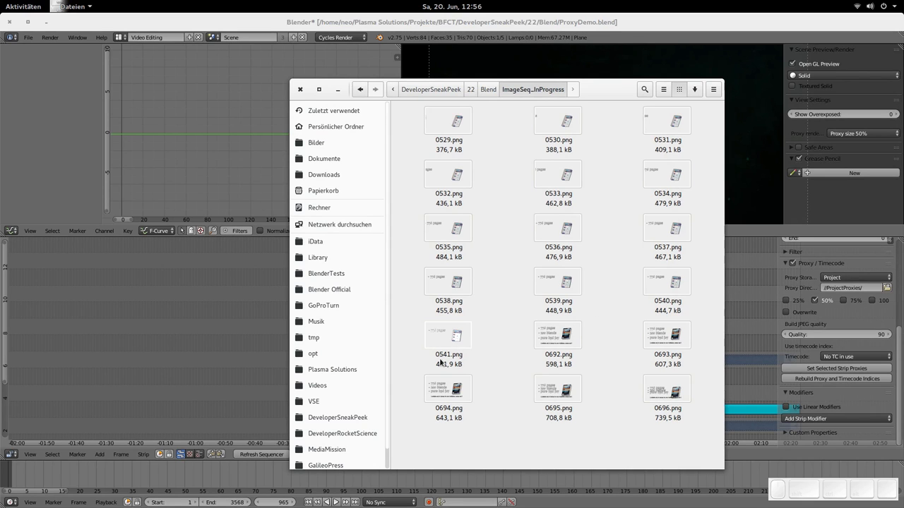
mouse_move(451, 360)
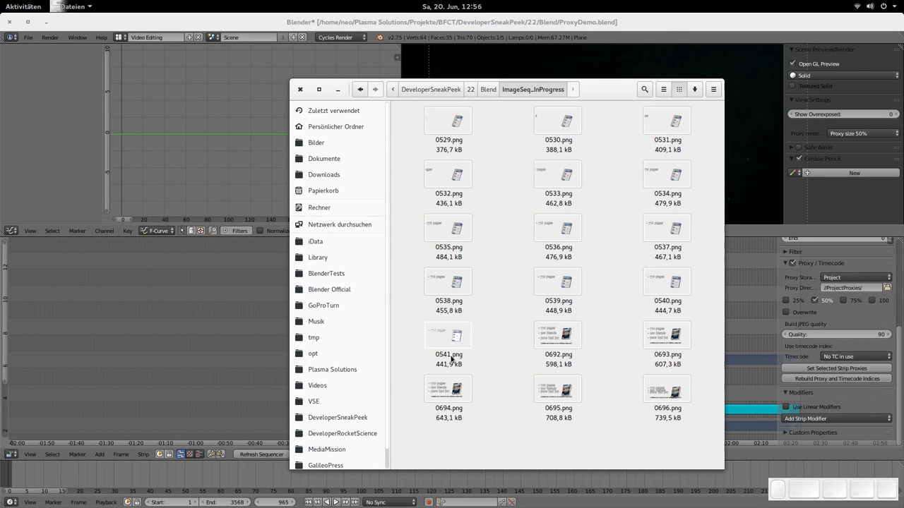
- Select 0541.png and 0692.png in ImageSeq_InProgress to show the missing frames
left_click(558, 334)
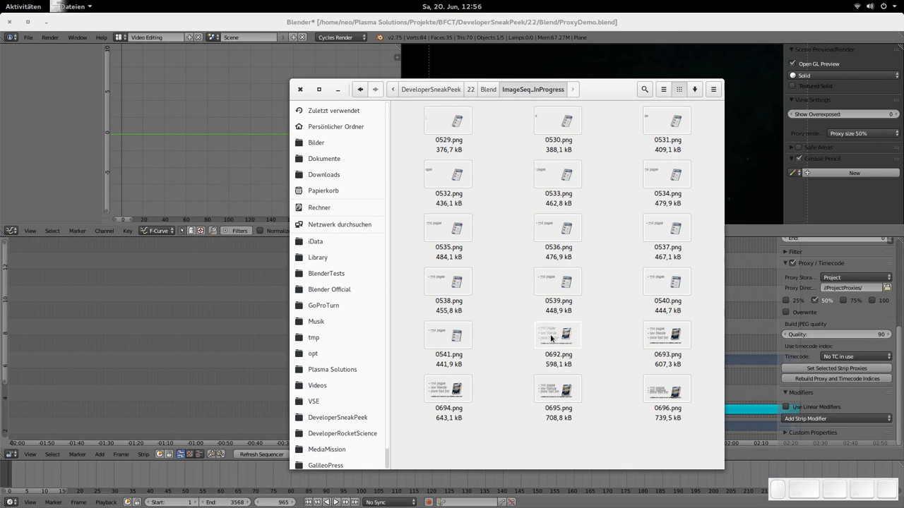
left_click(558, 334)
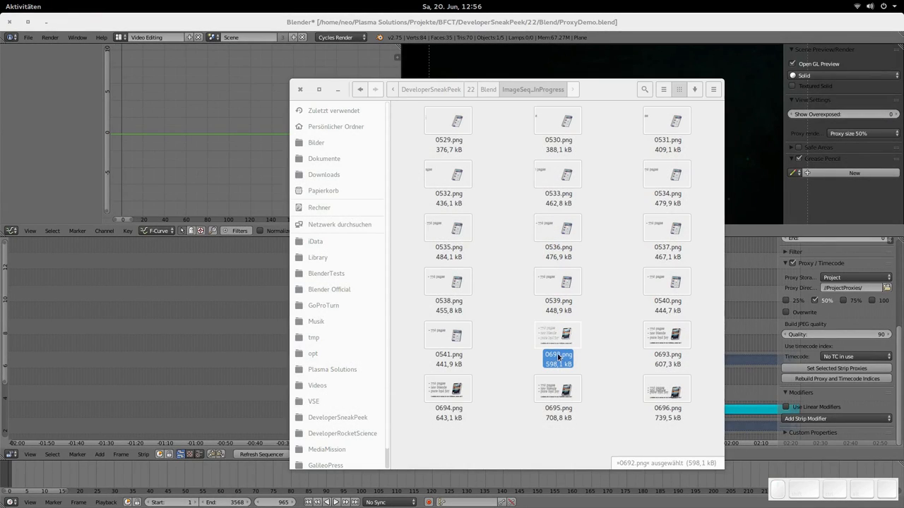
mouse_move(579, 198)
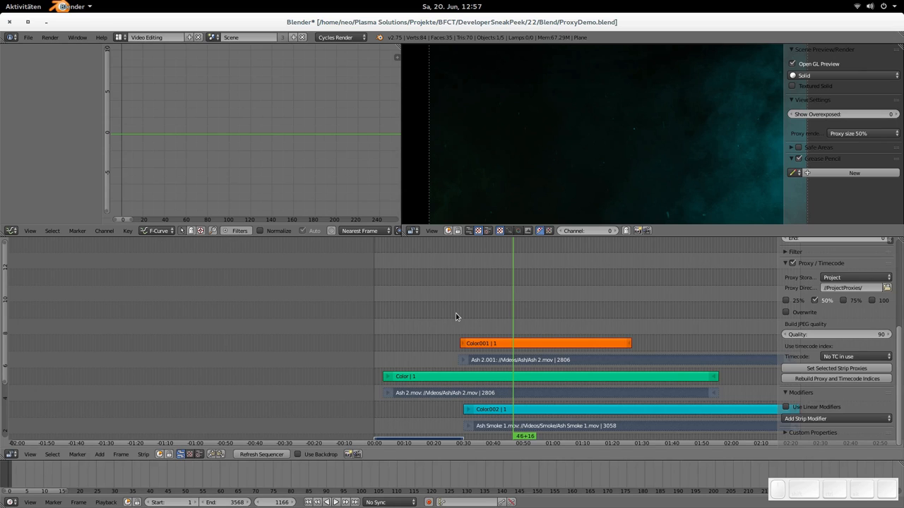
mouse_move(449, 313)
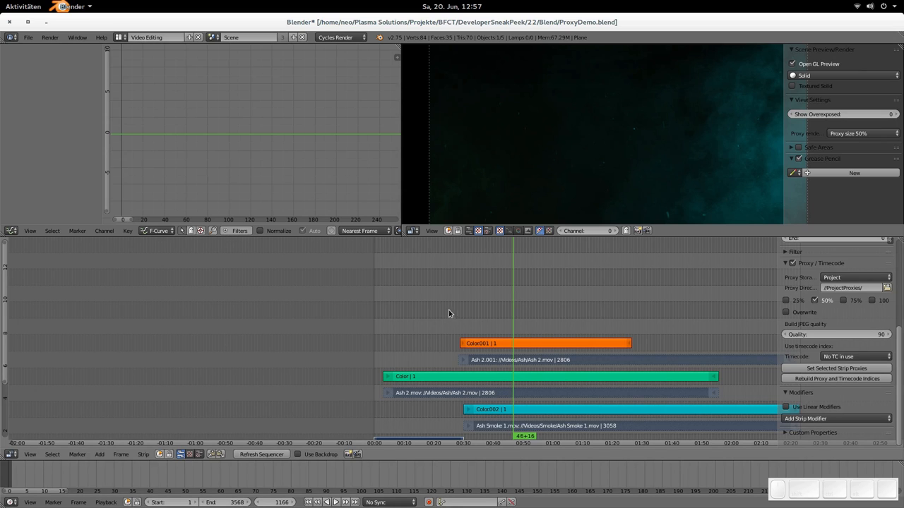
mouse_move(523, 297)
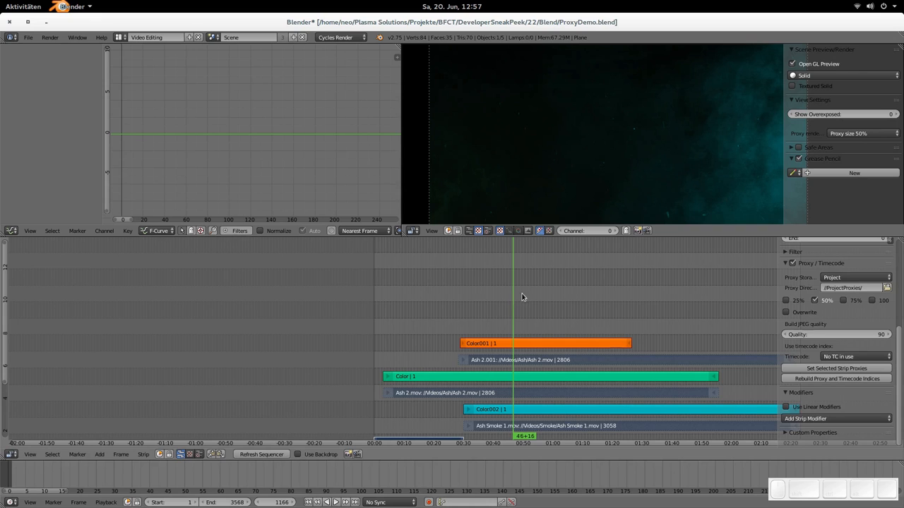
mouse_move(436, 304)
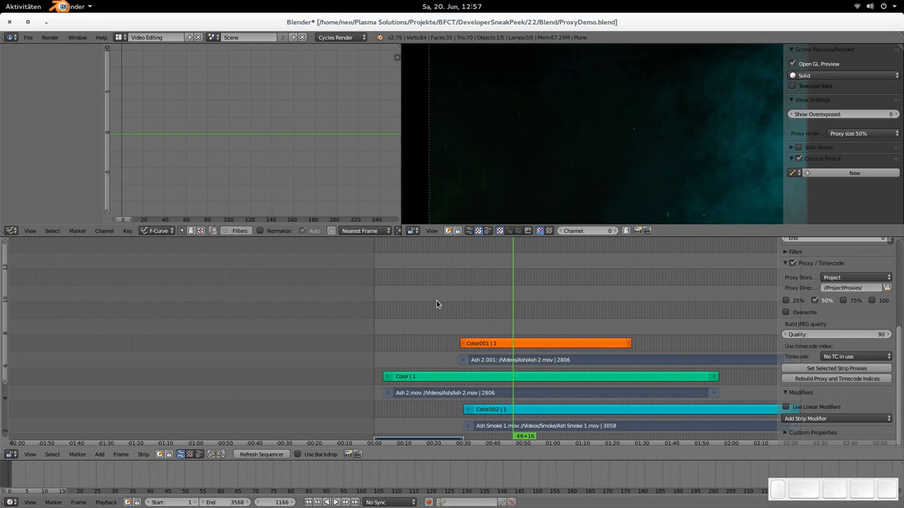
- Add an ImageSeq_InProgress image strip near frame 528 with placeholders disabled
left_click(99, 454)
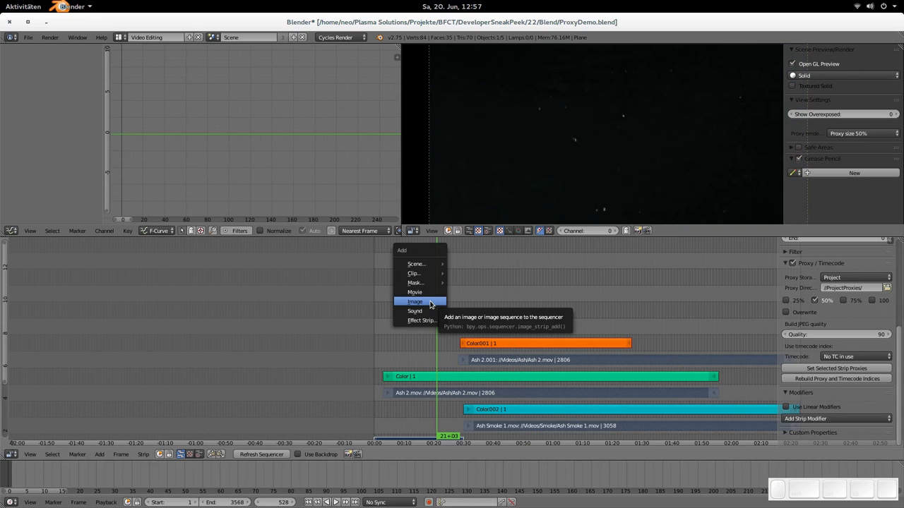
left_click(415, 301)
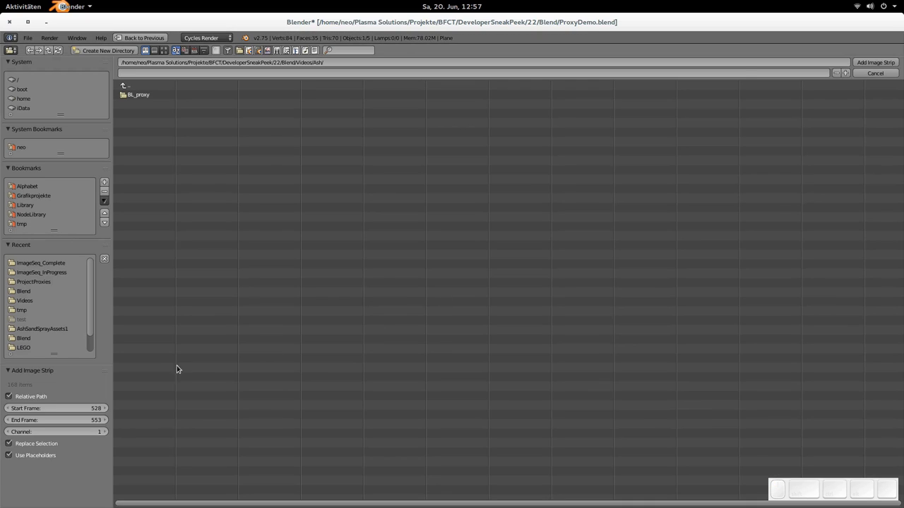
left_click(10, 455)
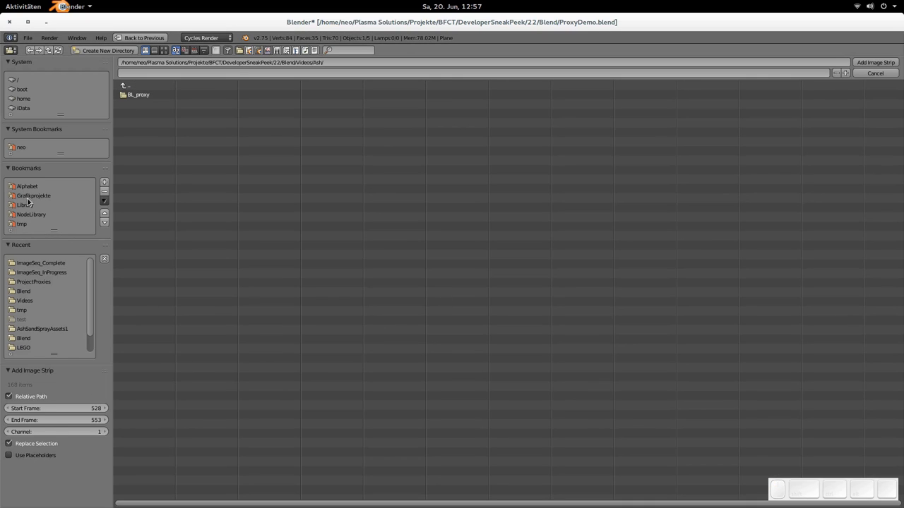
left_click(42, 272)
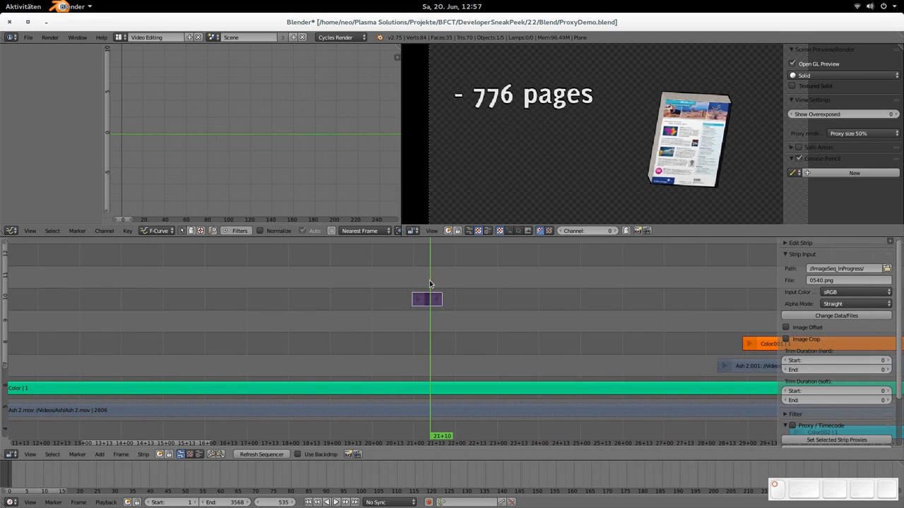
key("Right")
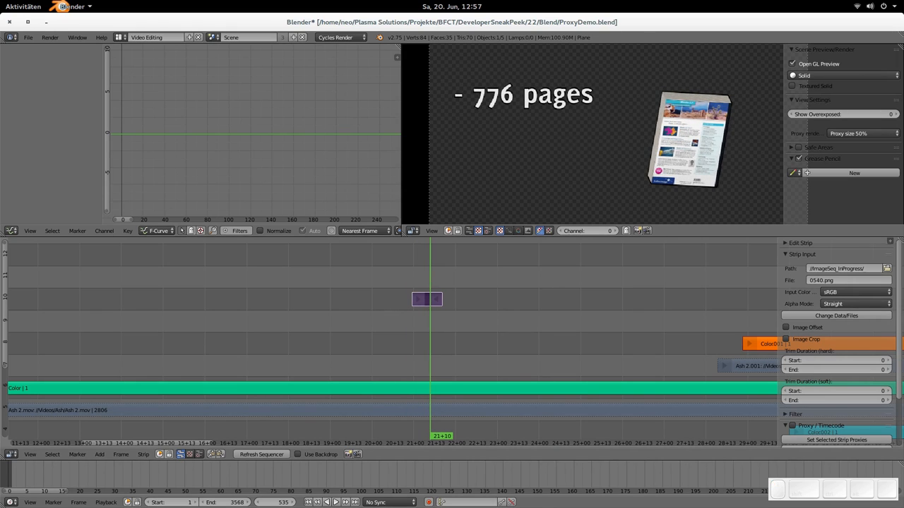
mouse_move(409, 291)
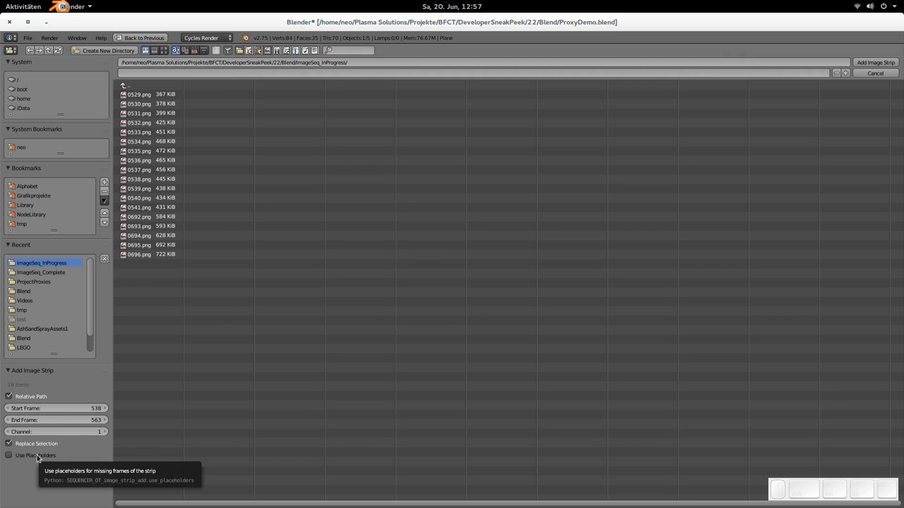
- Add all ImageSeq_InProgress frames as an image strip with Use Placeholders enabled
left_click(9, 455)
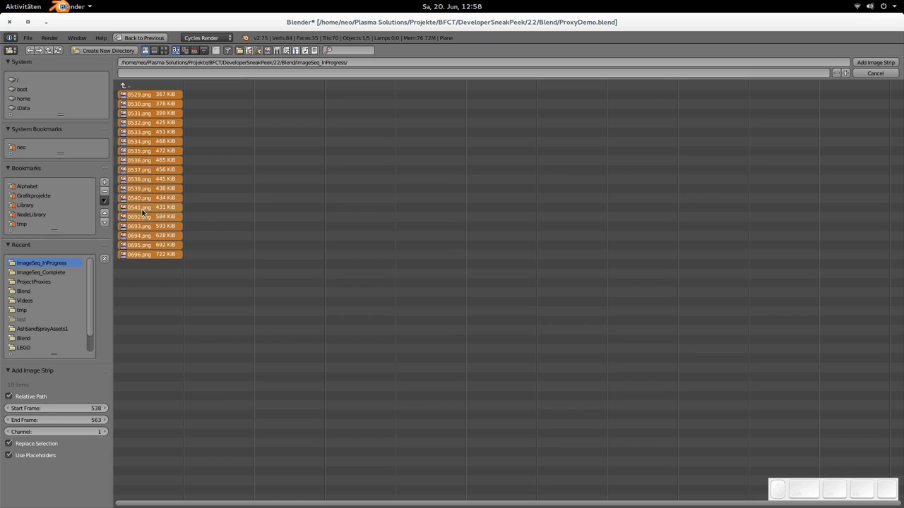
left_click(876, 62)
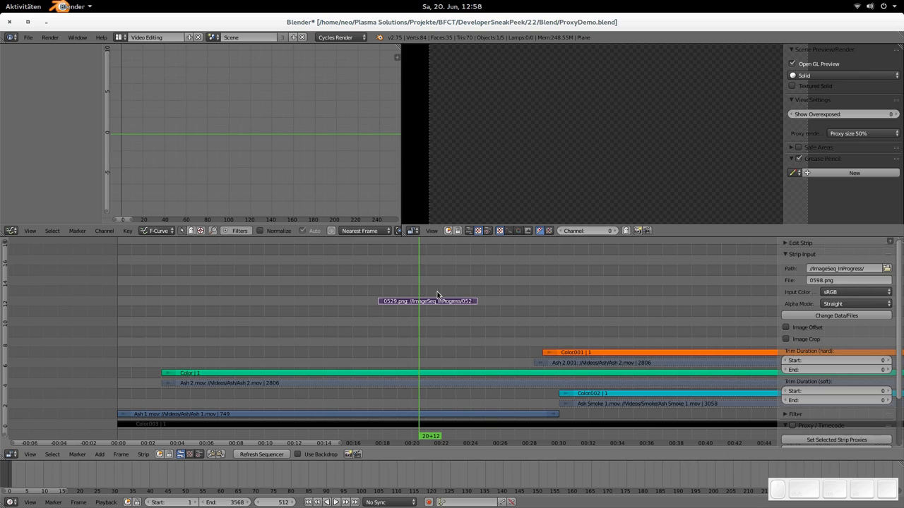
mouse_move(446, 296)
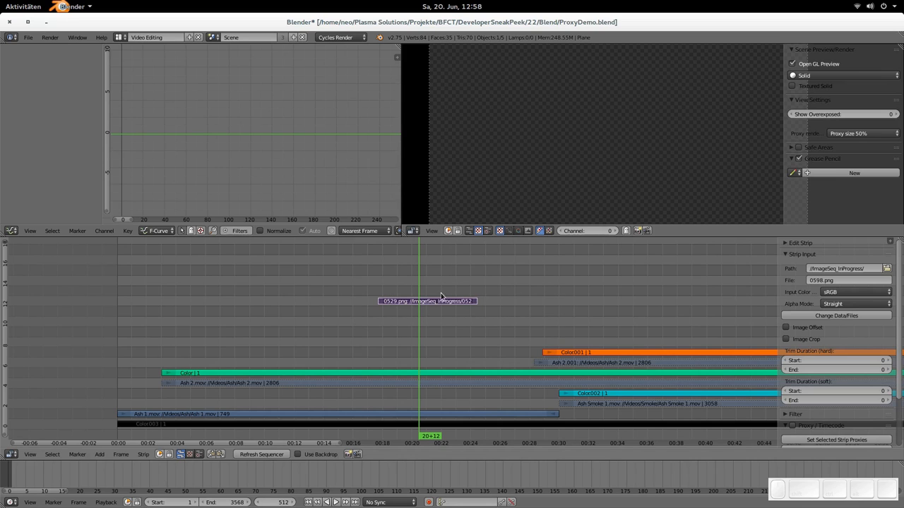
mouse_move(417, 293)
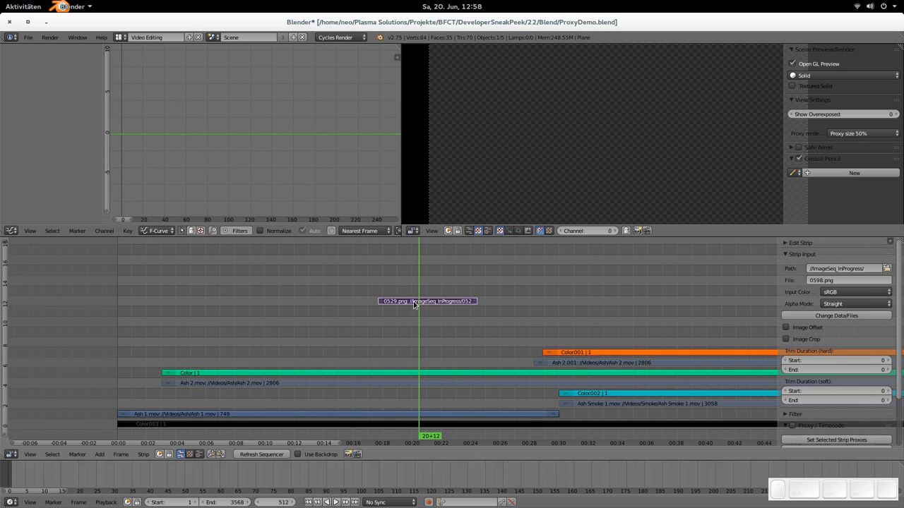
mouse_move(422, 310)
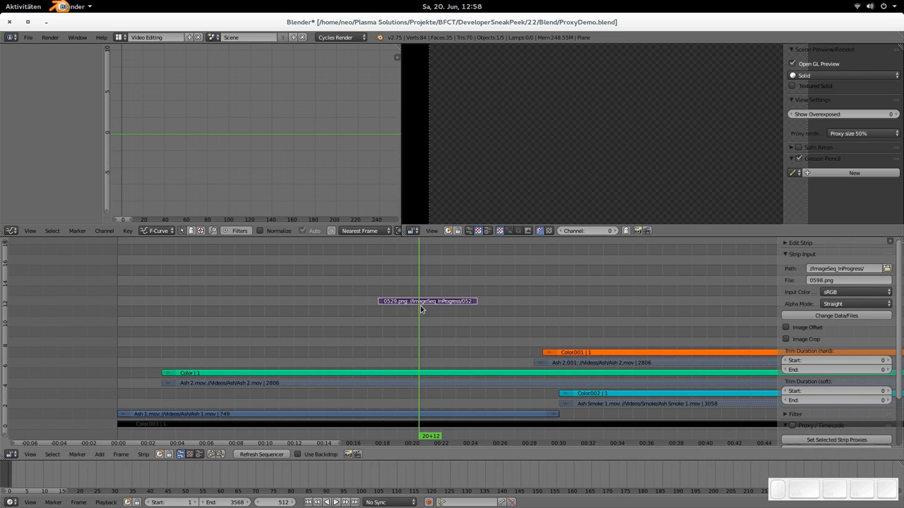
mouse_move(530, 183)
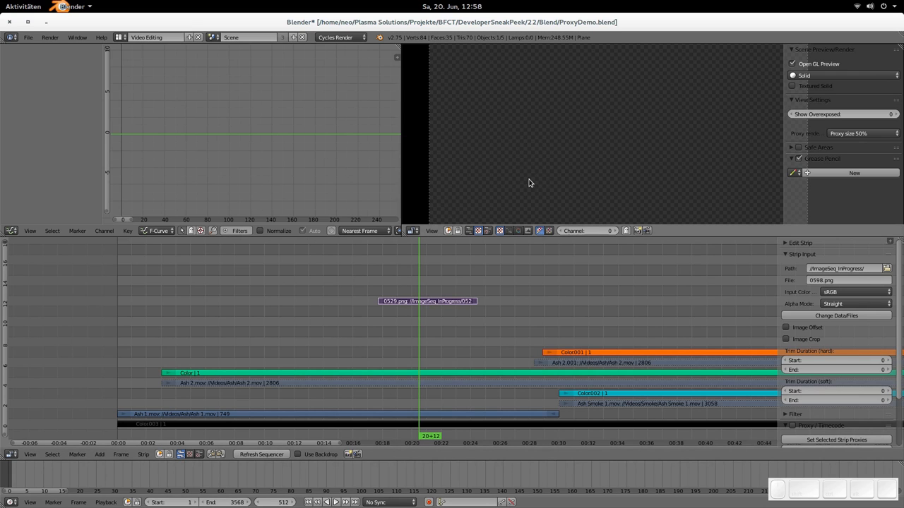
- Preview the placeholder frames and open the sequencer's Add menu
left_click(99, 454)
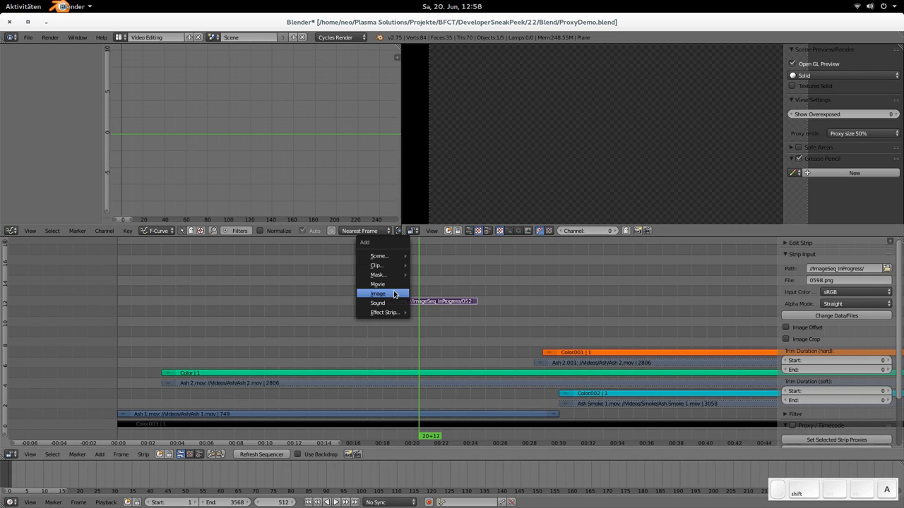
- Add all ImageSeq_Complete frames as an image strip and scrub to preview
left_click(377, 294)
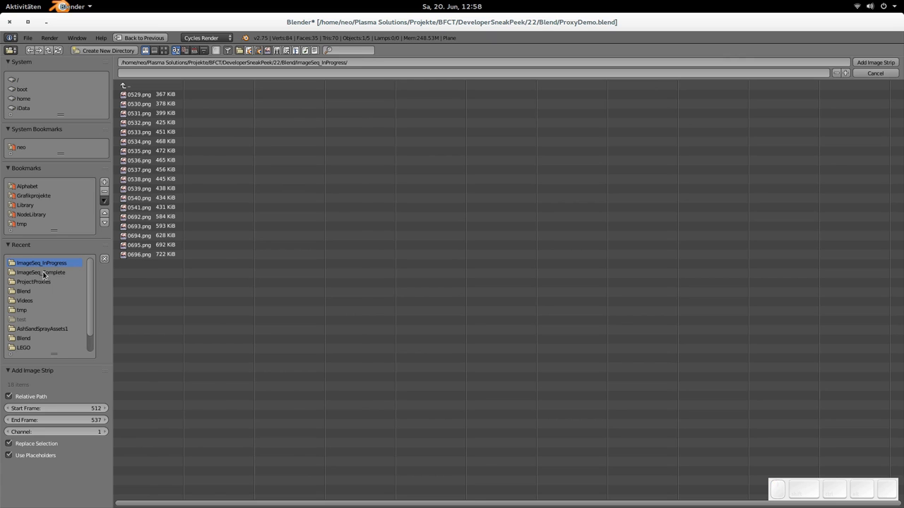
left_click(42, 273)
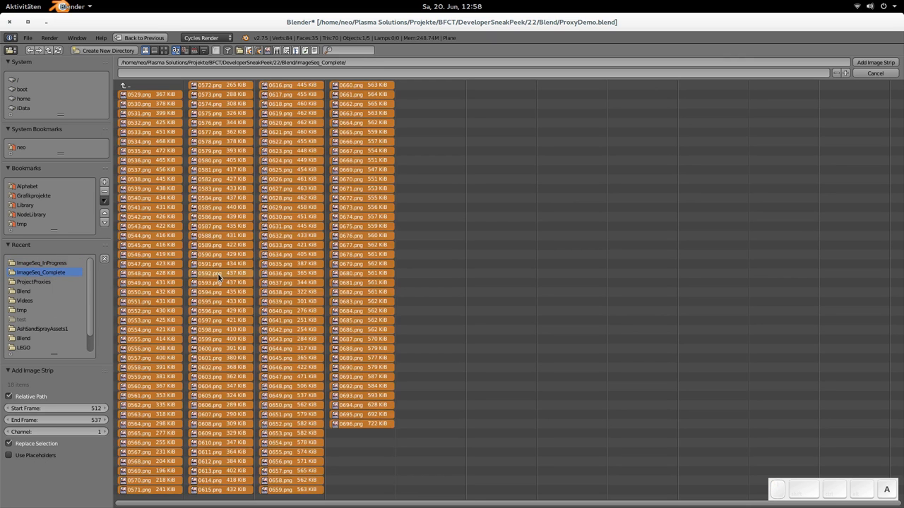
left_click(875, 62)
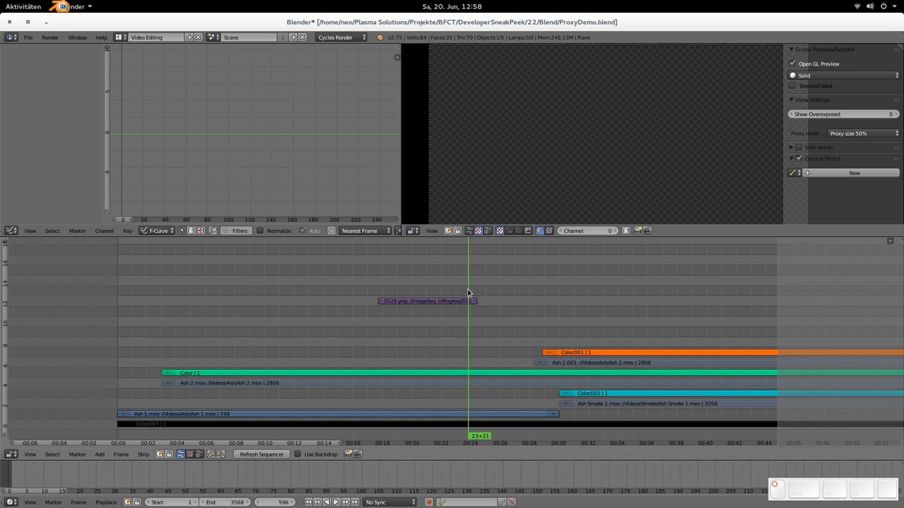
left_click_drag(468, 293, 390, 293)
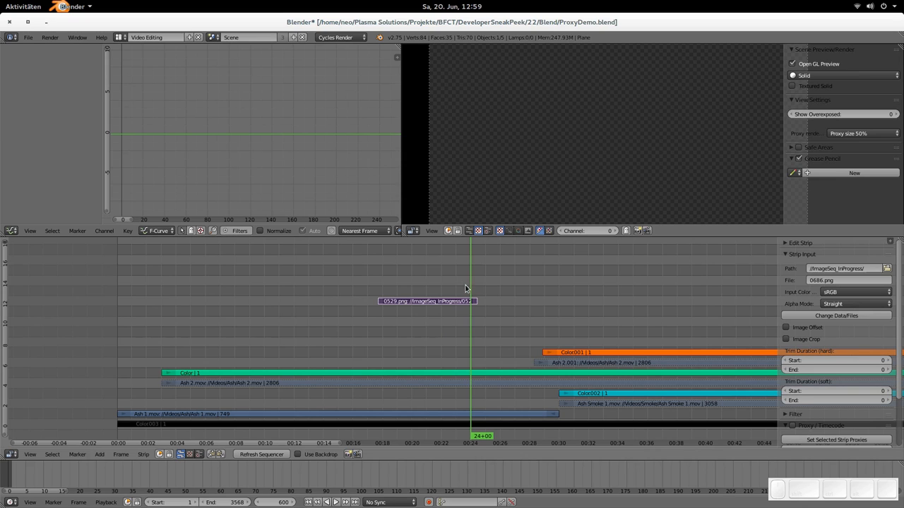
left_click(399, 436)
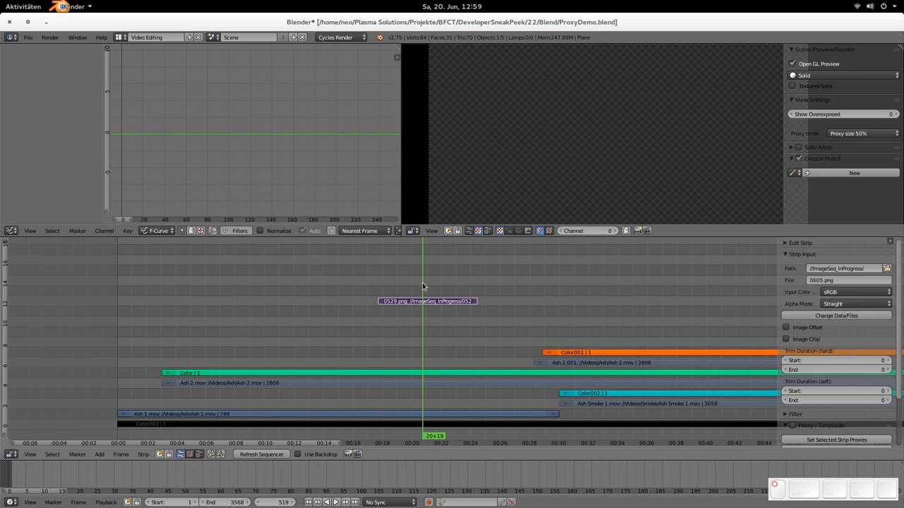
mouse_move(444, 284)
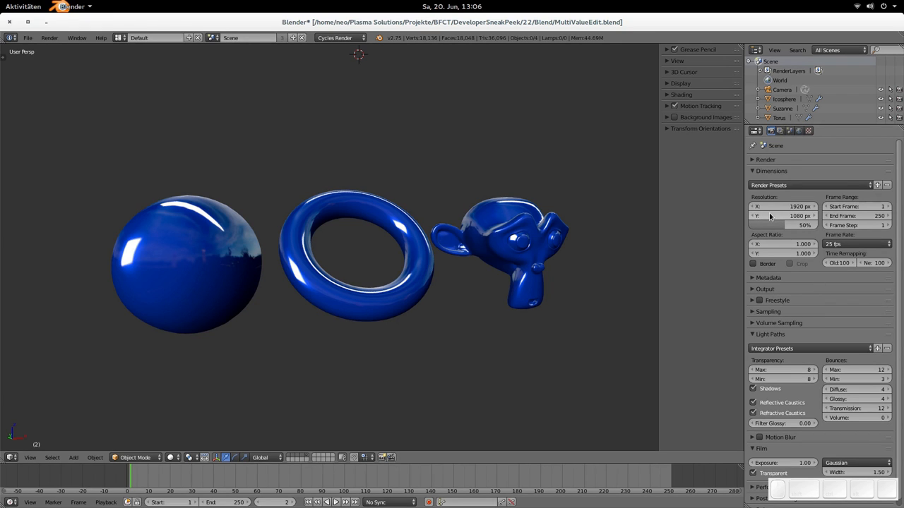
mouse_move(784, 216)
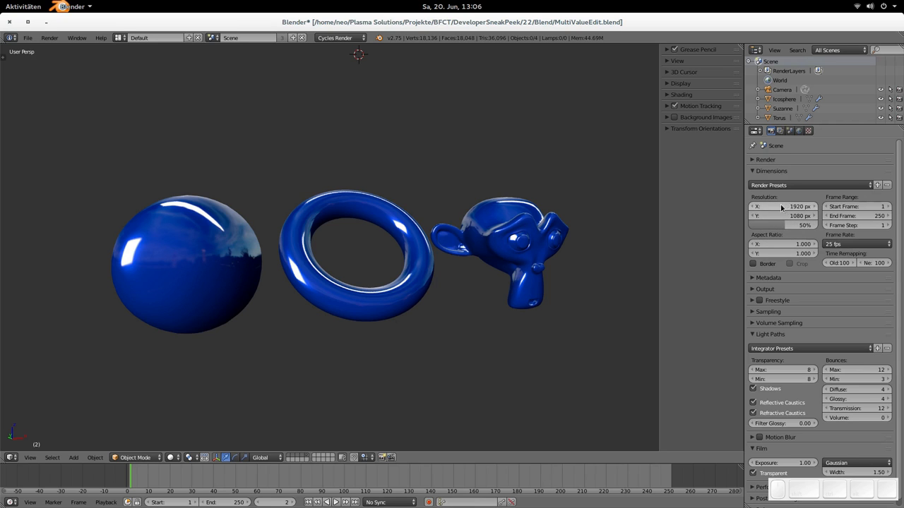
mouse_move(782, 206)
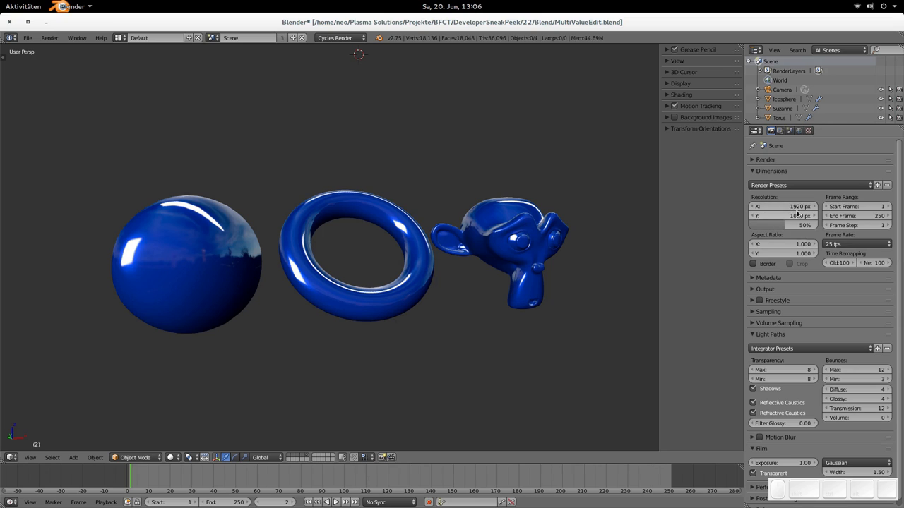
mouse_move(788, 206)
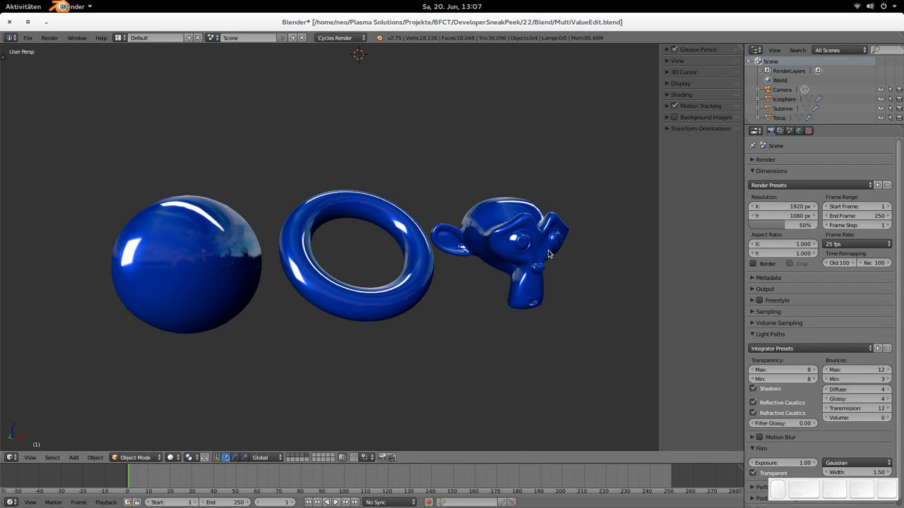
mouse_move(570, 256)
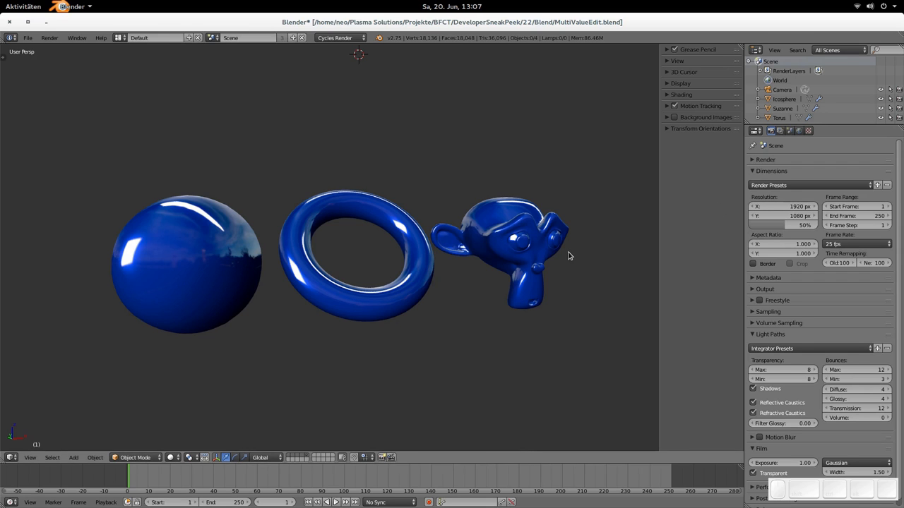
- Alt-edit Location X and set rotation 346°, -359°, 9° on all three objects
left_click(353, 265)
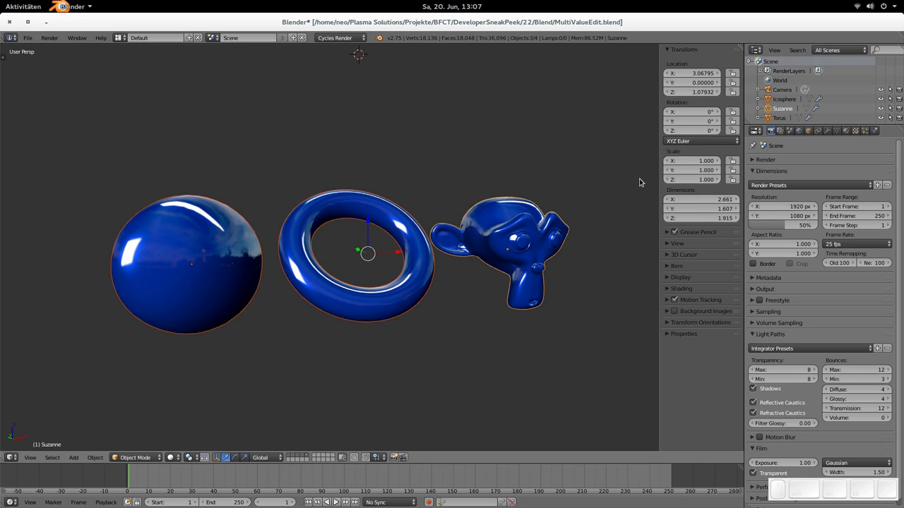
mouse_move(685, 105)
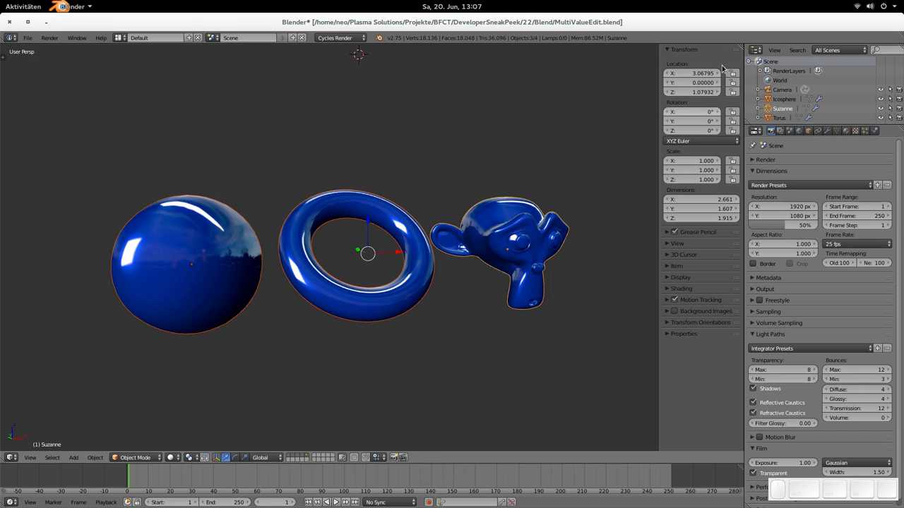
mouse_move(459, 262)
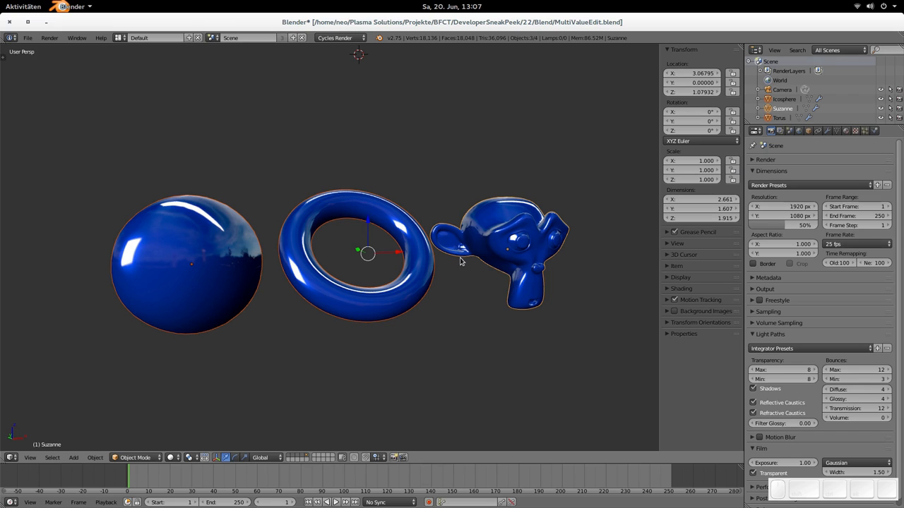
mouse_move(559, 225)
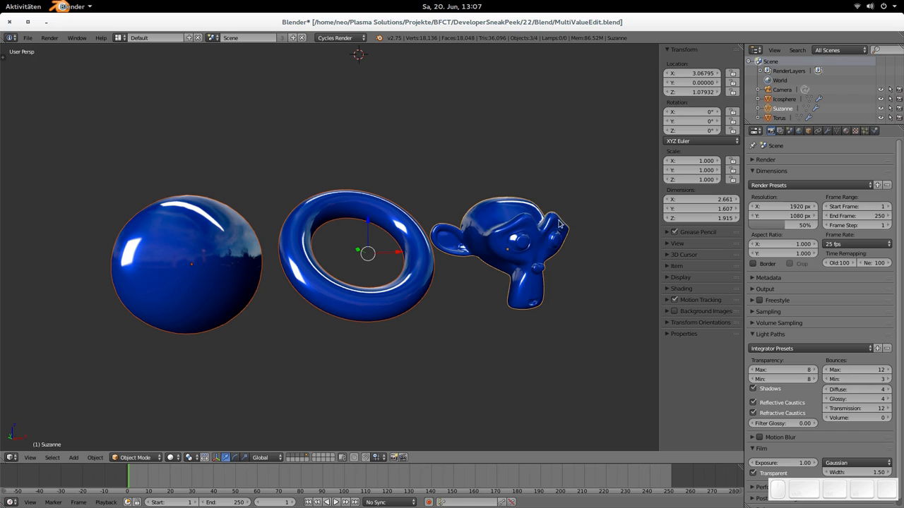
mouse_move(494, 282)
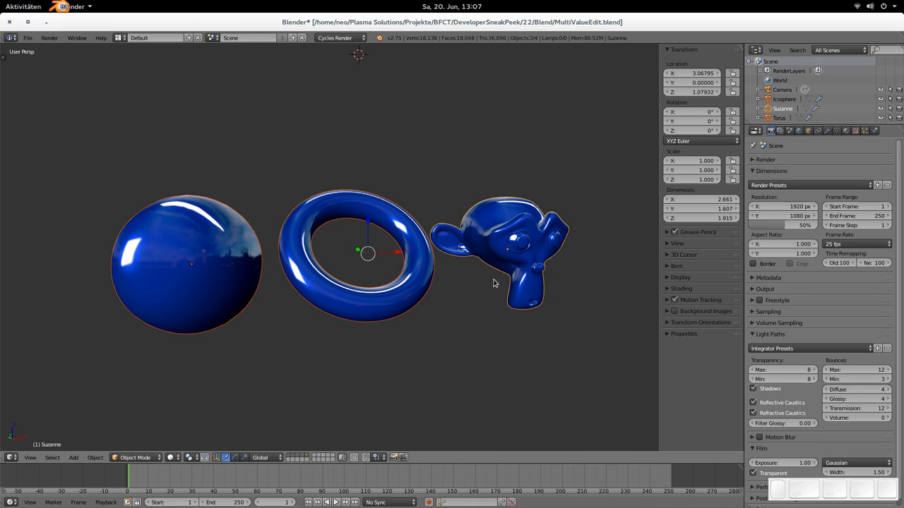
mouse_move(512, 274)
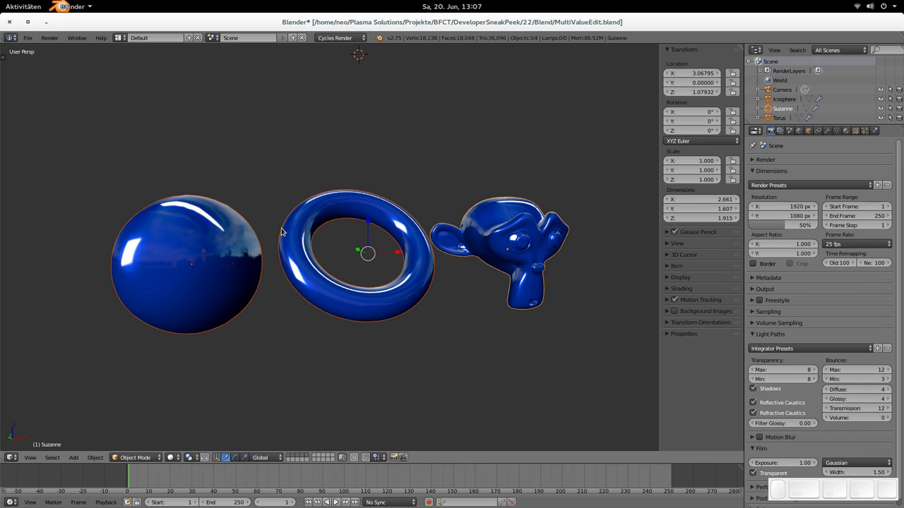
mouse_move(500, 227)
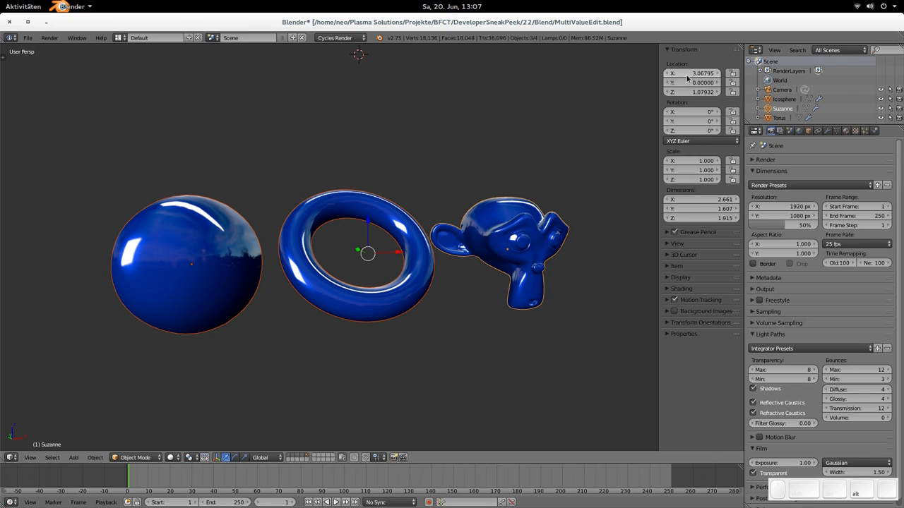
mouse_move(703, 73)
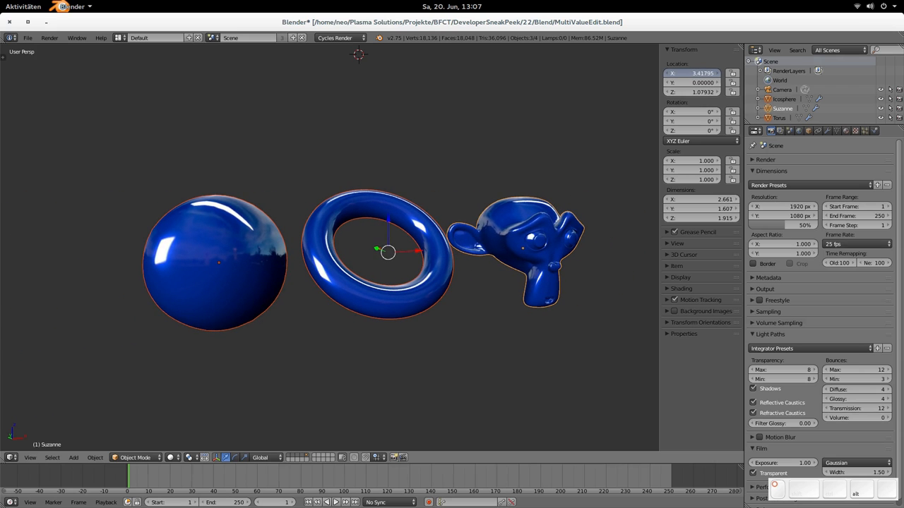
left_click(696, 73)
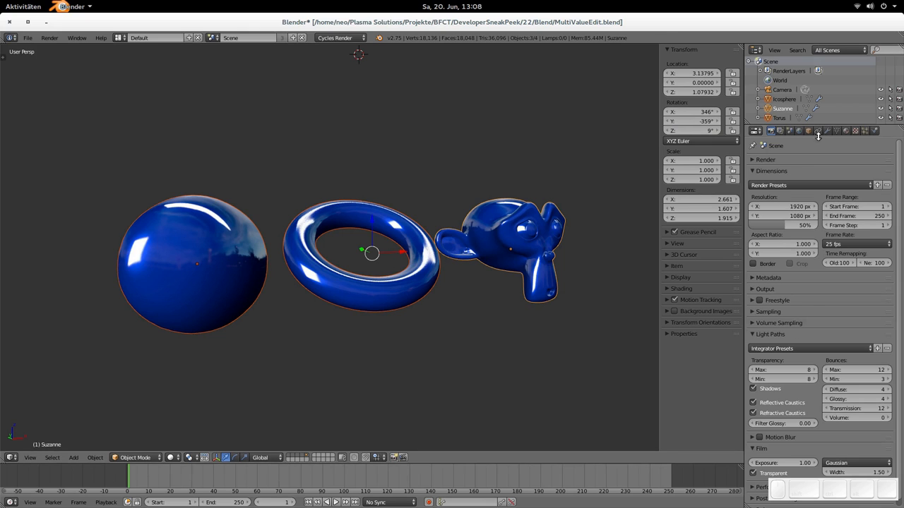
- Show Suzanne's Decimate and Subsurf modifiers and open the Ctrl+L Make Links menu
left_click(827, 131)
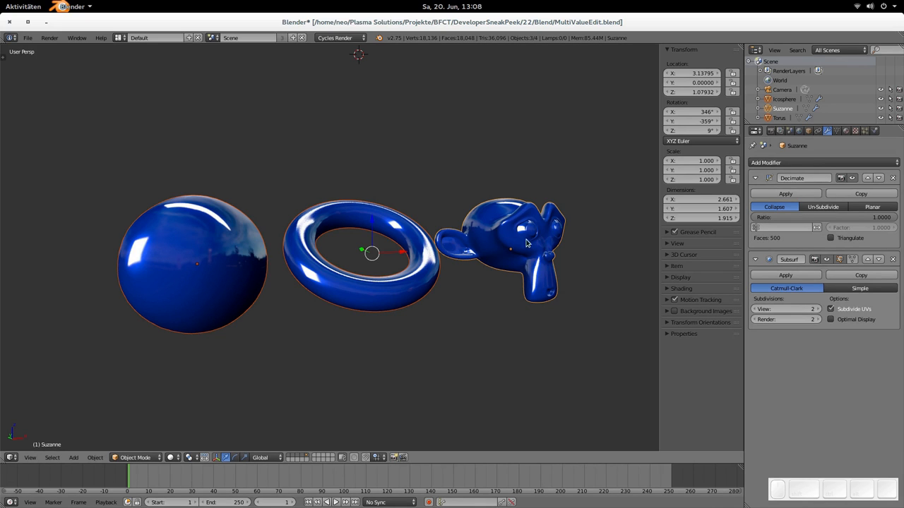
mouse_move(267, 245)
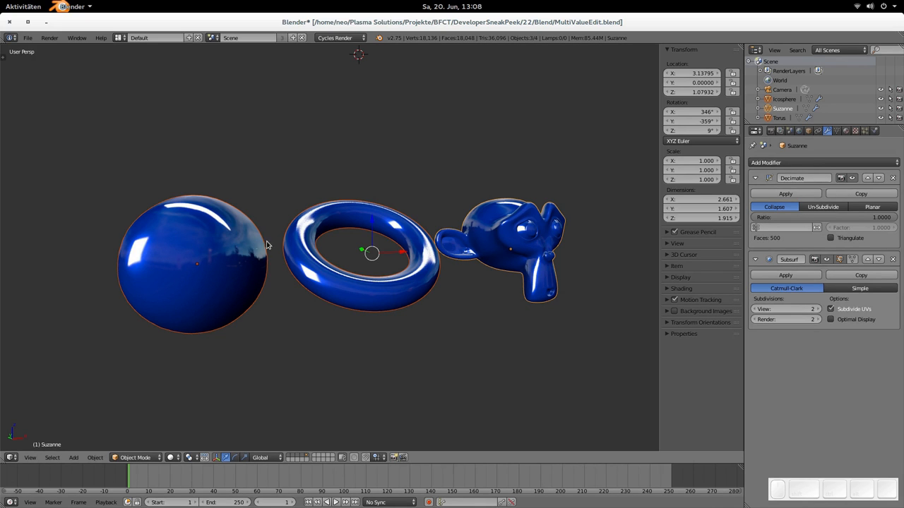
mouse_move(474, 228)
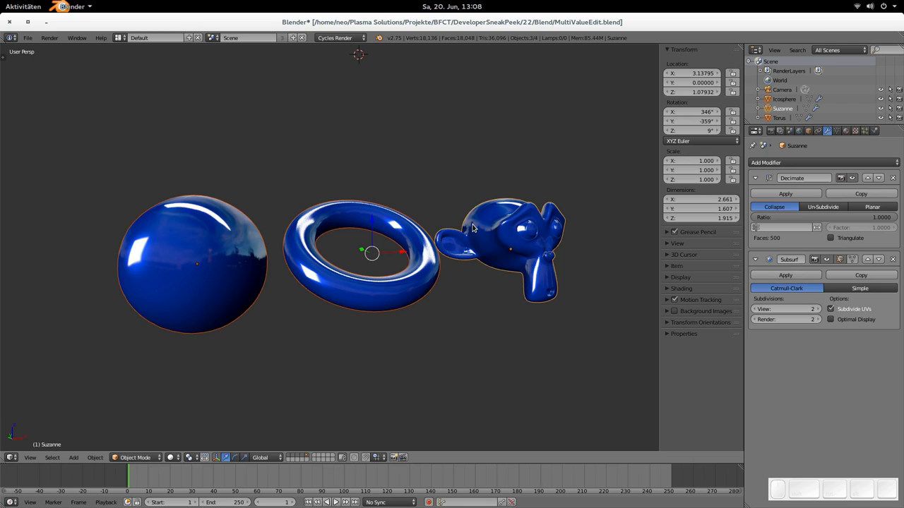
key("ctrl")
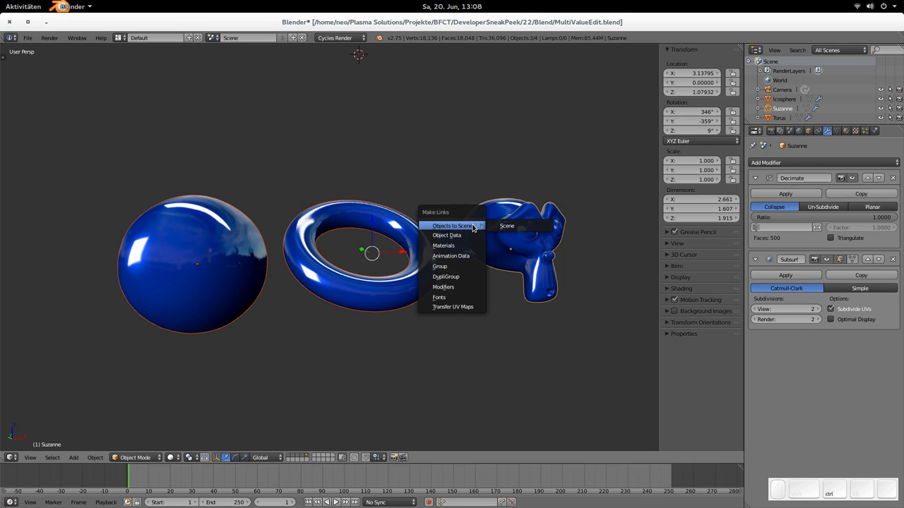
mouse_move(443, 287)
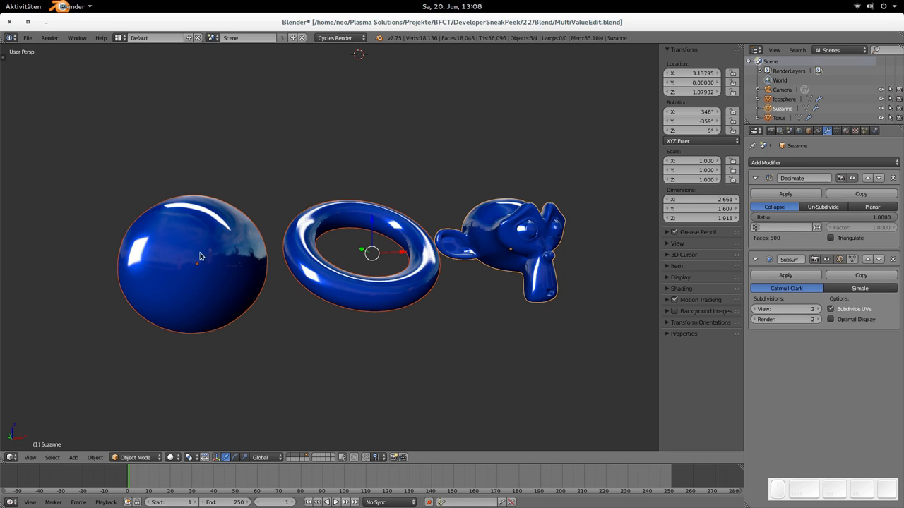
mouse_move(473, 240)
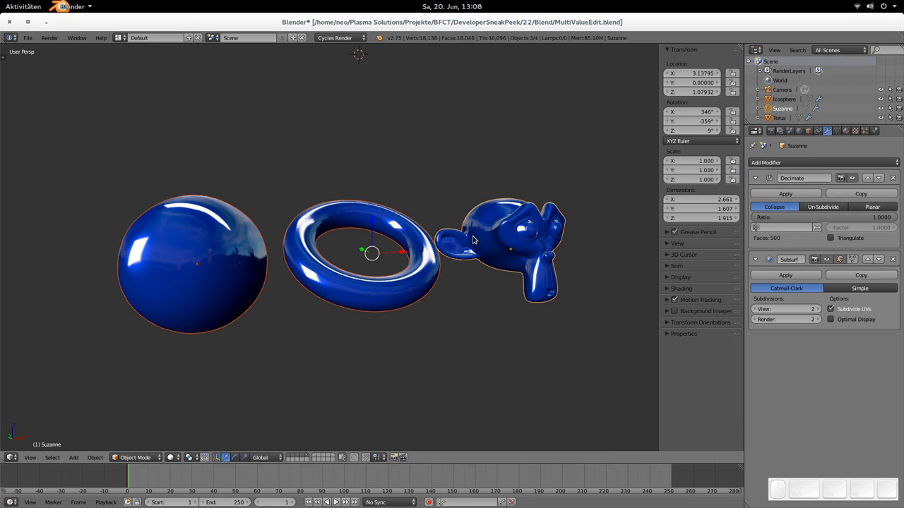
mouse_move(492, 234)
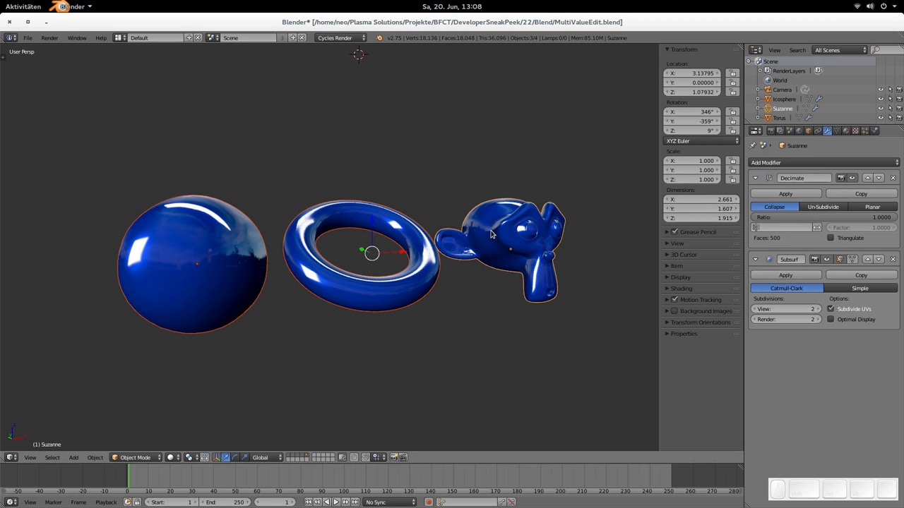
mouse_move(520, 248)
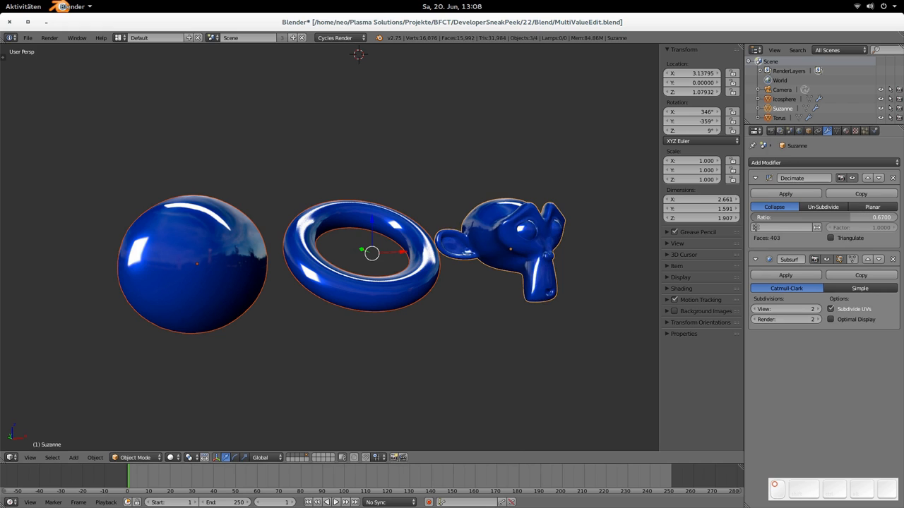
left_click_drag(833, 217, 777, 217)
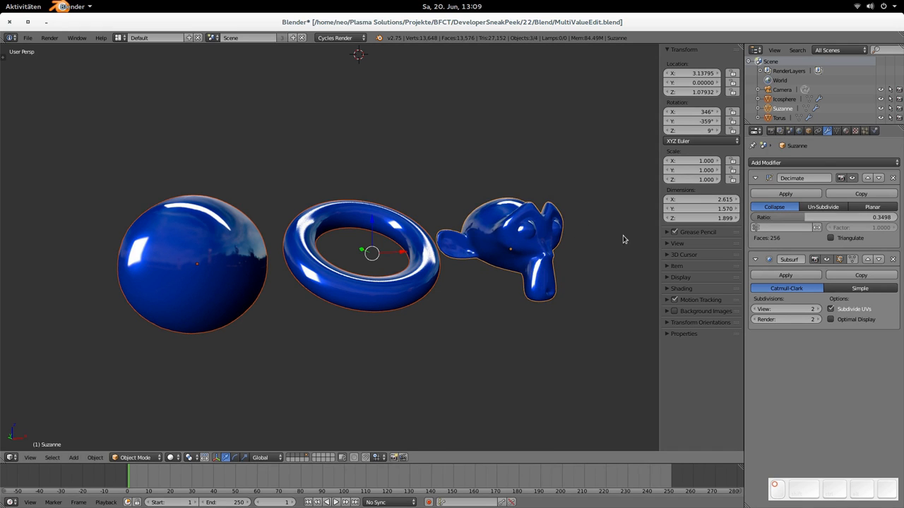
mouse_move(510, 233)
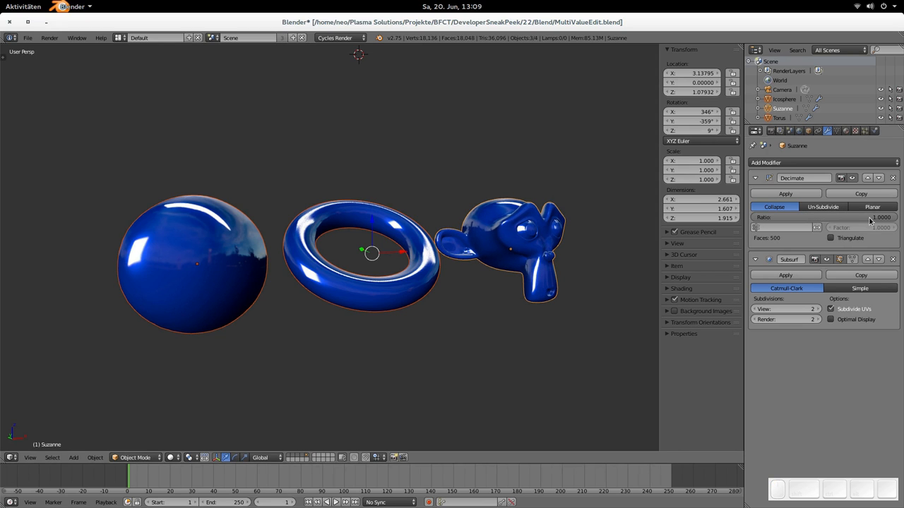
mouse_move(875, 218)
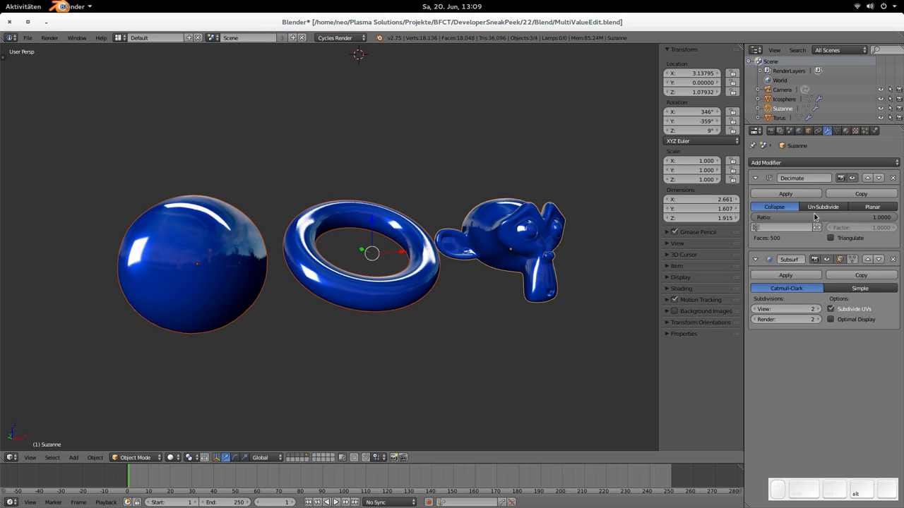
mouse_move(777, 216)
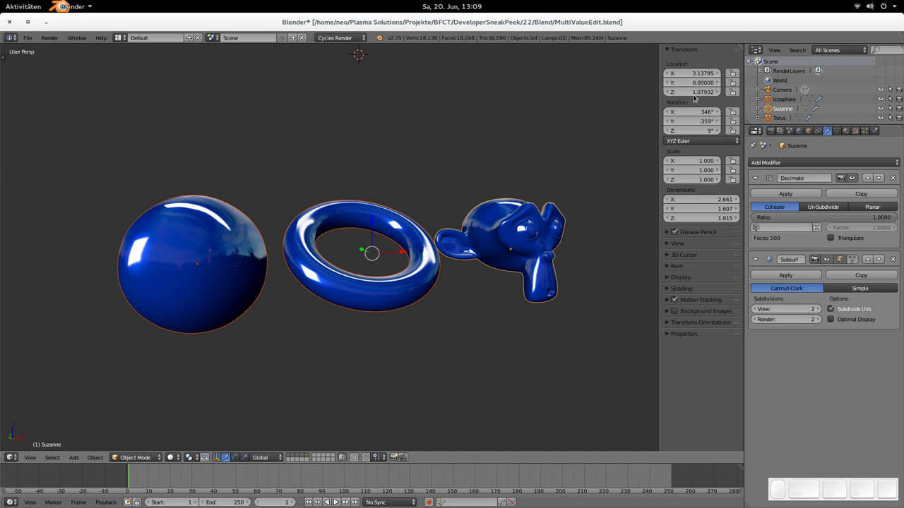
- Expand and collapse all the sidebar panels at once several times, ending with every panel collapsed
left_click(683, 49)
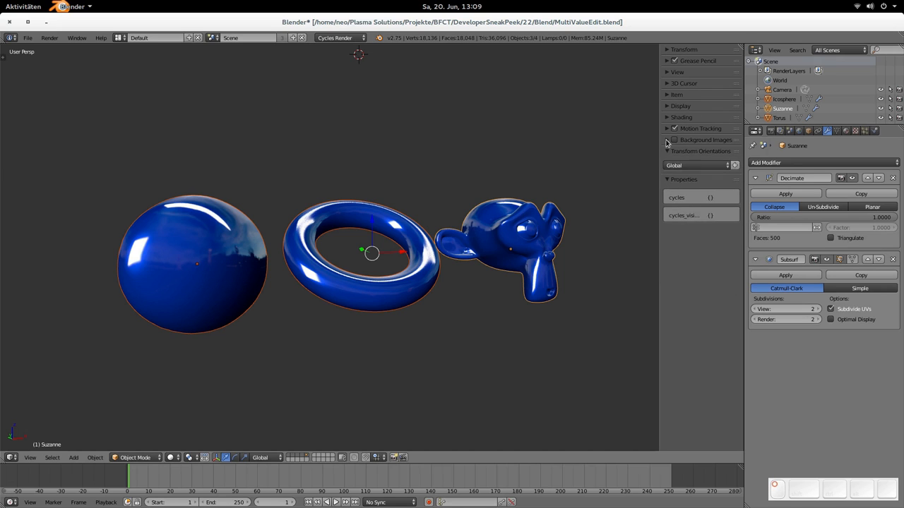
left_click(677, 72)
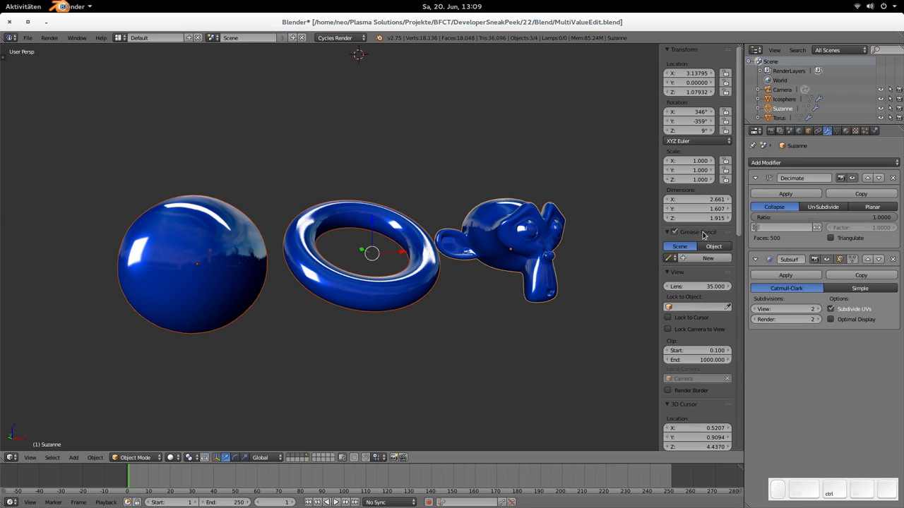
left_click(683, 49)
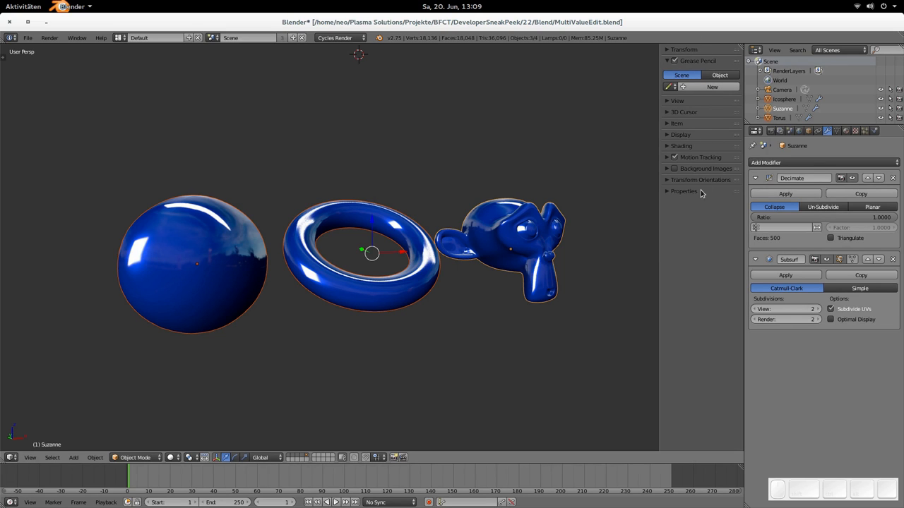
left_click(667, 60)
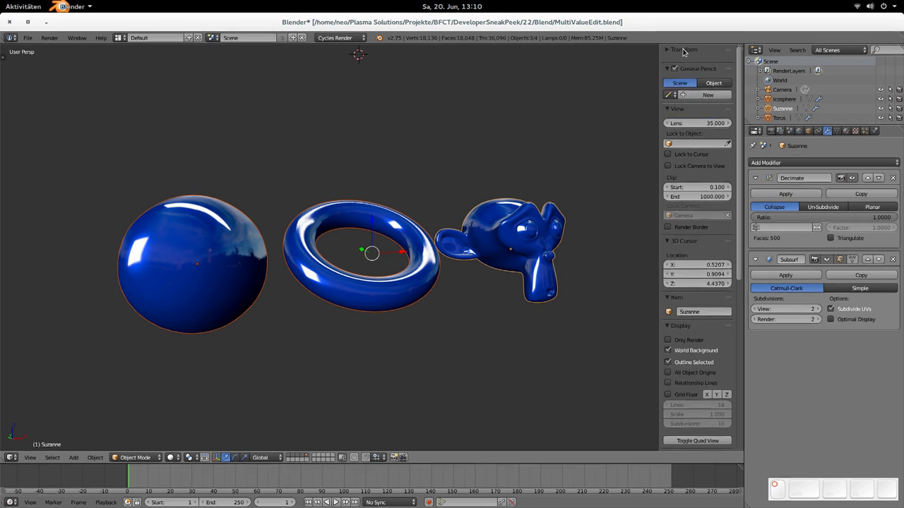
left_click(683, 49)
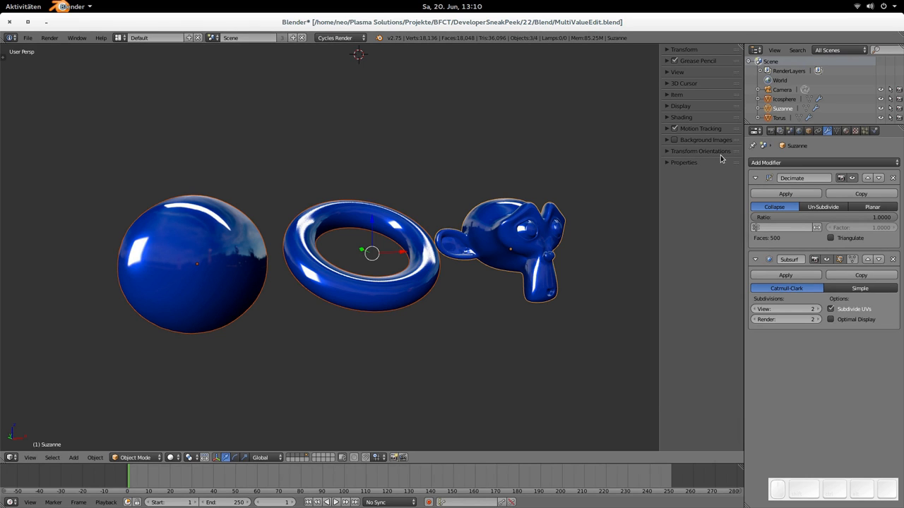
mouse_move(680, 168)
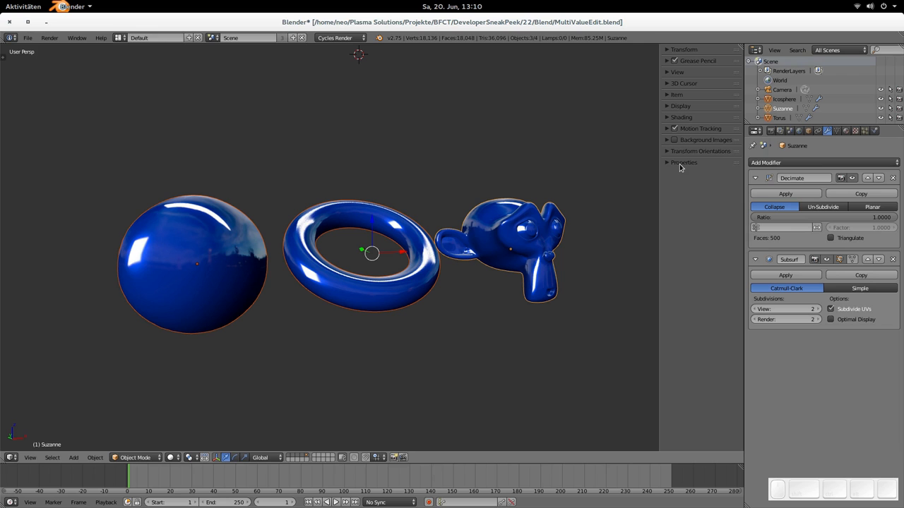
left_click(683, 50)
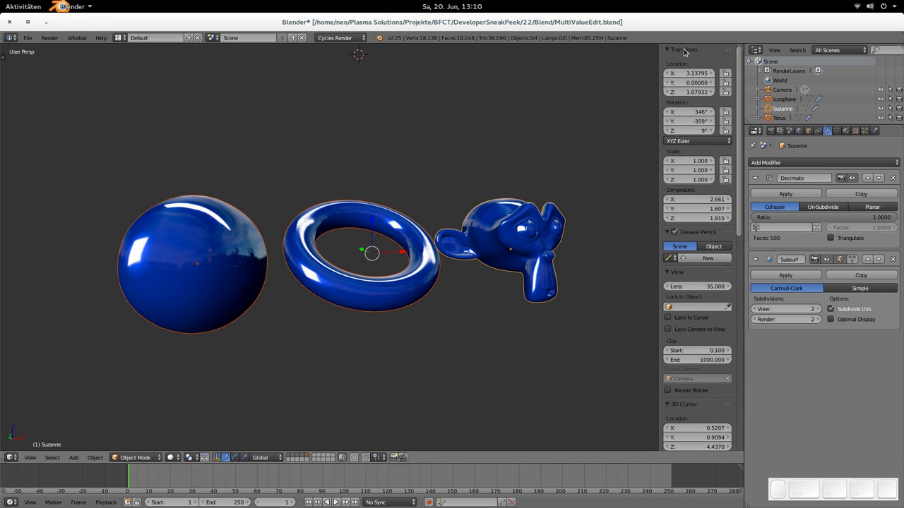
left_click(667, 50)
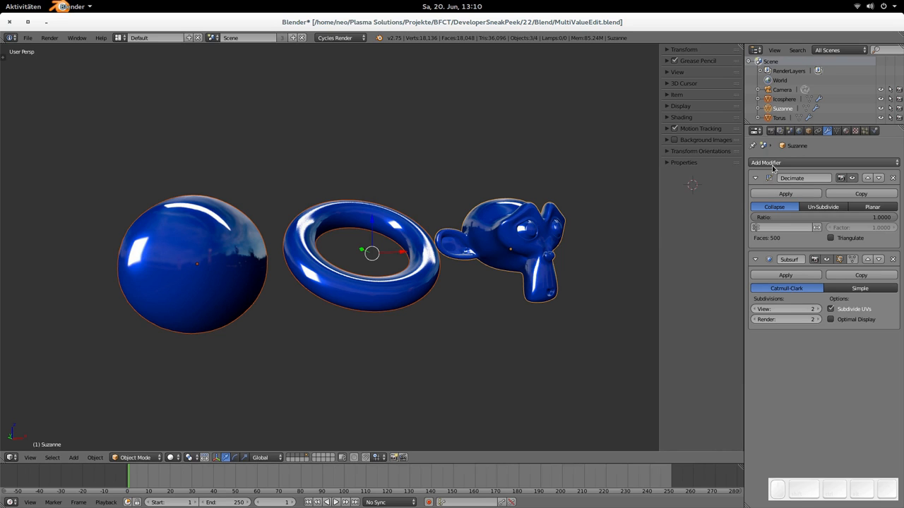
mouse_move(798, 132)
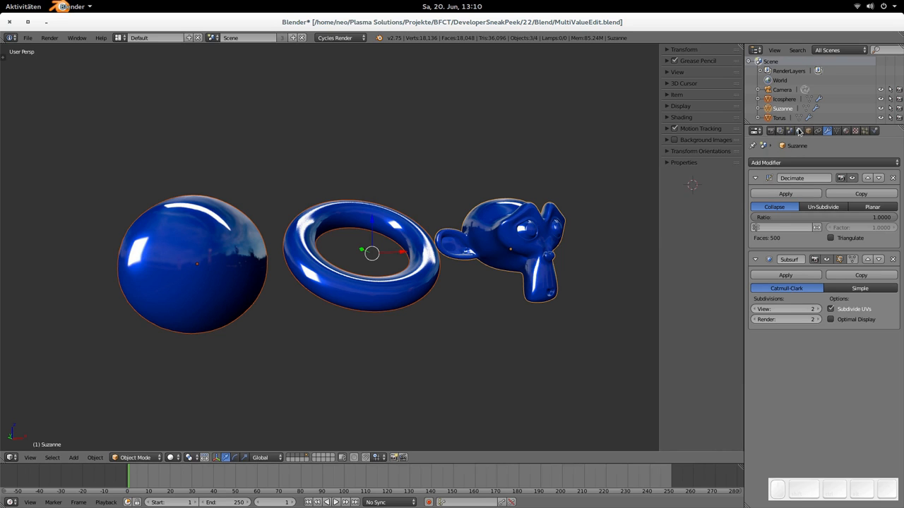
- Show the World settings and open the online manual's Ambient Occlusion page
left_click(799, 130)
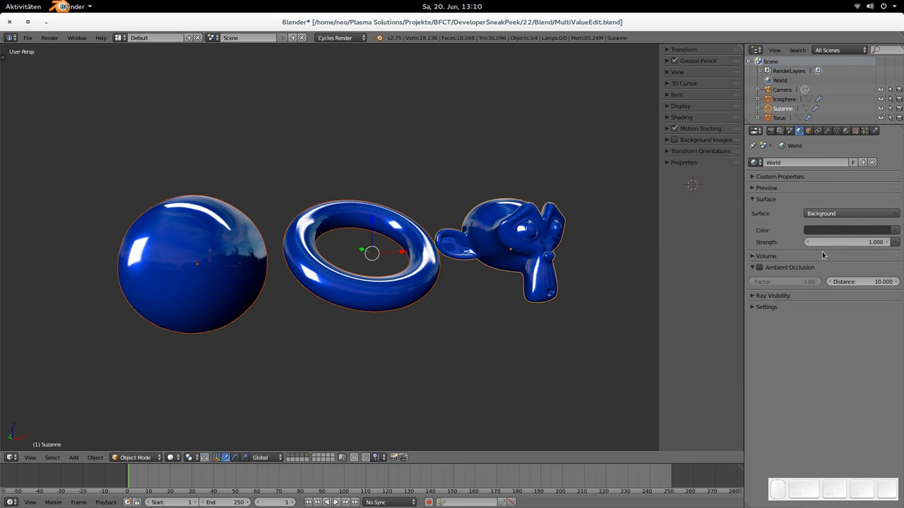
mouse_move(786, 267)
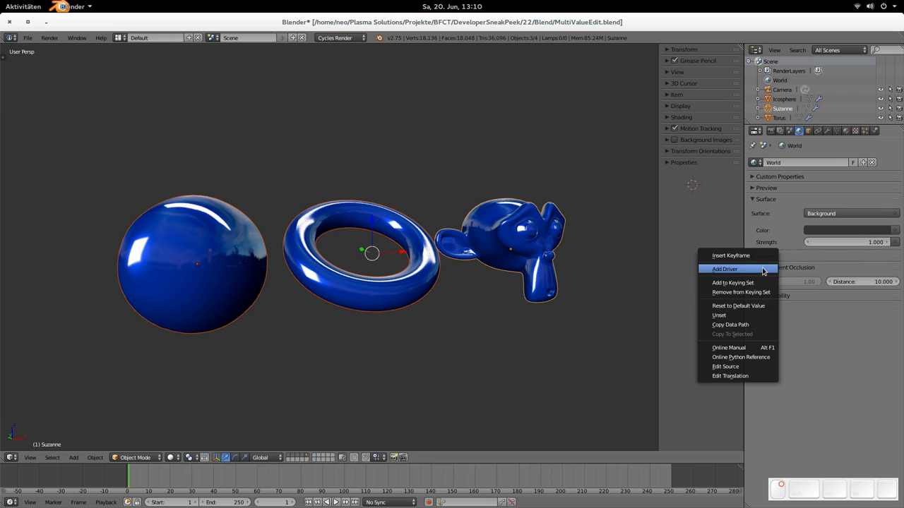
mouse_move(724, 269)
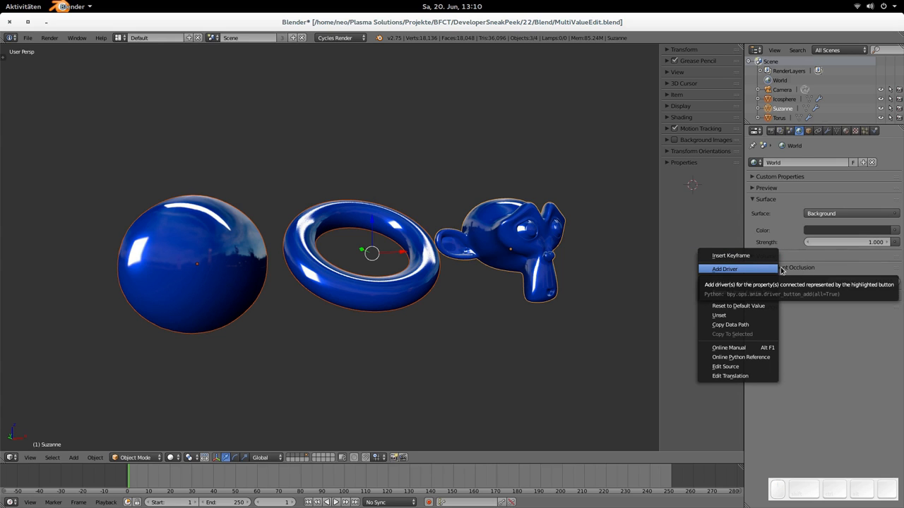
mouse_move(731, 333)
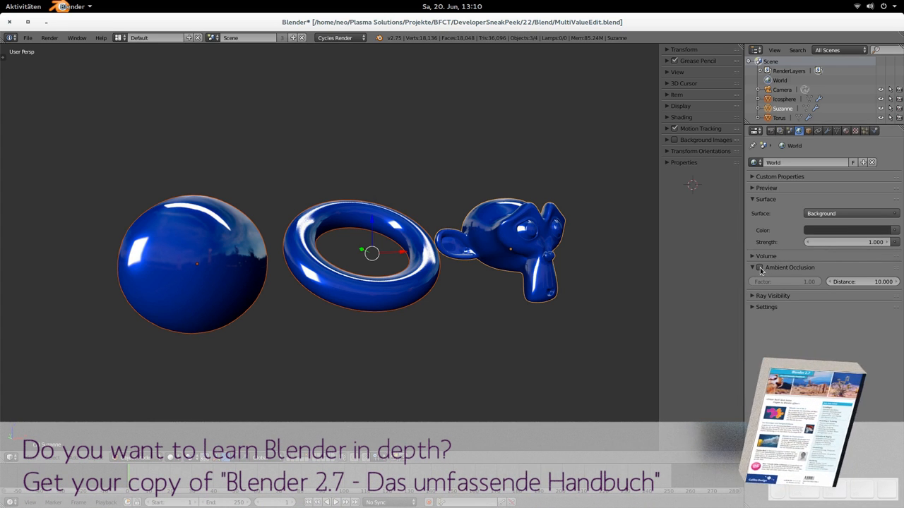
mouse_move(760, 271)
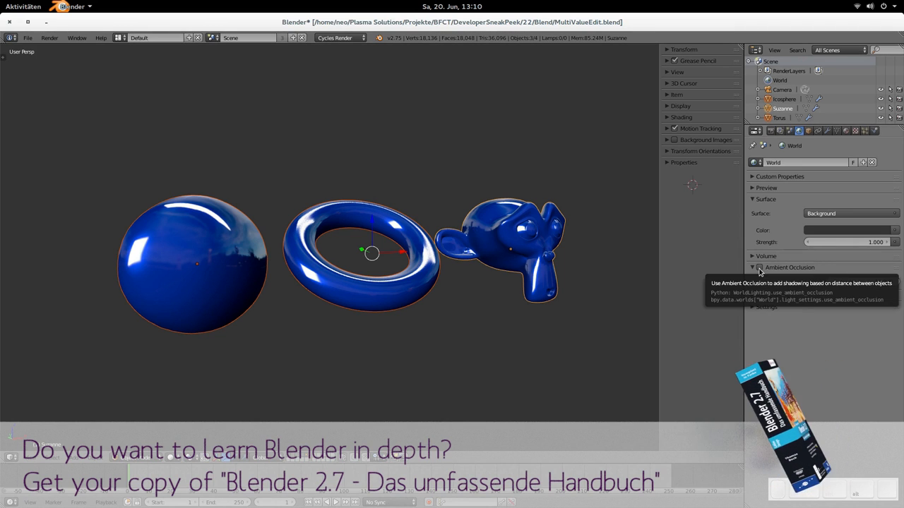
left_click(760, 267)
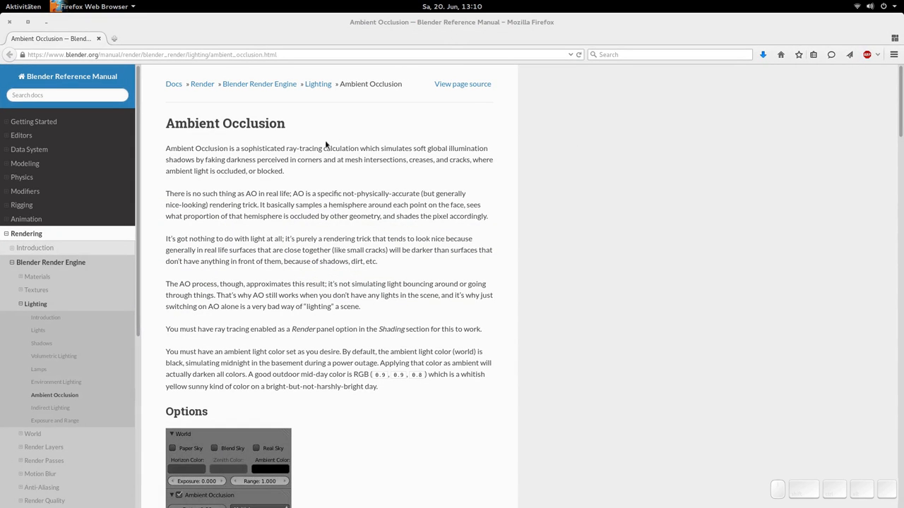
mouse_move(36, 31)
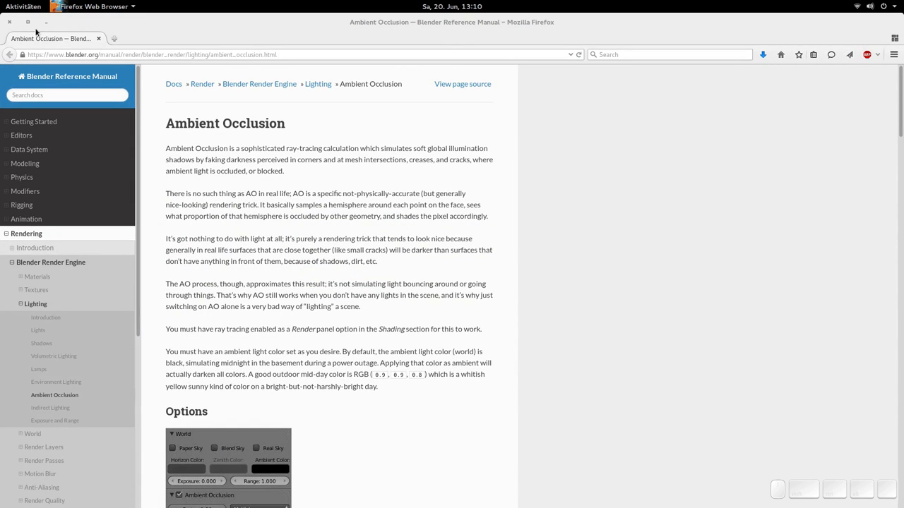
mouse_move(10, 26)
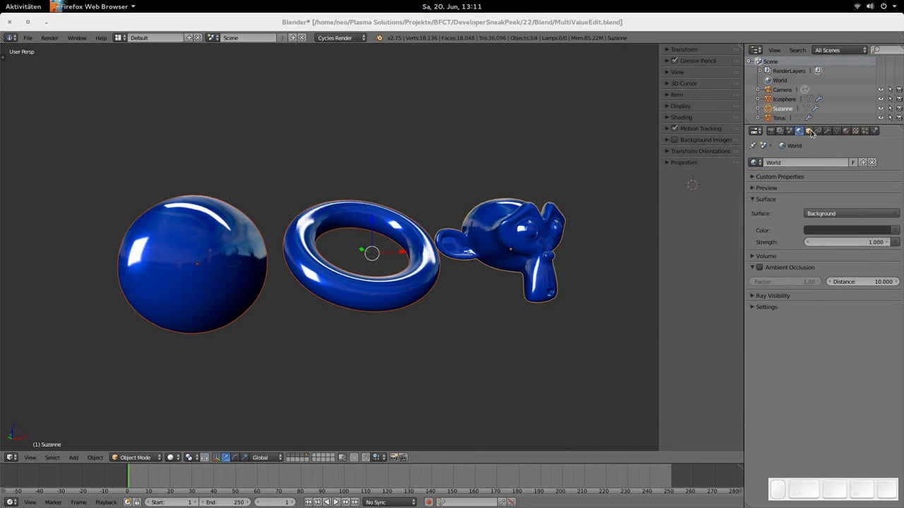
- Show Suzanne's modifier stack and expand, then collapse, the sidebar Shading panel
left_click(809, 131)
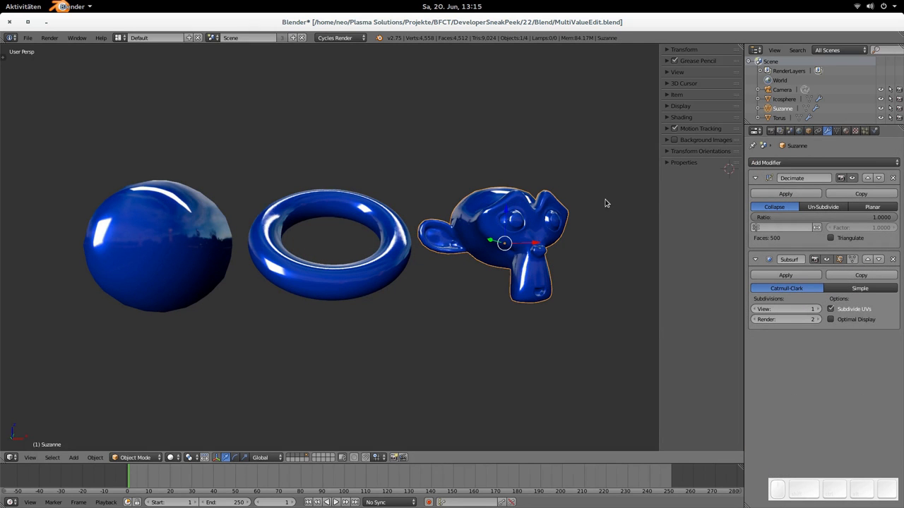
left_click(681, 117)
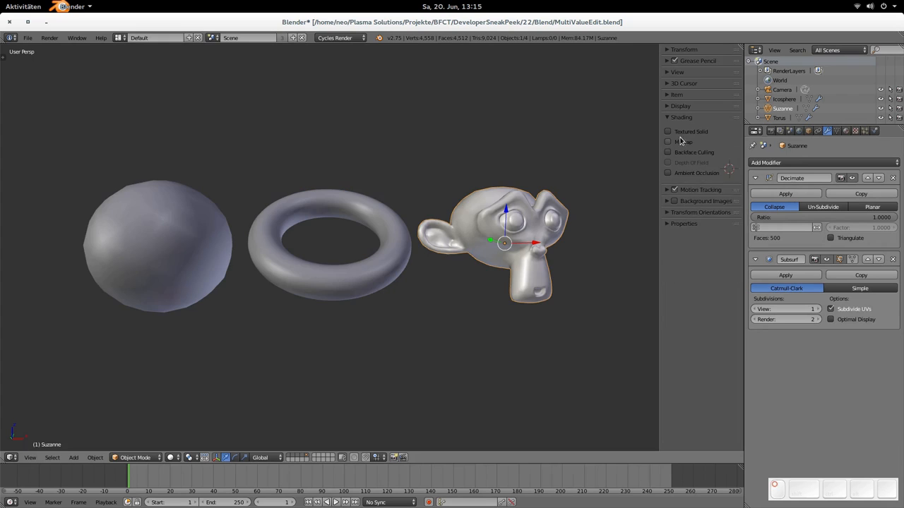
left_click(681, 116)
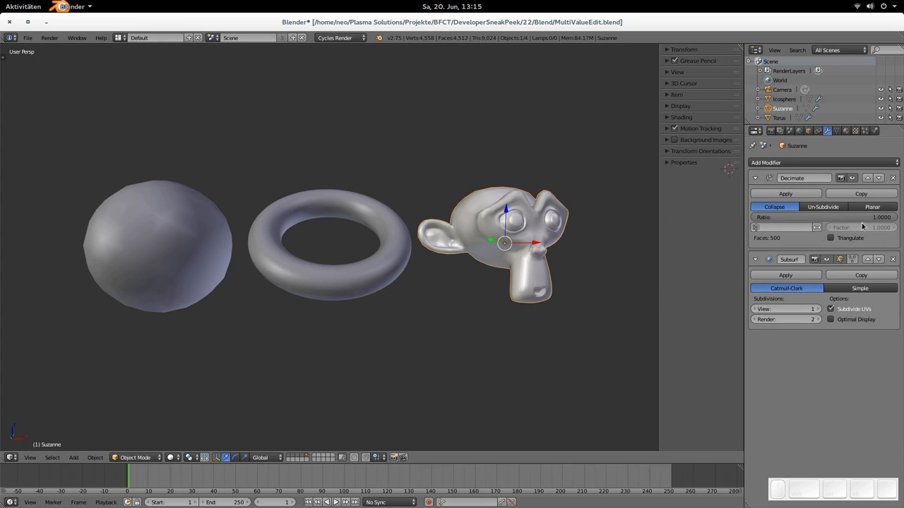
left_click(823, 162)
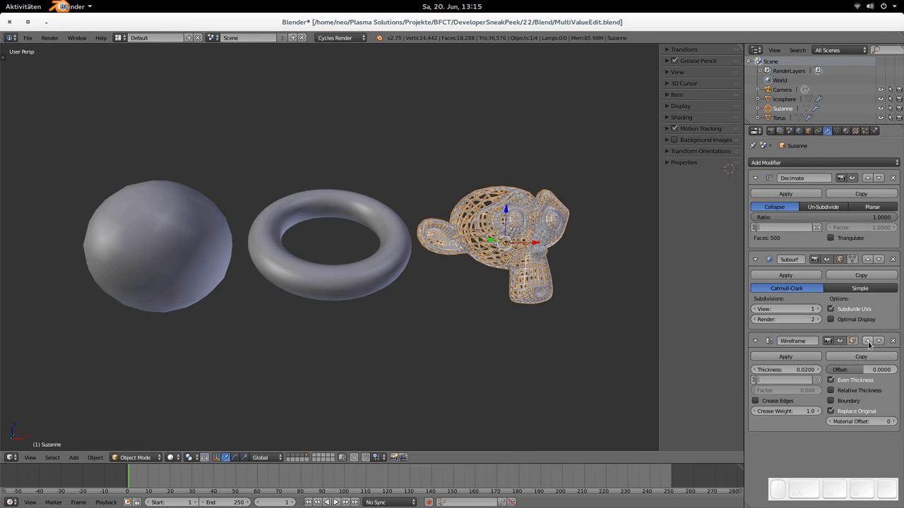
mouse_move(868, 341)
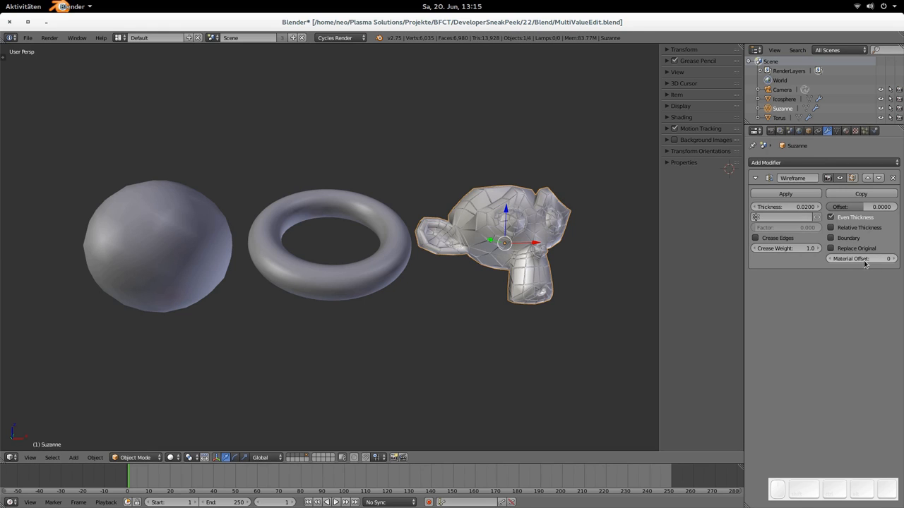
- Drag the Wireframe thickness up to about 0.045, then down to 0.036
left_click_drag(798, 207, 813, 207)
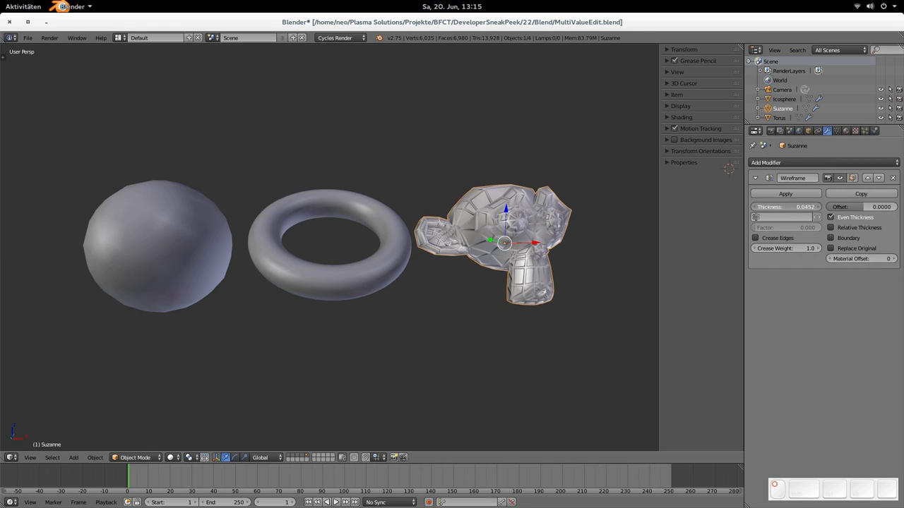
left_click_drag(812, 207, 787, 207)
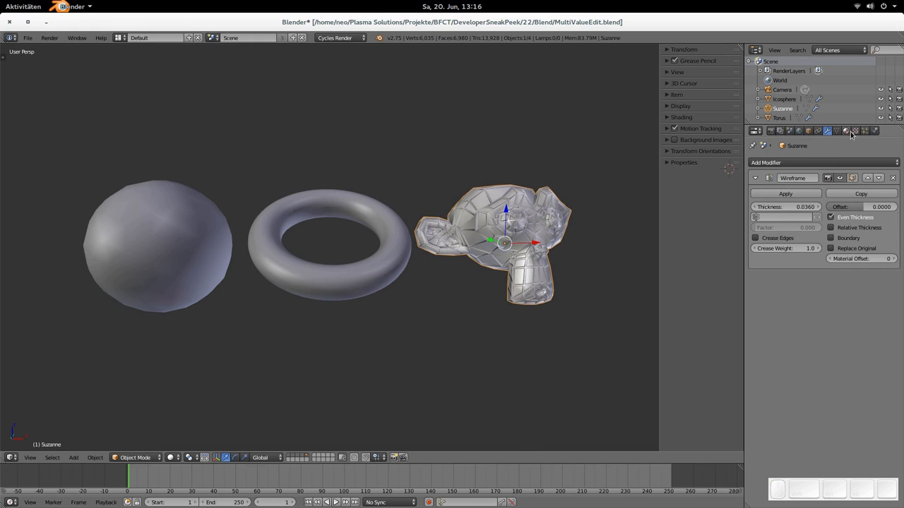
- Open Suzanne's material settings and work on the orange Material slot
left_click(847, 130)
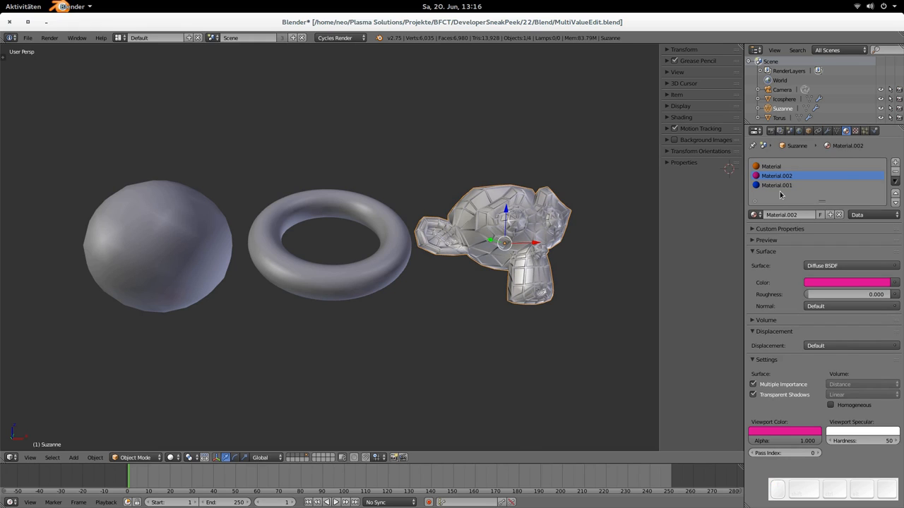
left_click(771, 166)
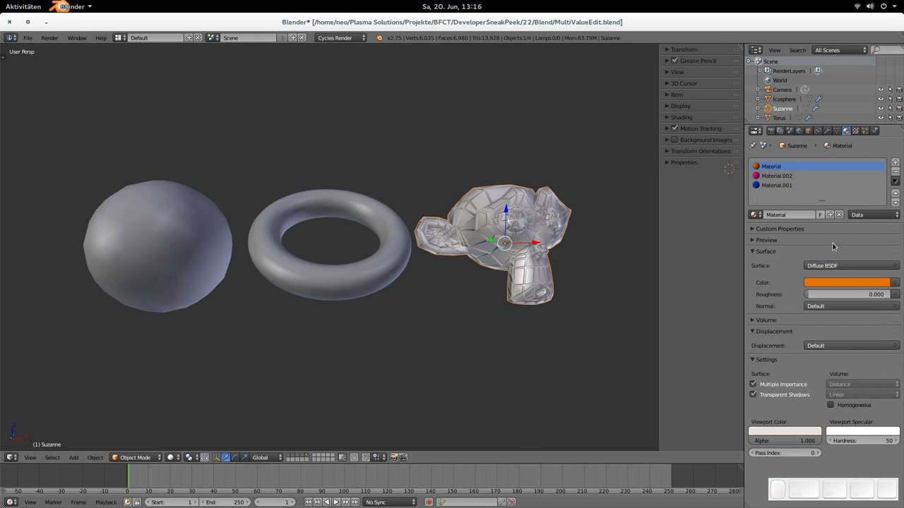
left_click(784, 431)
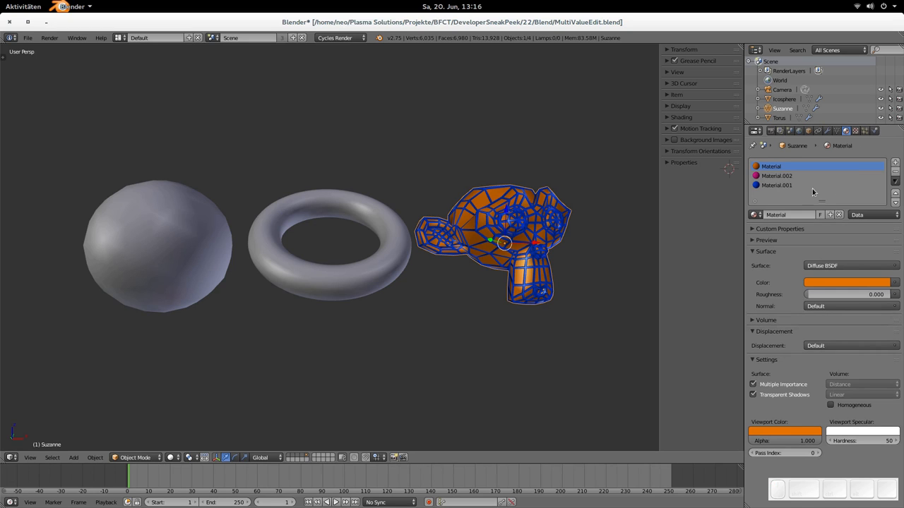
mouse_move(771, 179)
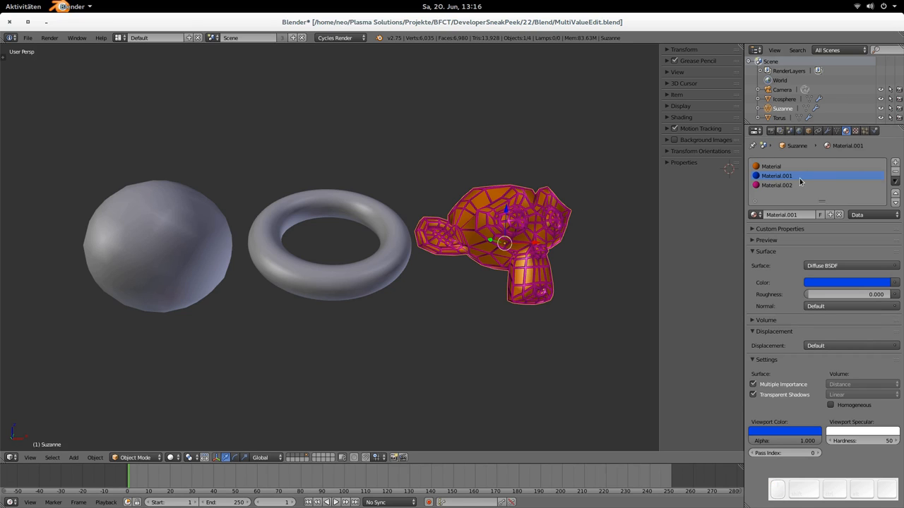
mouse_move(787, 189)
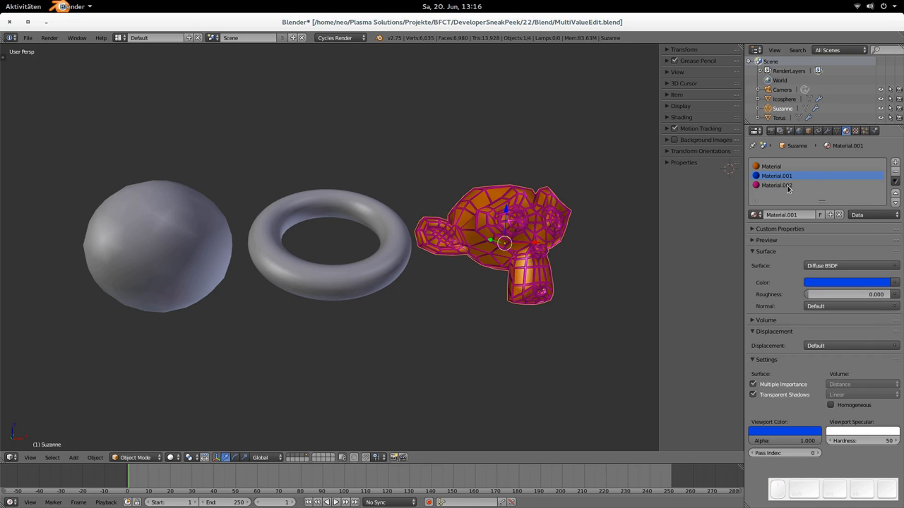
mouse_move(539, 248)
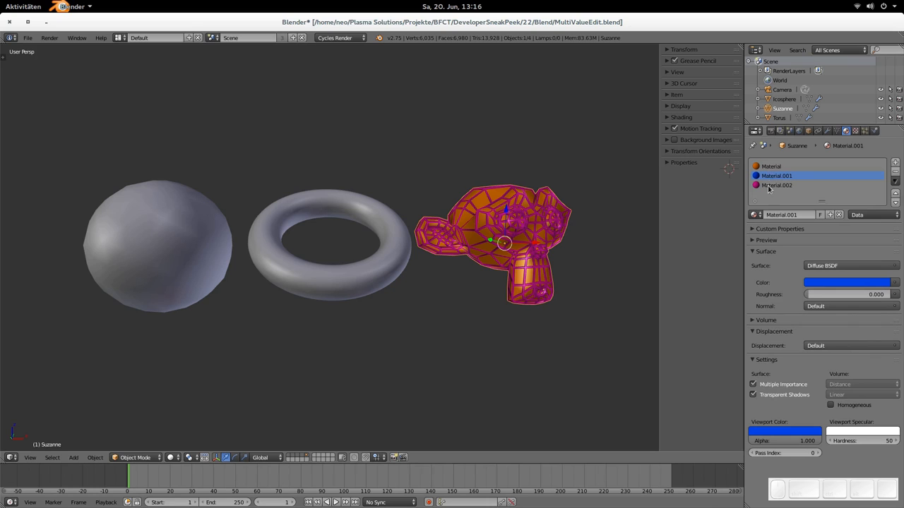
mouse_move(827, 135)
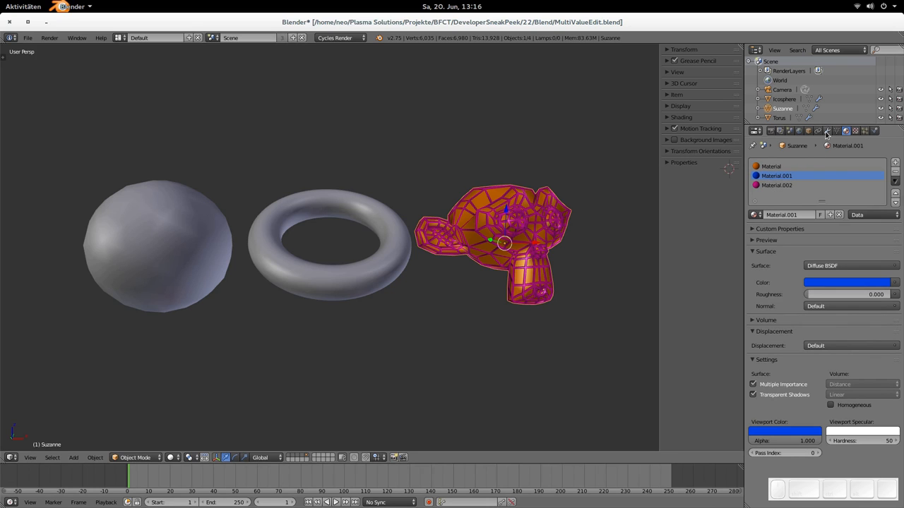
- Check the Wireframe modifier's material offset, then select the blue Material.001 slot
left_click(827, 130)
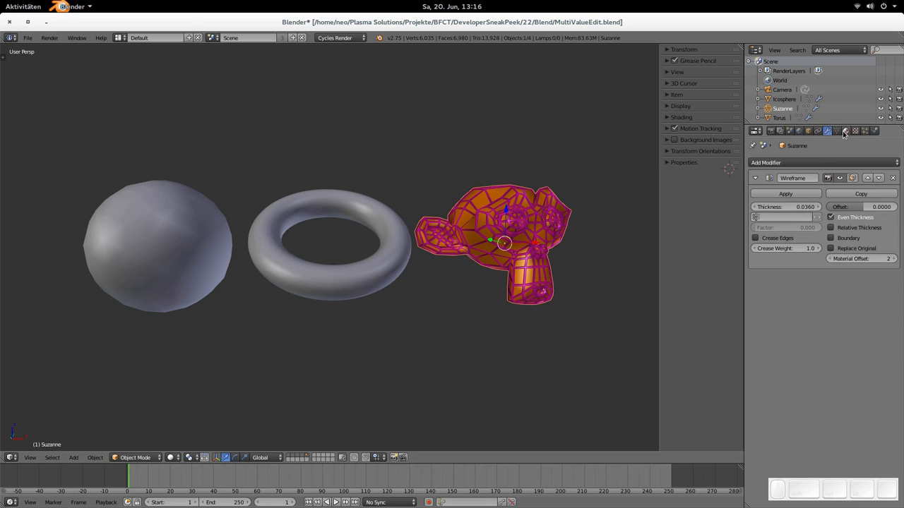
left_click(846, 131)
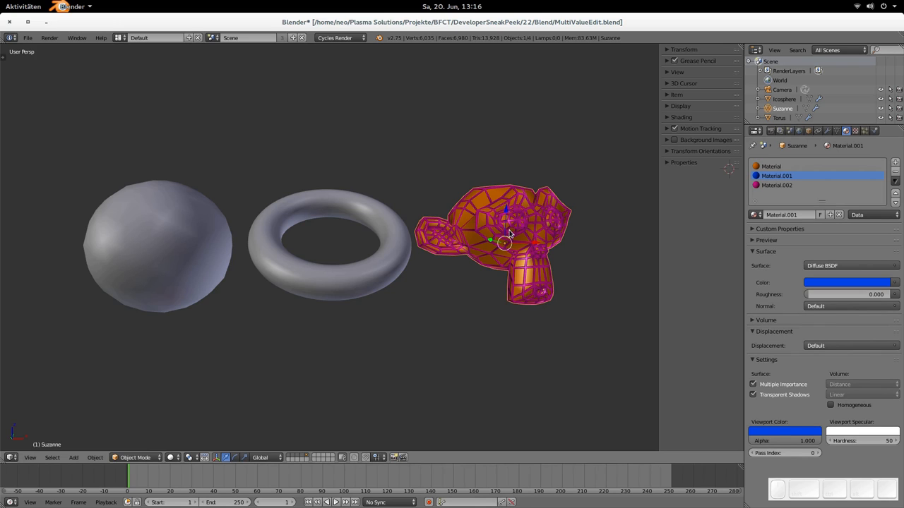
mouse_move(472, 226)
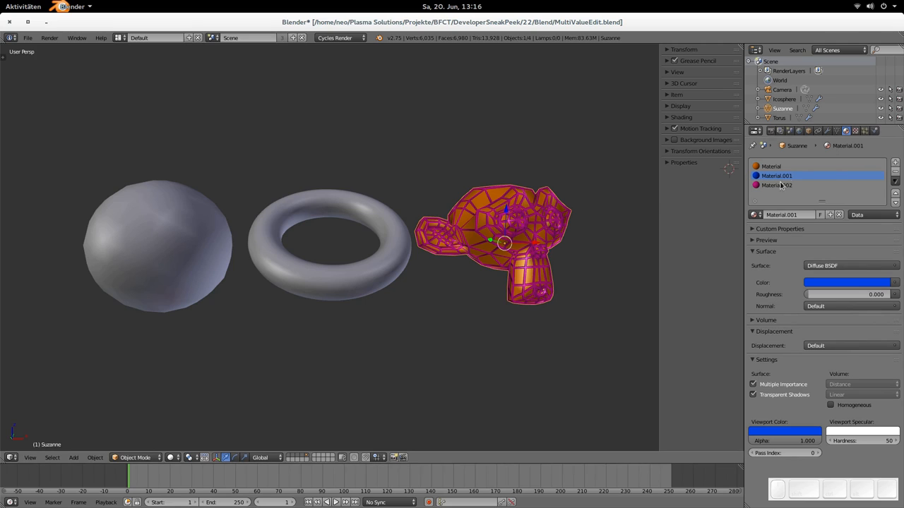
mouse_move(798, 183)
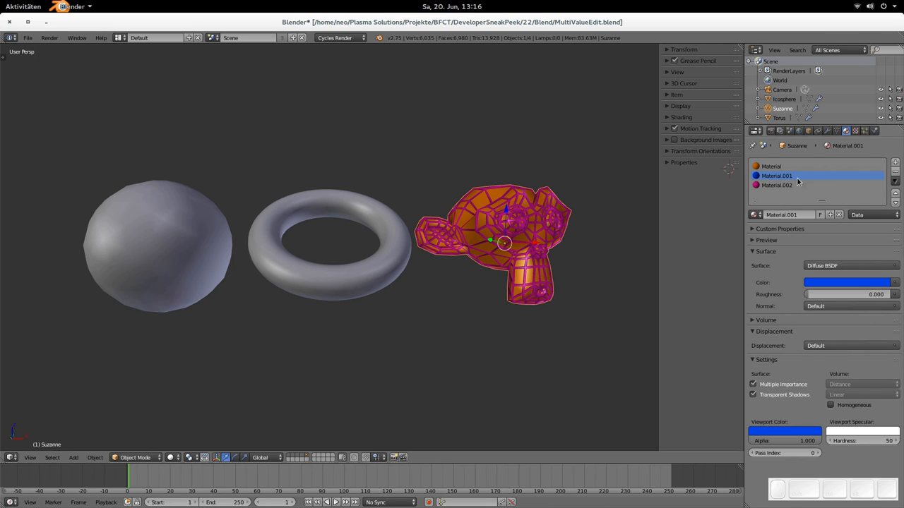
mouse_move(777, 176)
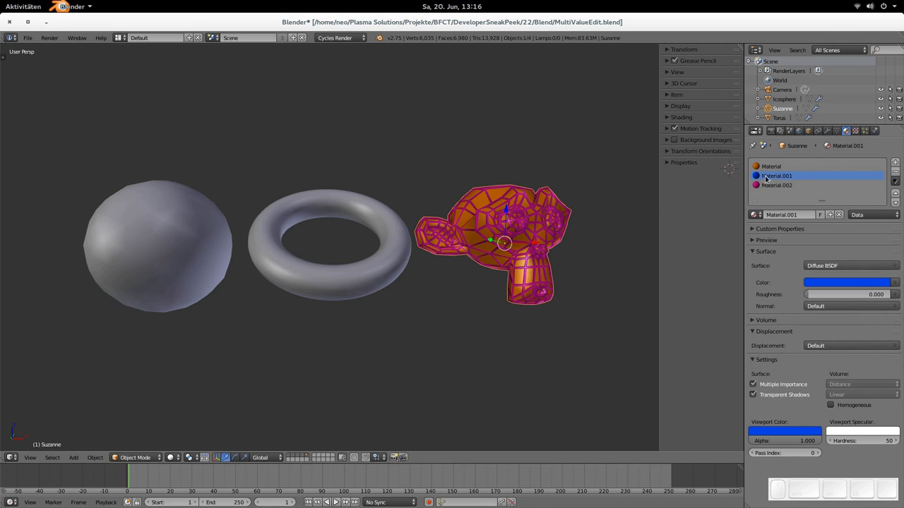
mouse_move(777, 176)
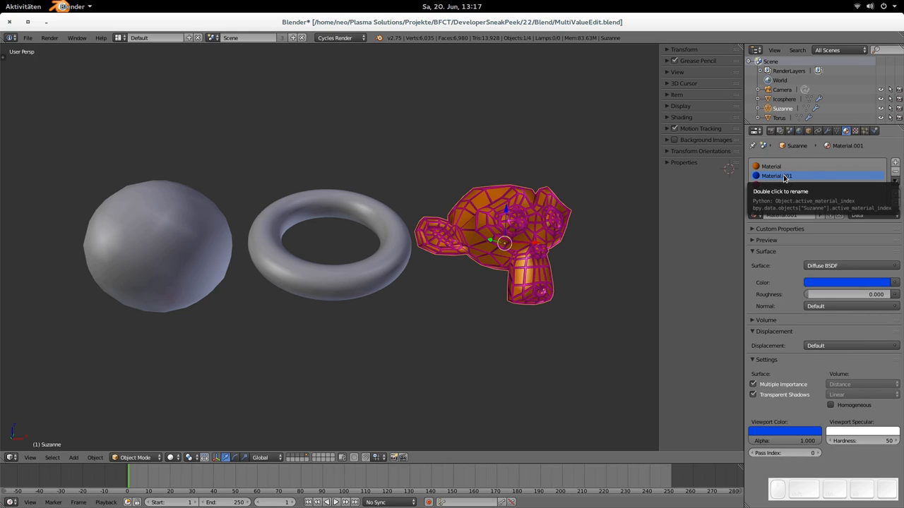
left_click(896, 163)
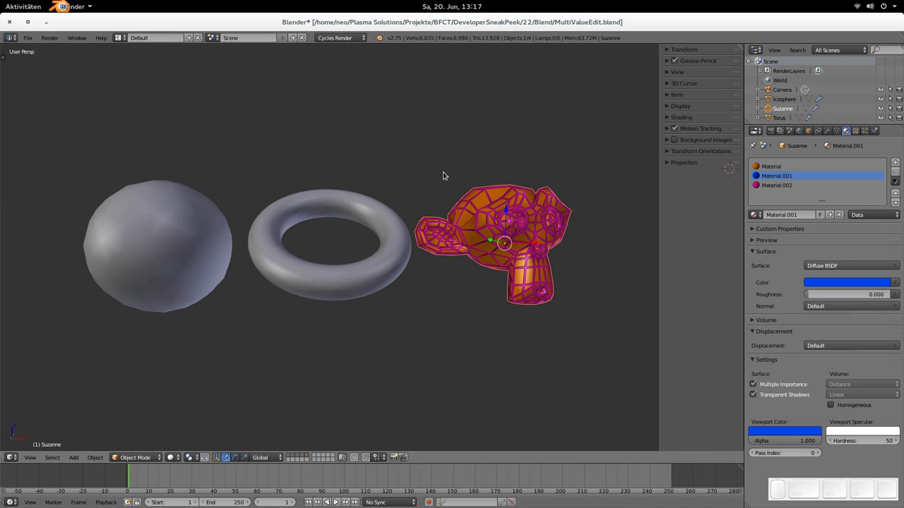
- Split the viewport into top, front, right and perspective views and turn the upper-right view sideways
key("ctrl+alt+q")
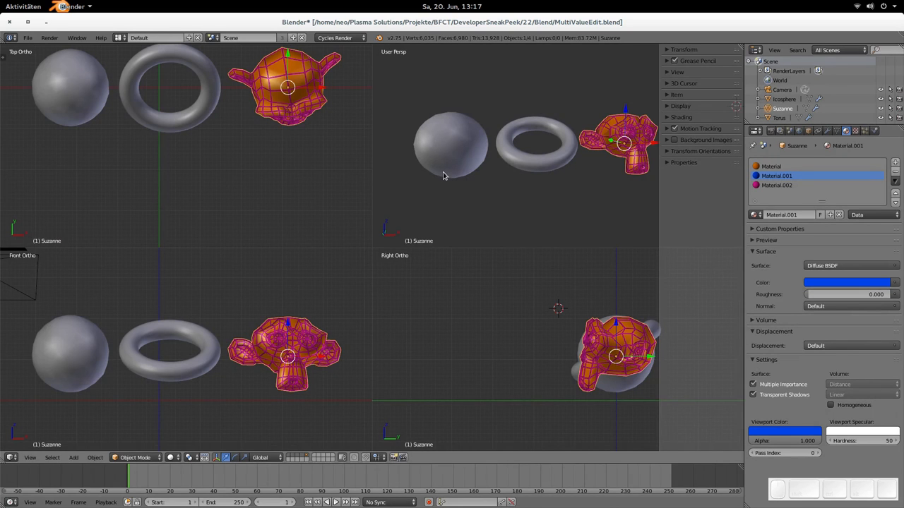
mouse_move(471, 176)
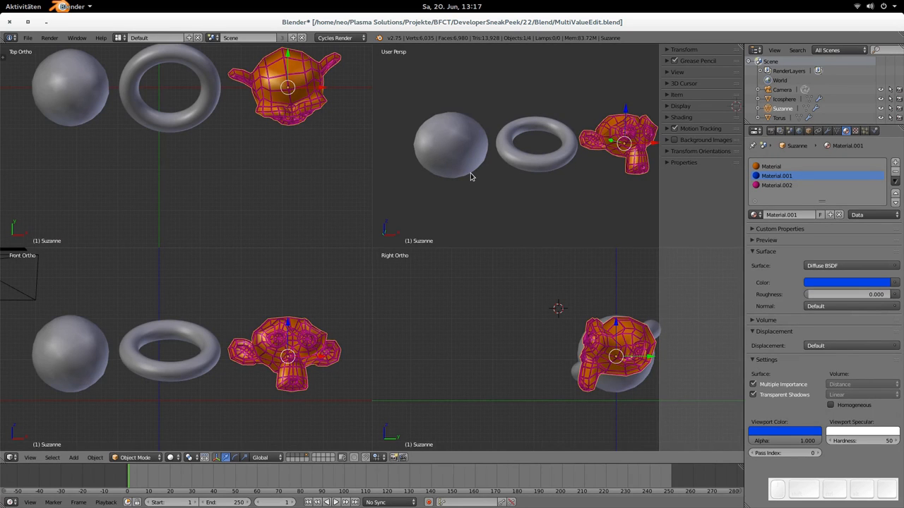
mouse_move(440, 174)
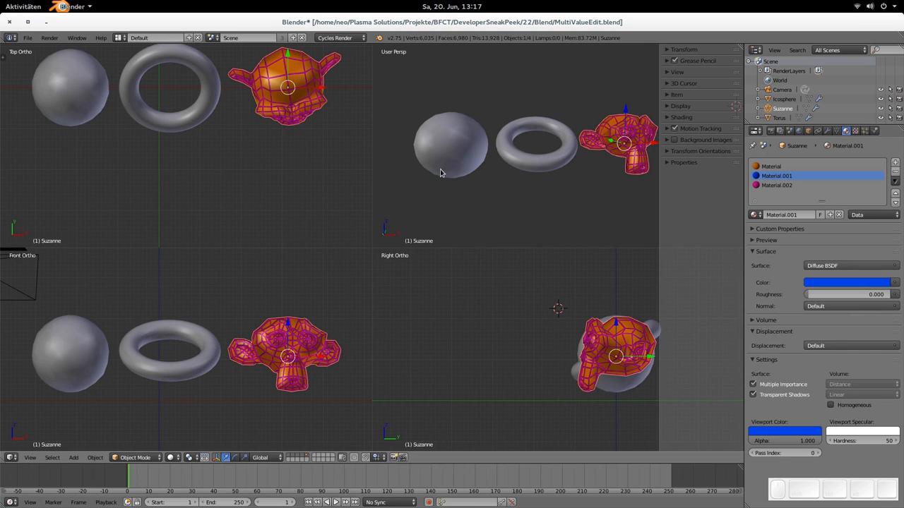
mouse_move(519, 326)
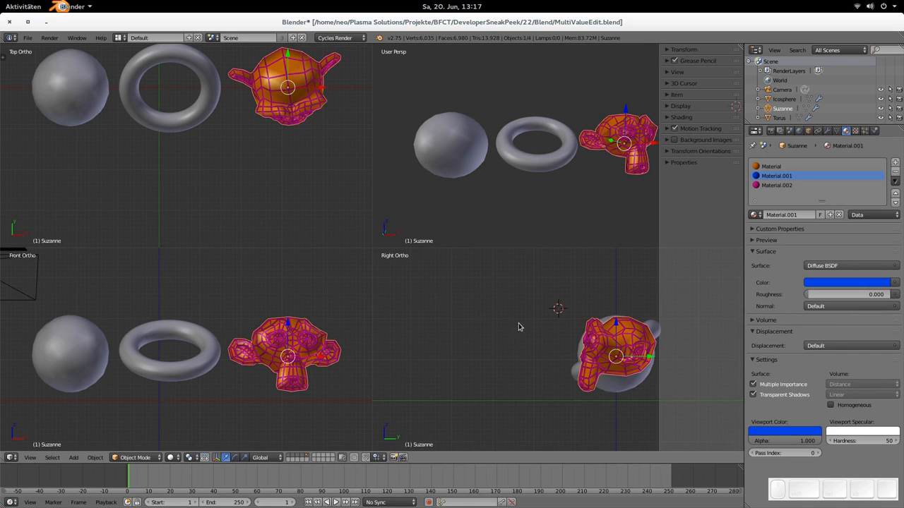
mouse_move(447, 327)
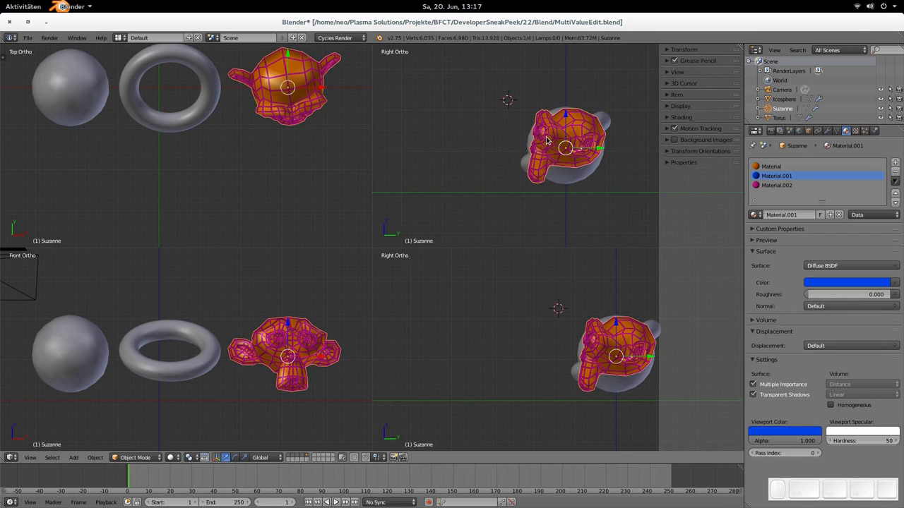
left_click_drag(565, 148, 550, 141)
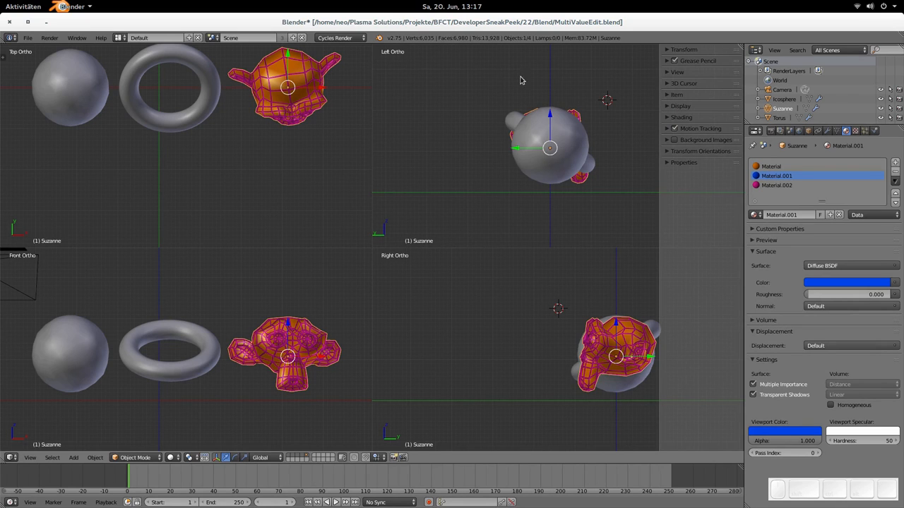
mouse_move(547, 285)
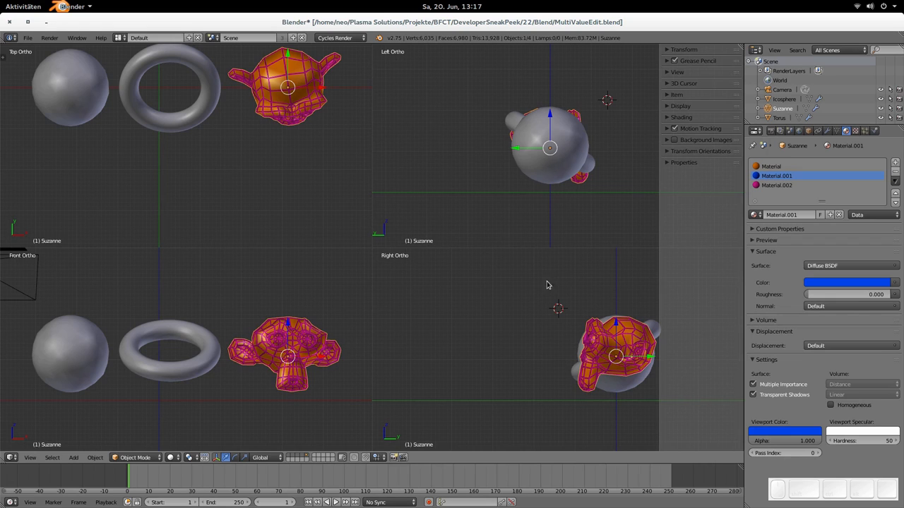
mouse_move(460, 332)
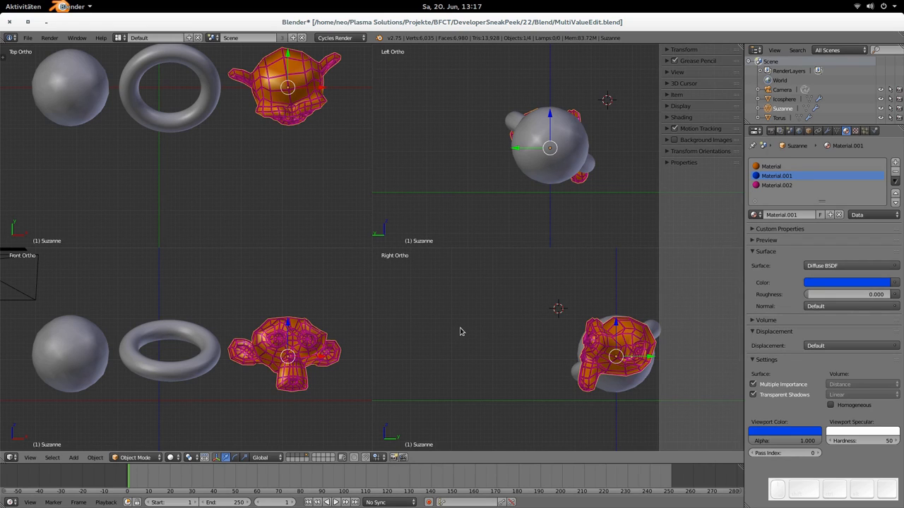
mouse_move(495, 347)
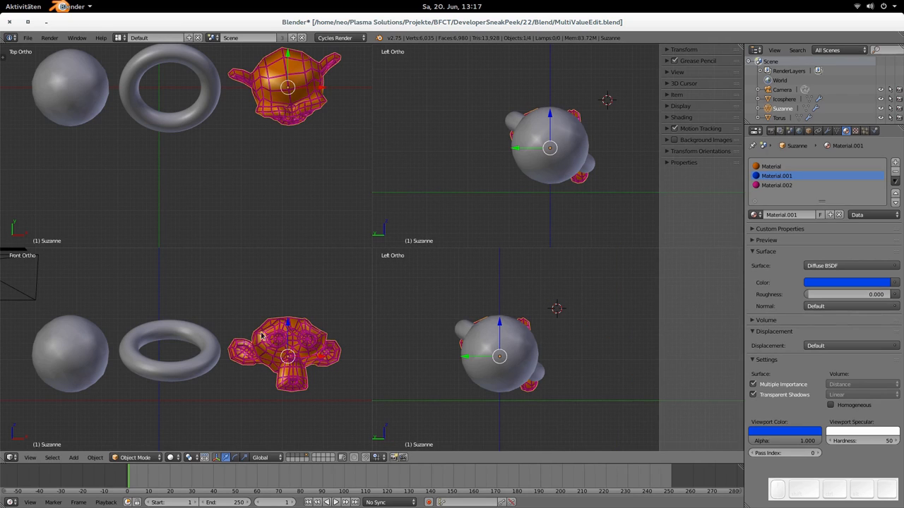
mouse_move(228, 141)
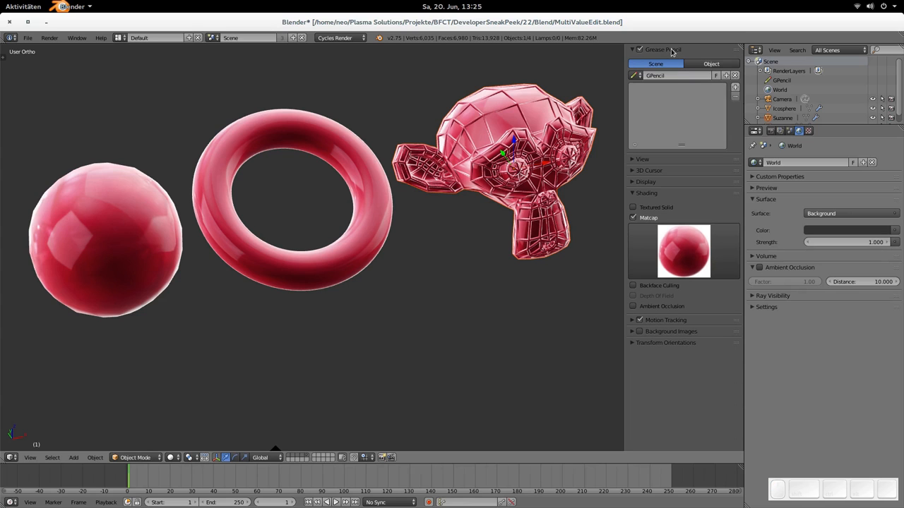
- Add a pink grease pencil layer and draw a spiral, then a green flower with a stem
left_click(728, 86)
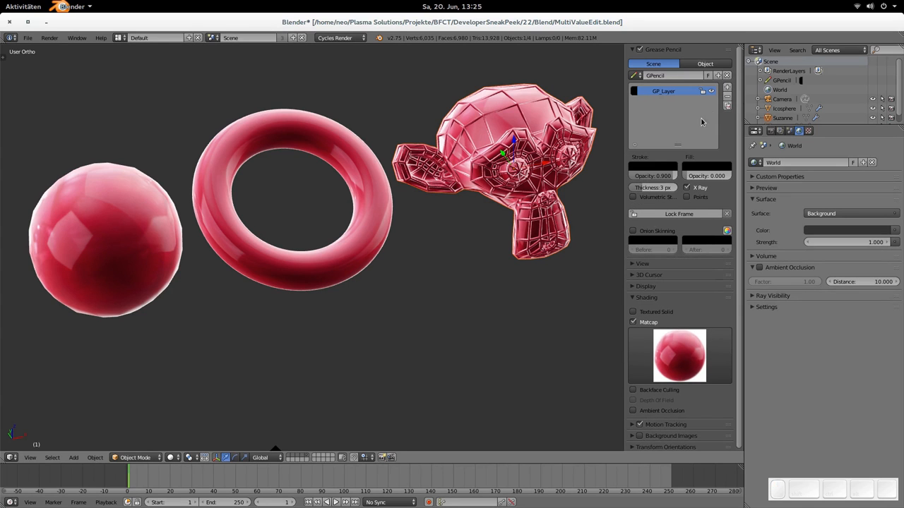
left_click(634, 90)
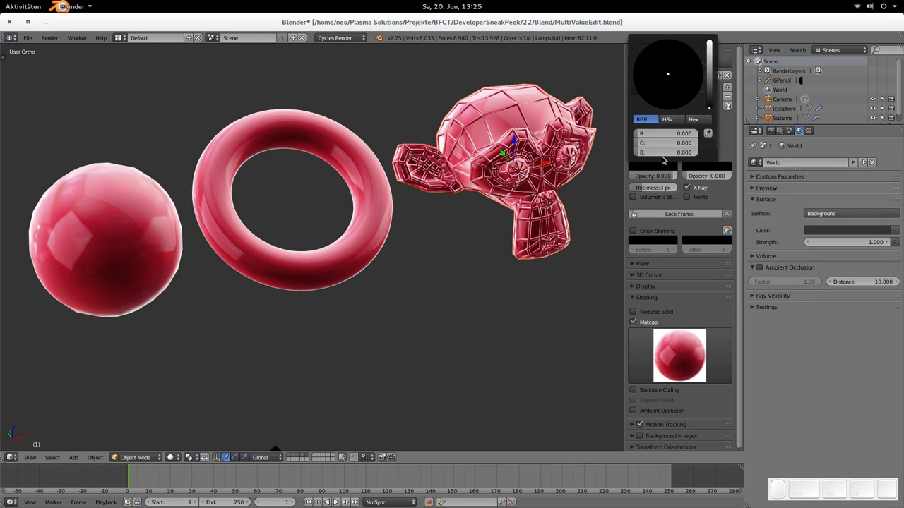
left_click(668, 74)
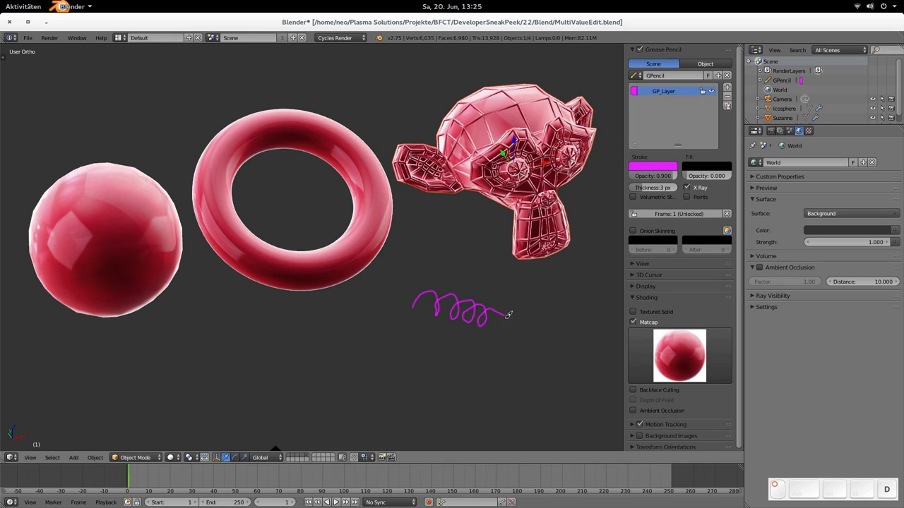
left_click_drag(494, 311, 438, 339)
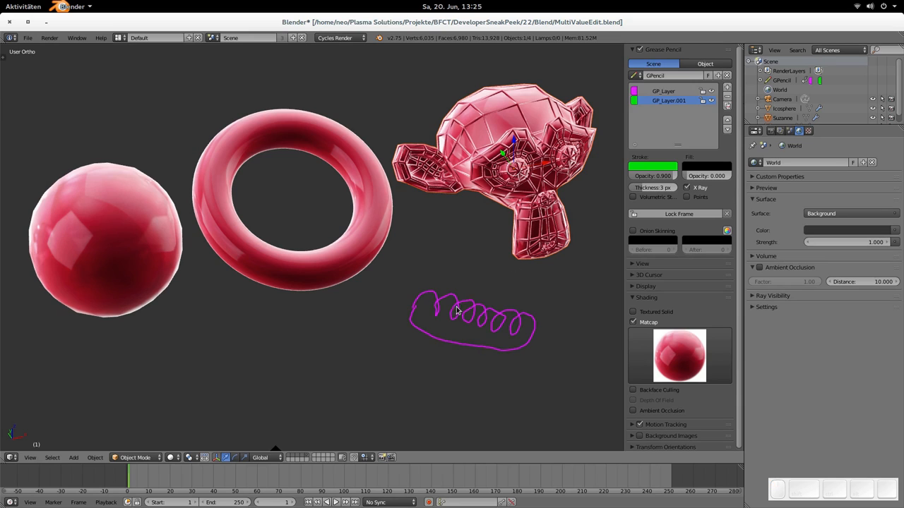
mouse_move(482, 381)
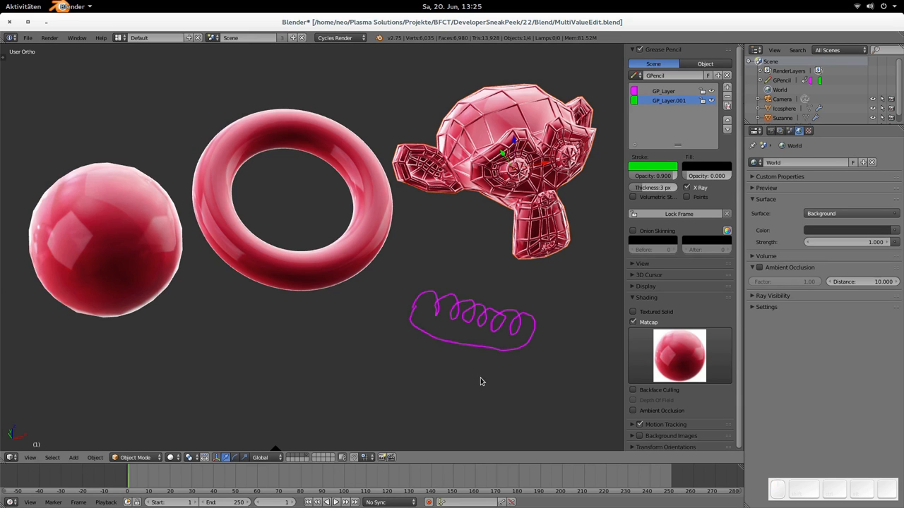
left_click_drag(466, 360, 477, 381)
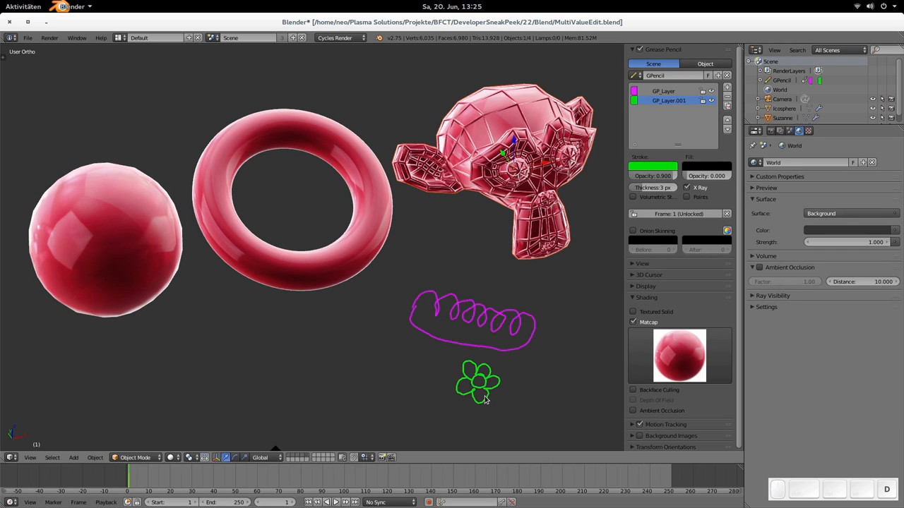
left_click_drag(484, 399, 433, 421)
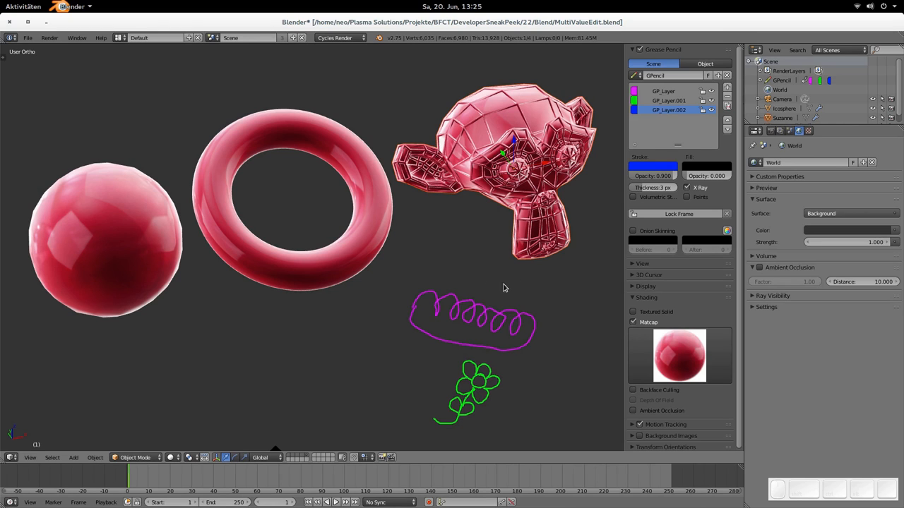
- Draw a blue rain cloud with falling drops above the spiral
left_click_drag(476, 301, 509, 282)
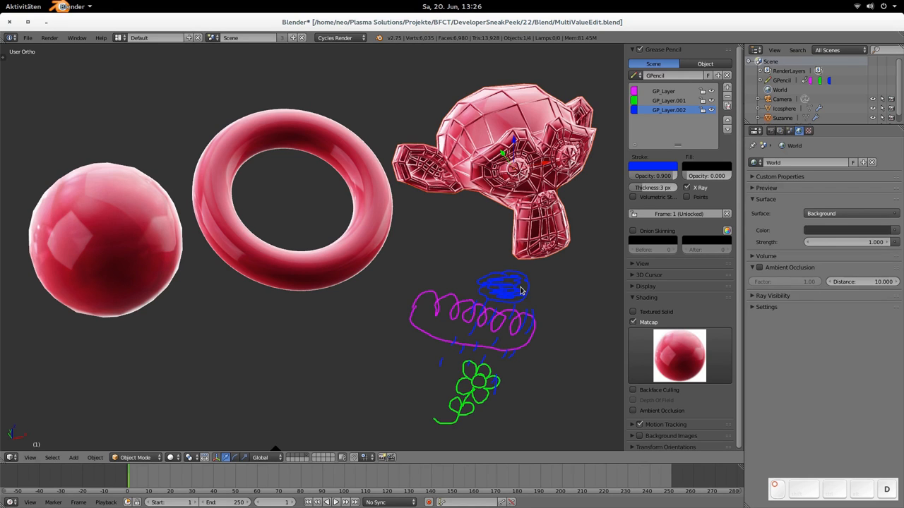
mouse_move(501, 298)
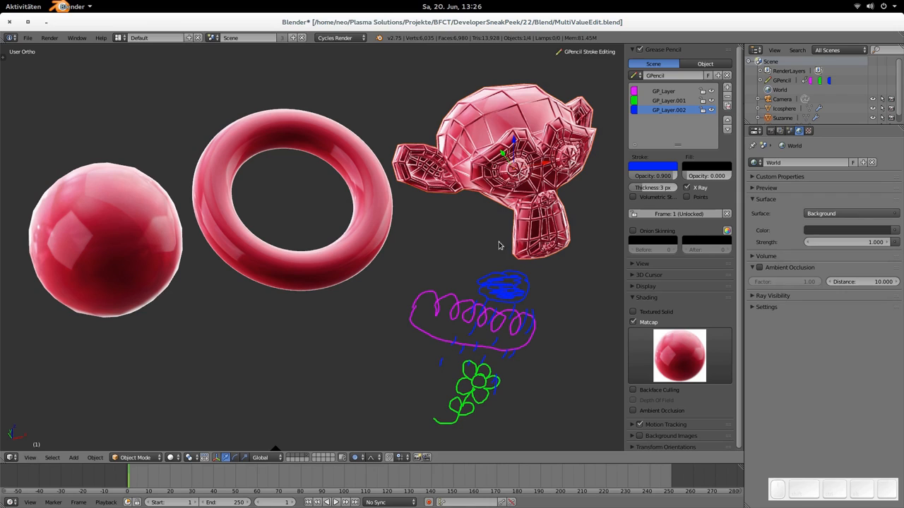
mouse_move(579, 57)
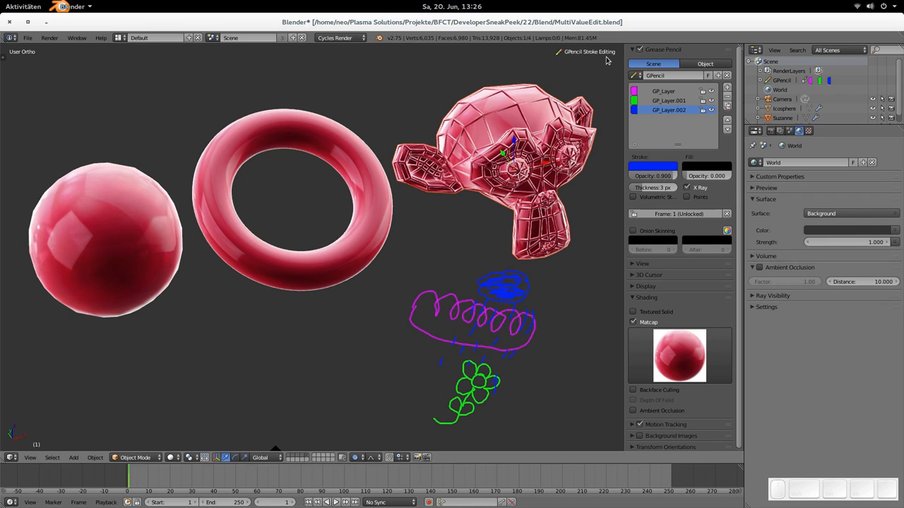
mouse_move(565, 61)
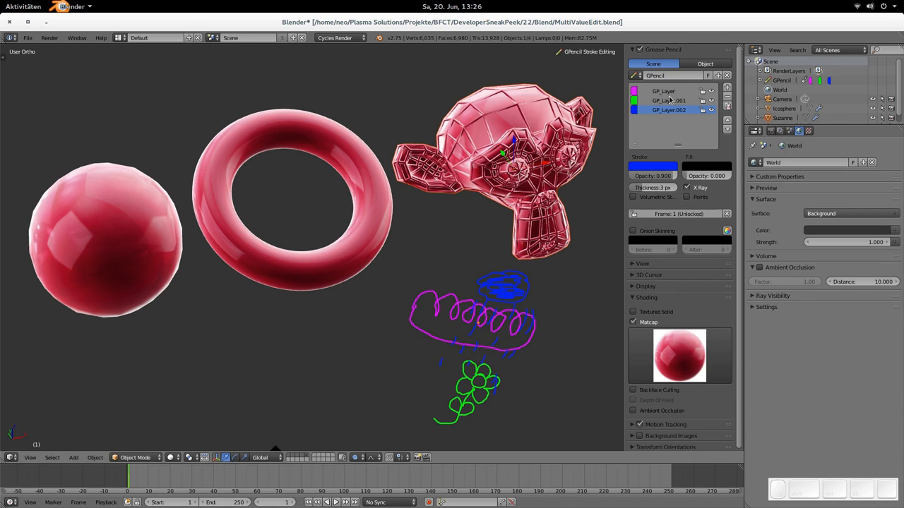
mouse_move(477, 318)
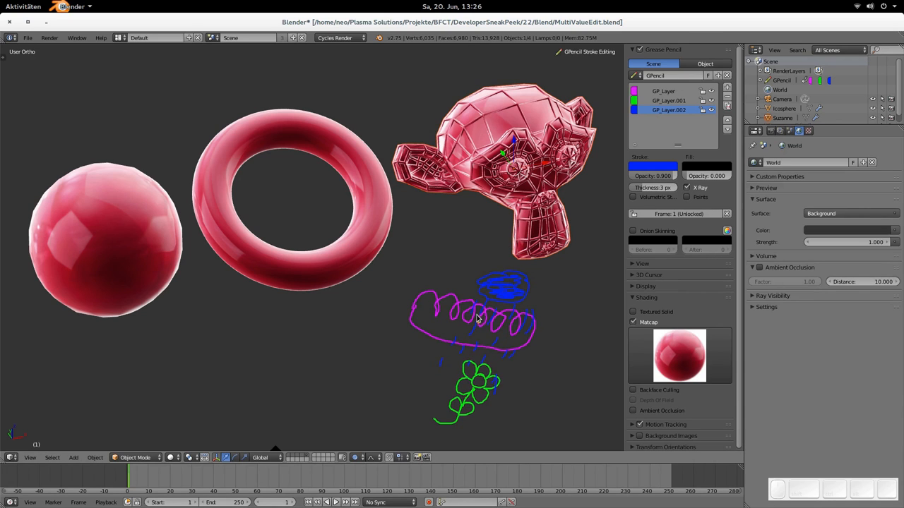
mouse_move(477, 320)
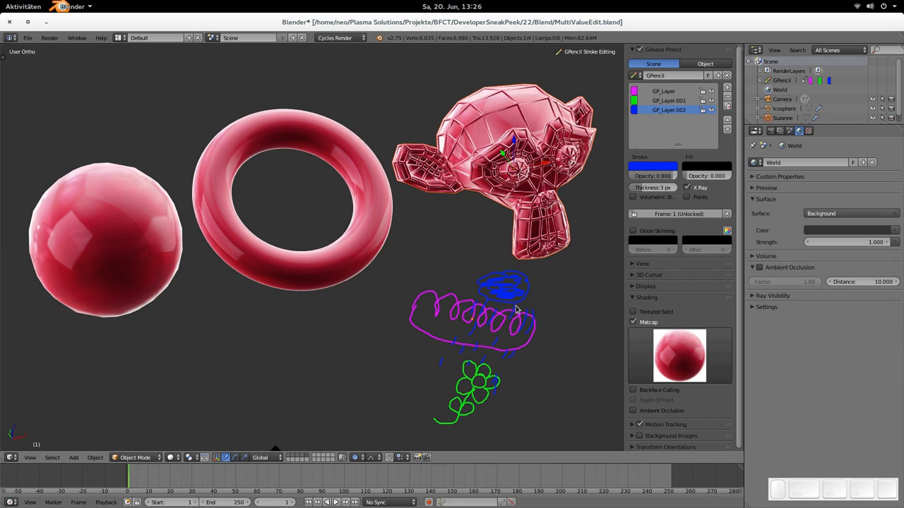
mouse_move(523, 299)
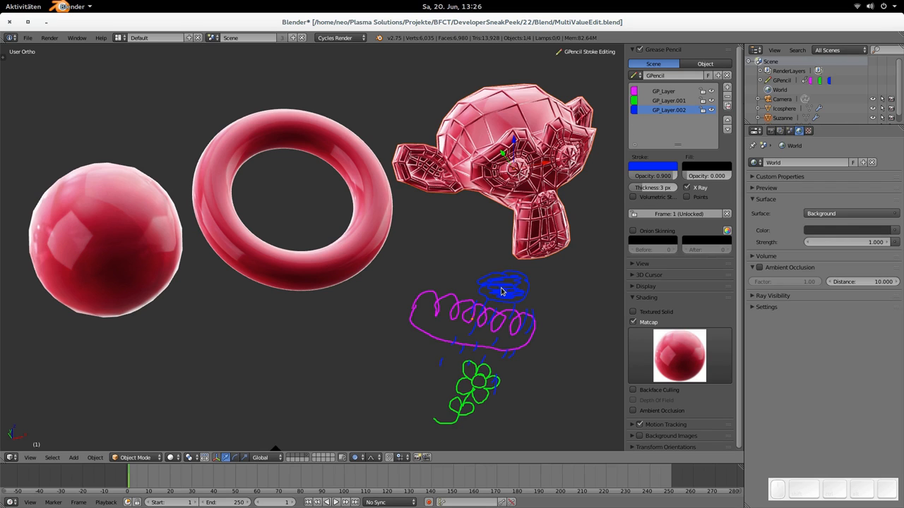
mouse_move(511, 306)
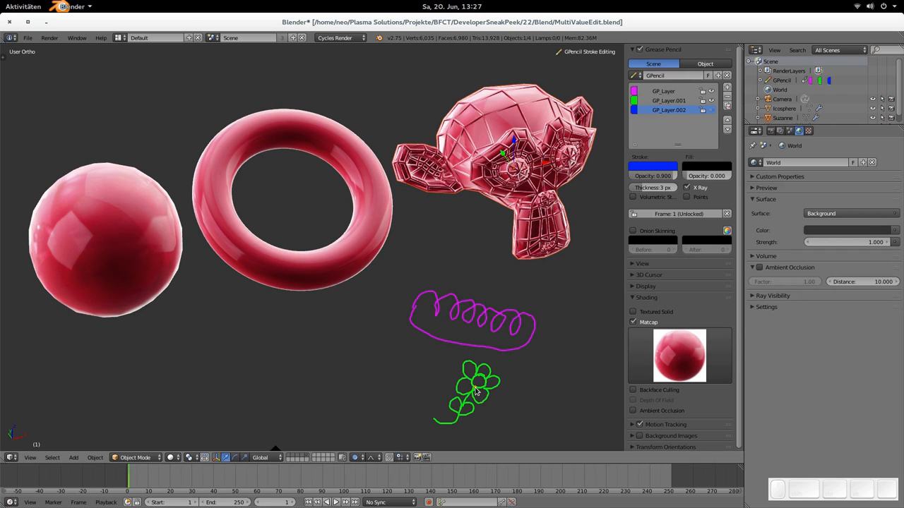
- Toggle the green flower layer's visibility and bring the hidden doodle layers back into view
left_click(668, 101)
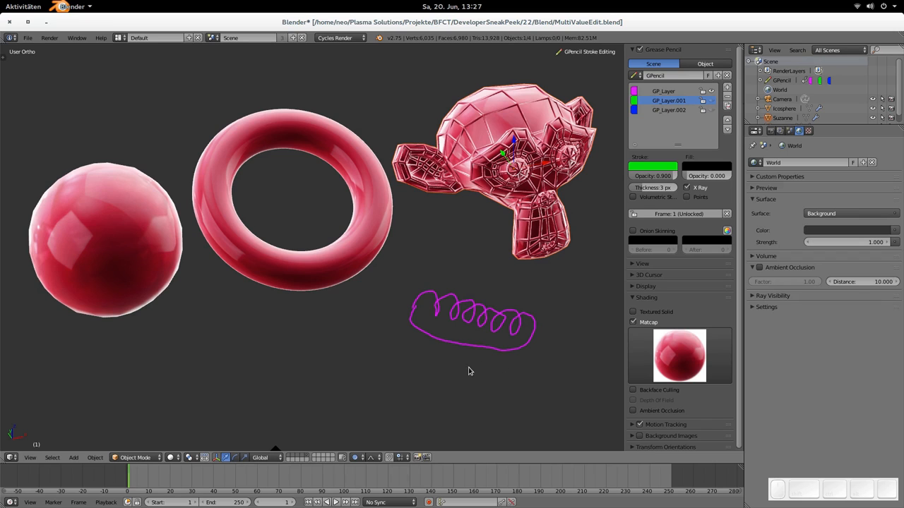
mouse_move(482, 368)
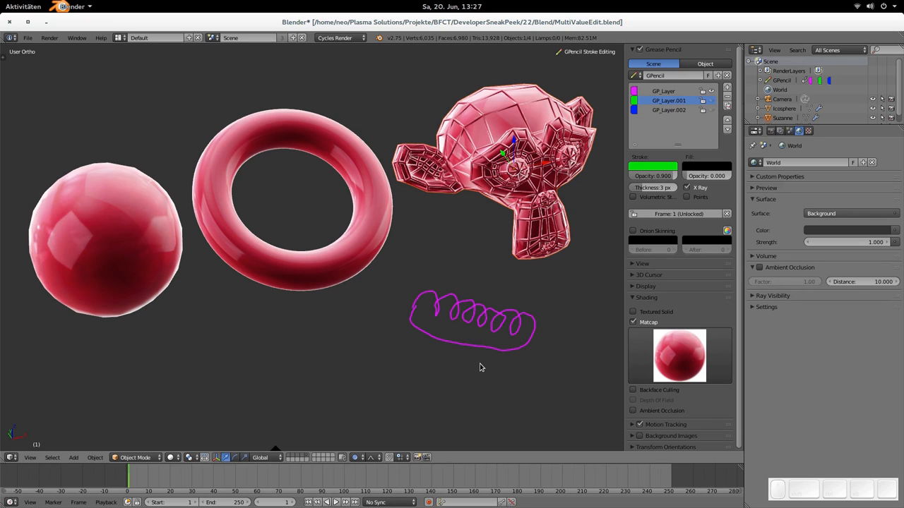
left_click_drag(502, 282, 474, 395)
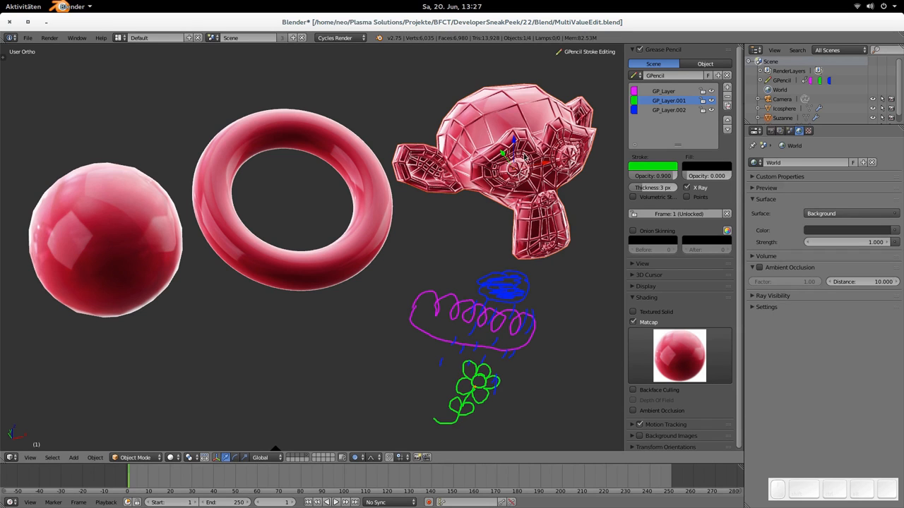
mouse_move(437, 316)
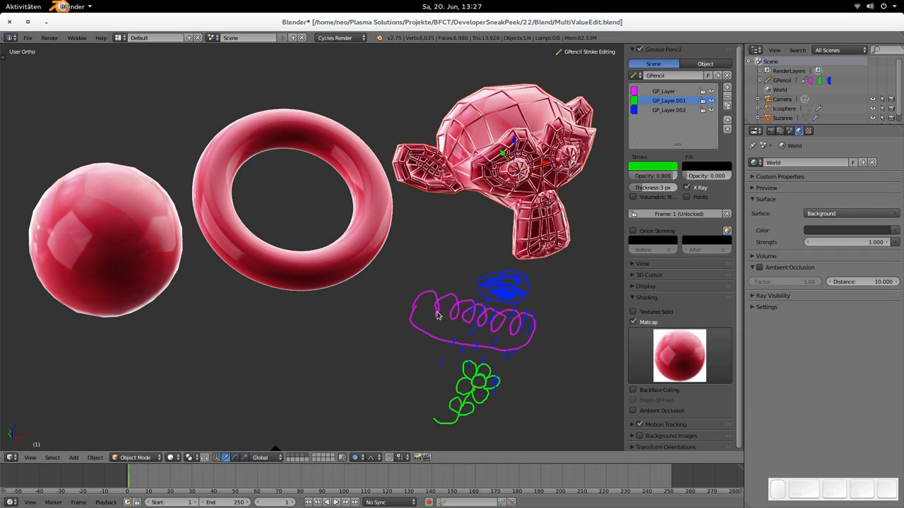
mouse_move(467, 353)
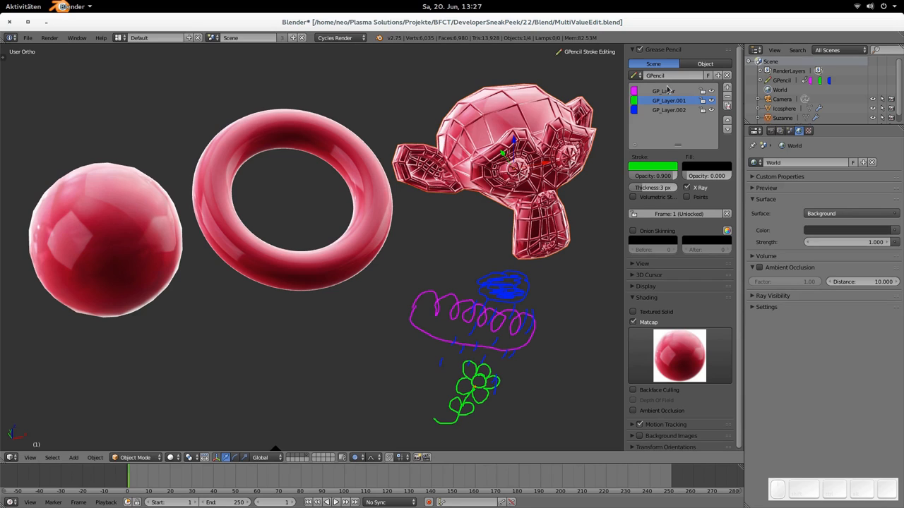
mouse_move(488, 358)
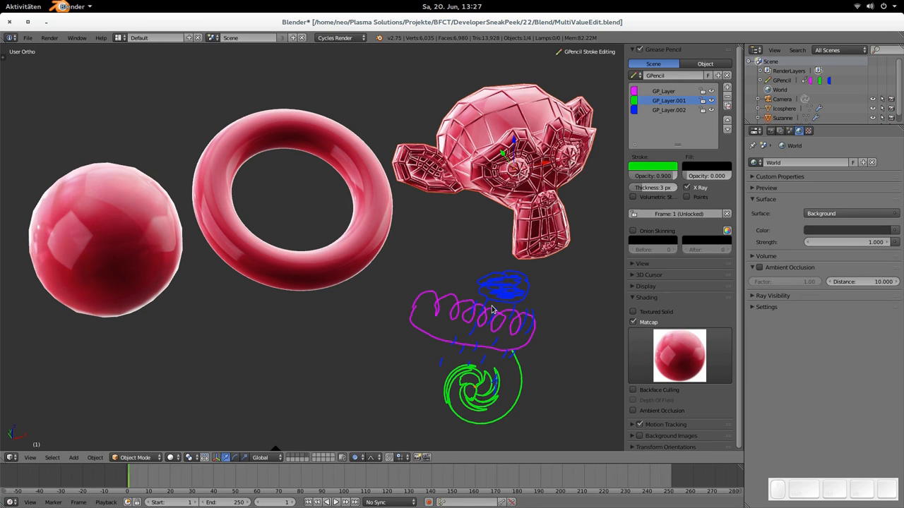
mouse_move(493, 309)
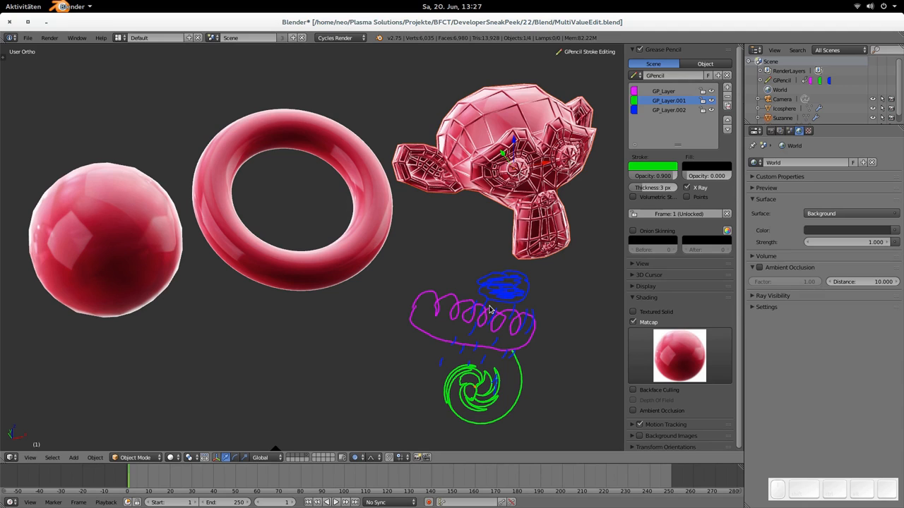